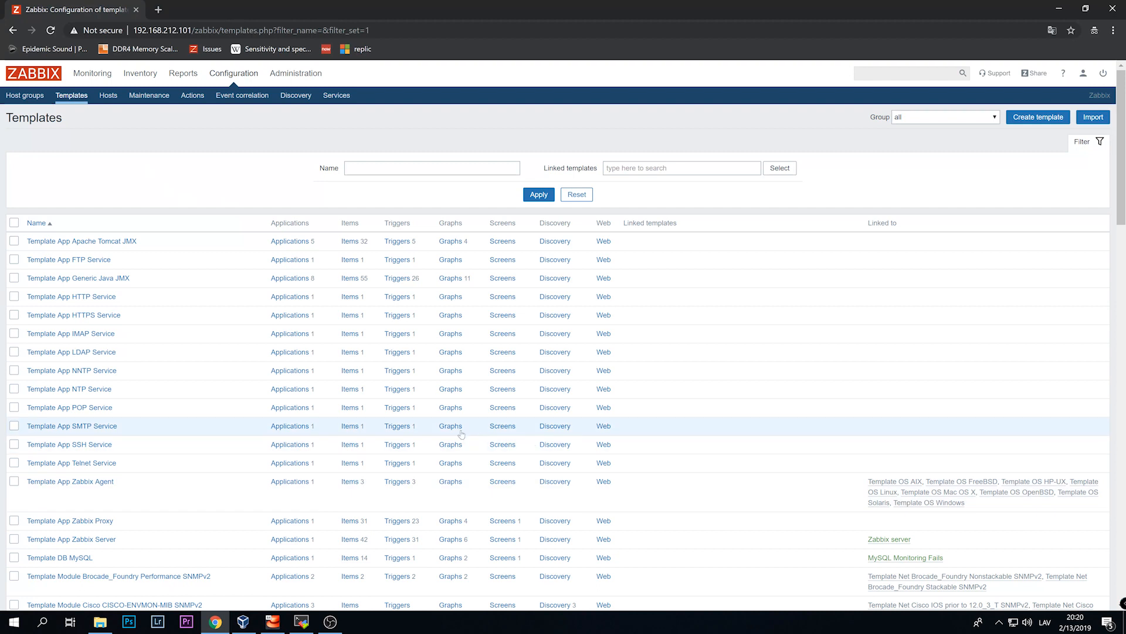
mouse_move(549, 433)
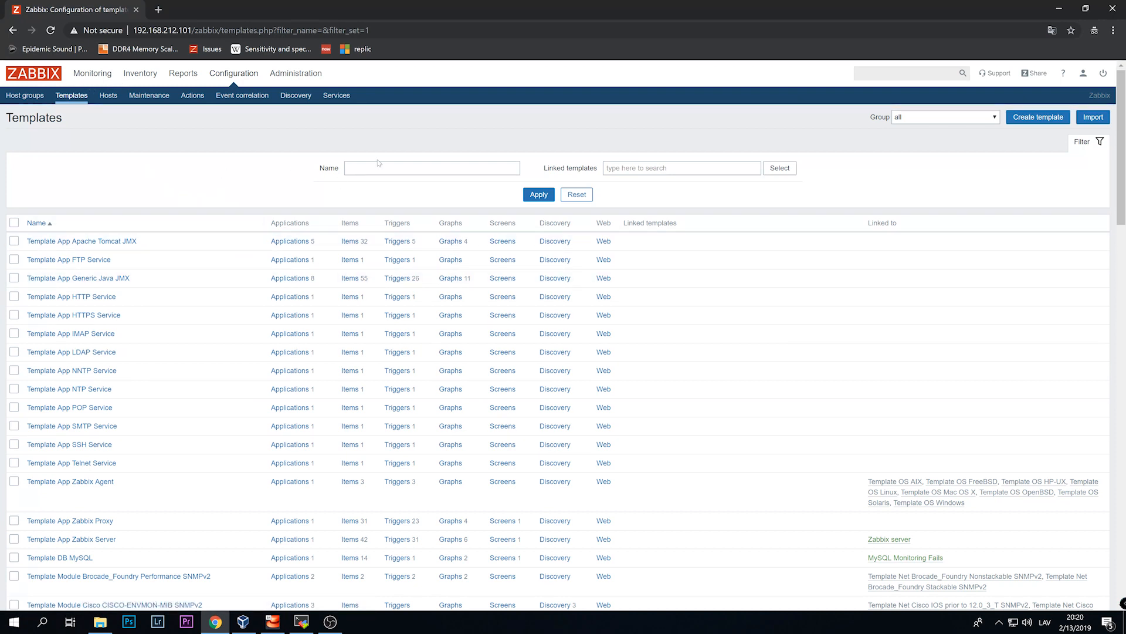
Step: Filter the template list by 'mysql' so only Template DB MySQL is shown
text(mysq)
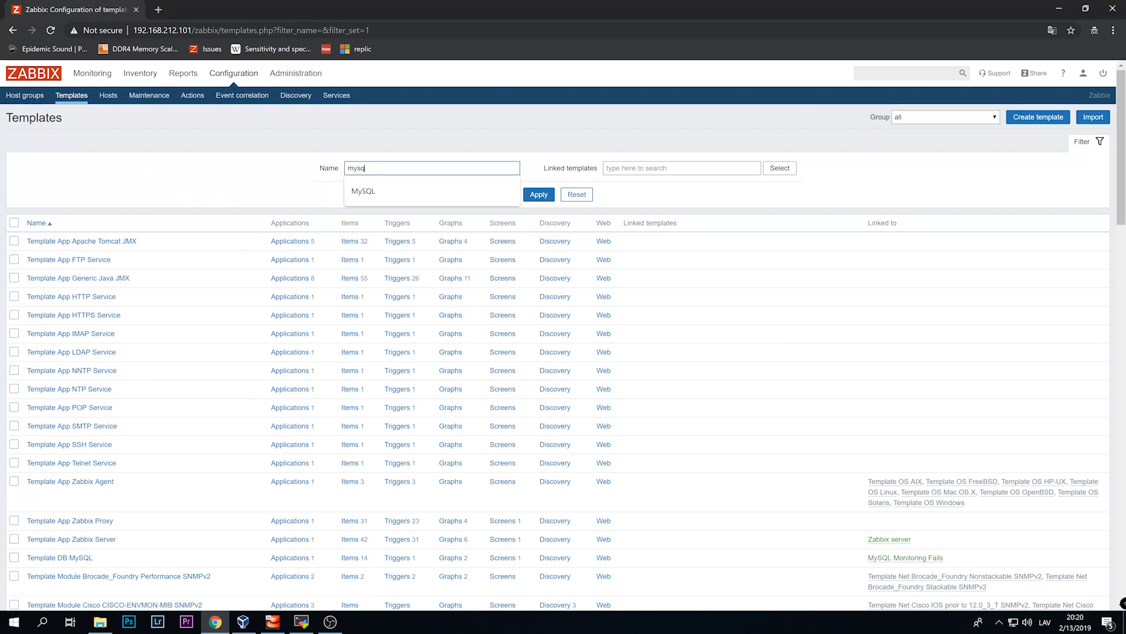
click(538, 194)
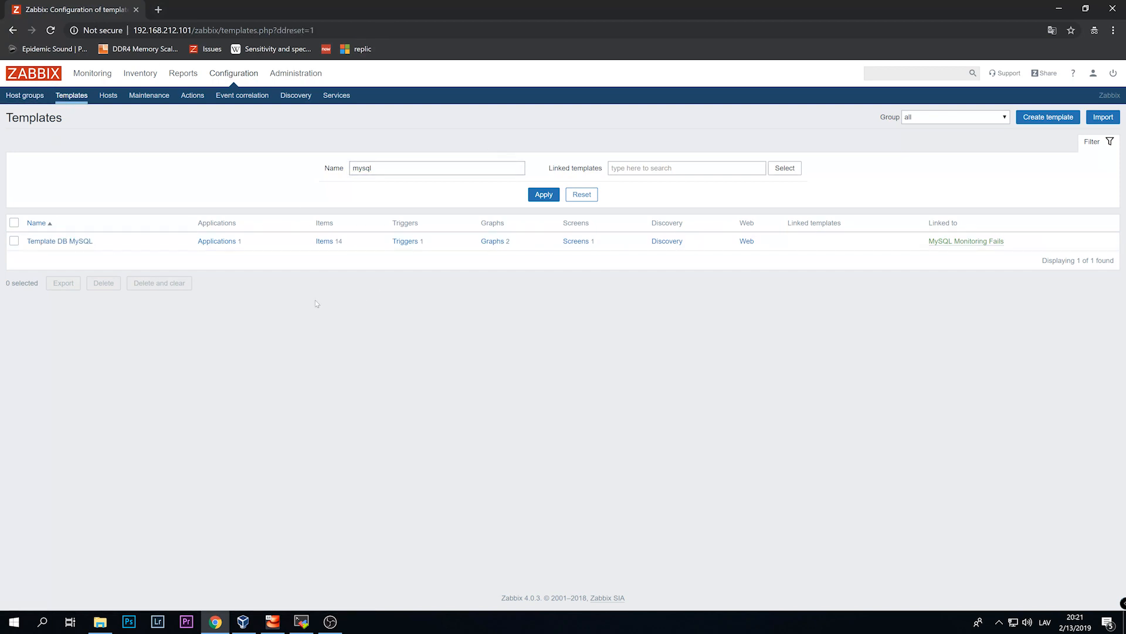
mouse_move(646, 248)
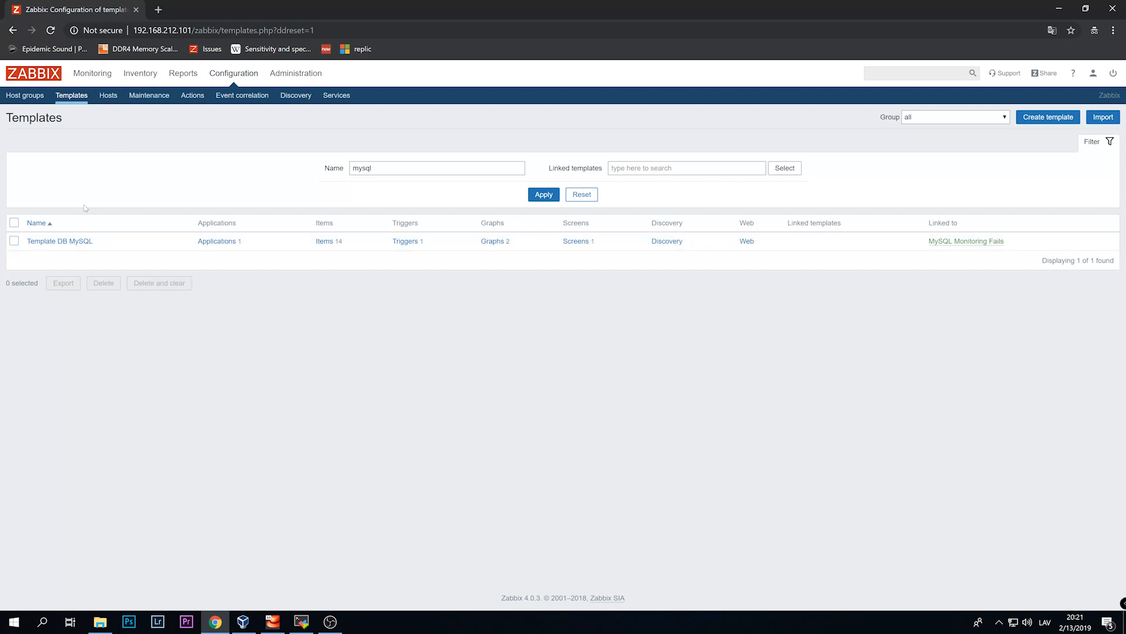
mouse_move(108, 95)
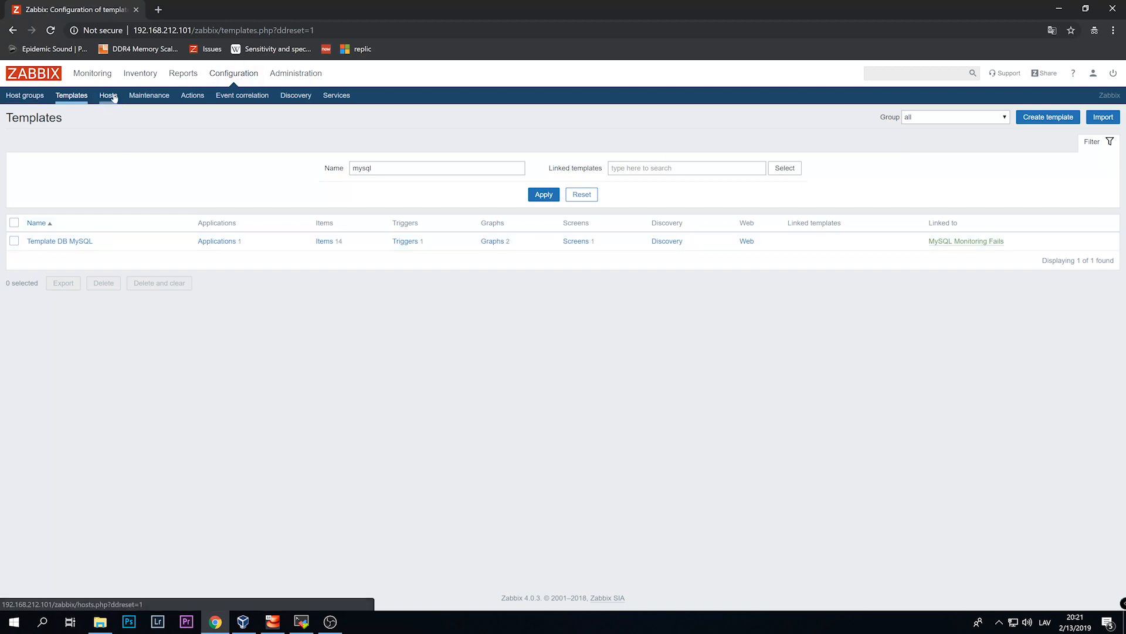
Step: Open the MySQL Monitoring Fails items and read the not-supported errors on 13 items
click(108, 95)
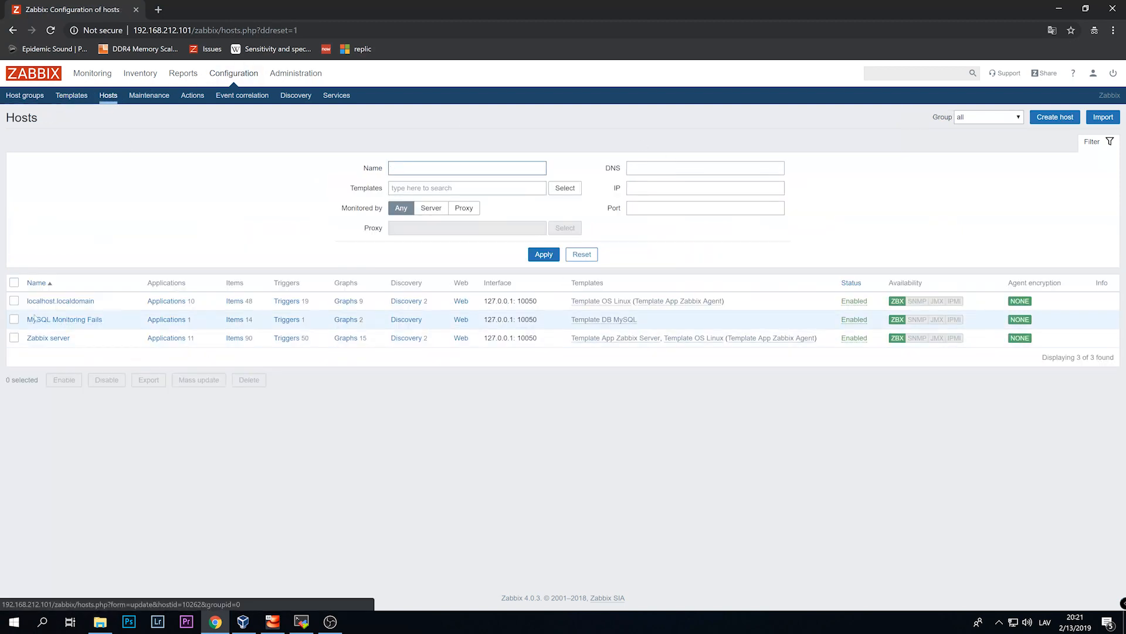
double_click(65, 319)
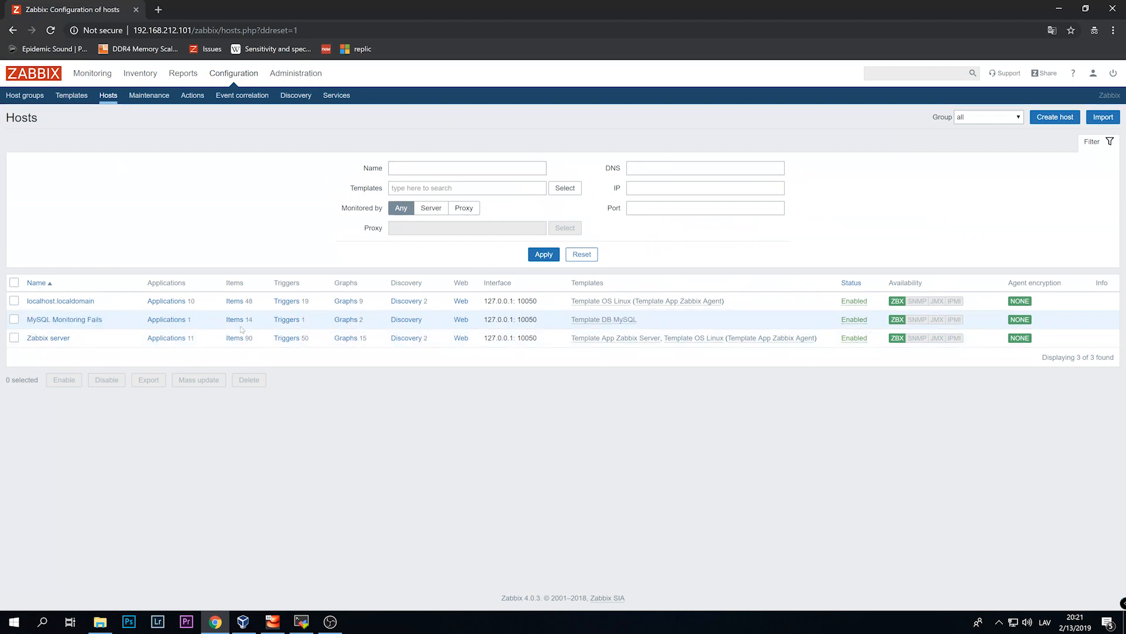
click(233, 319)
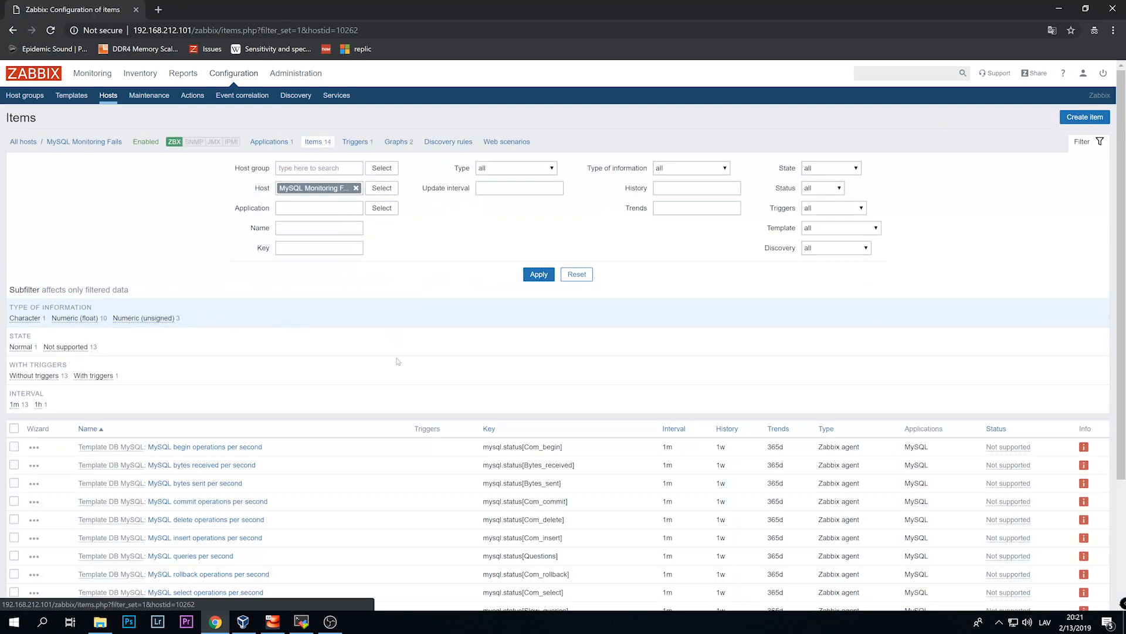
scroll(down, 3)
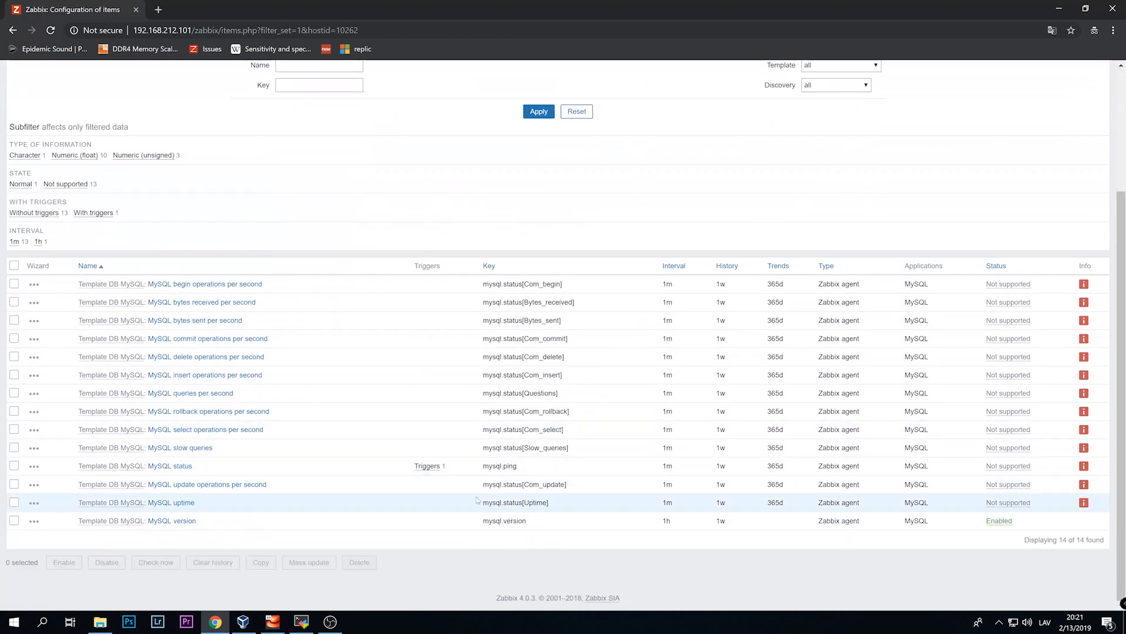
double_click(163, 520)
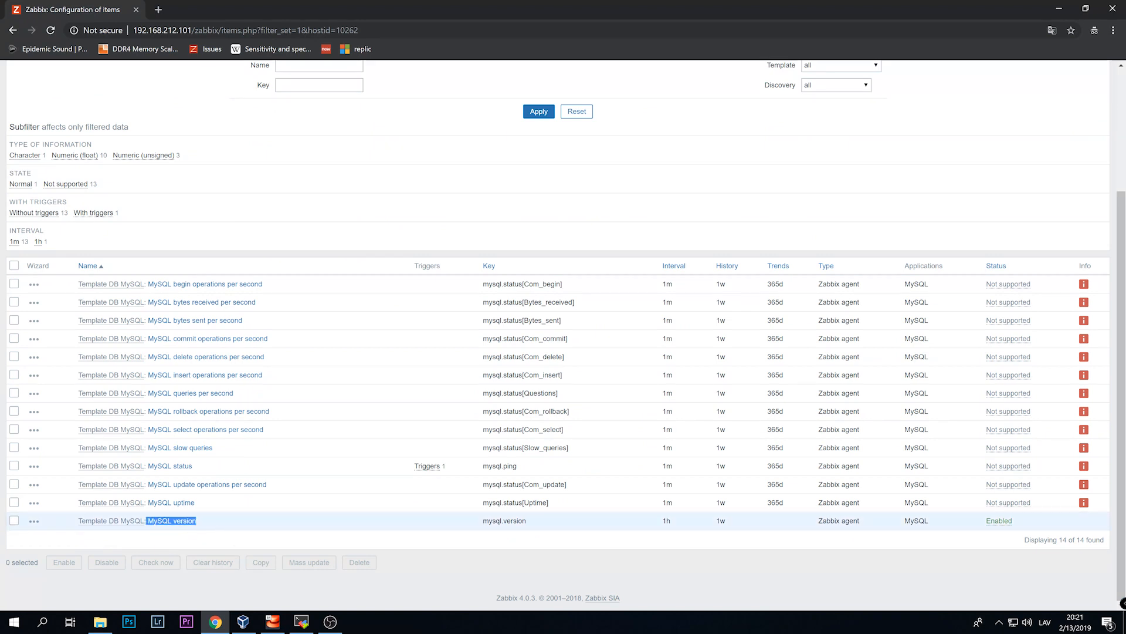
mouse_move(1083, 502)
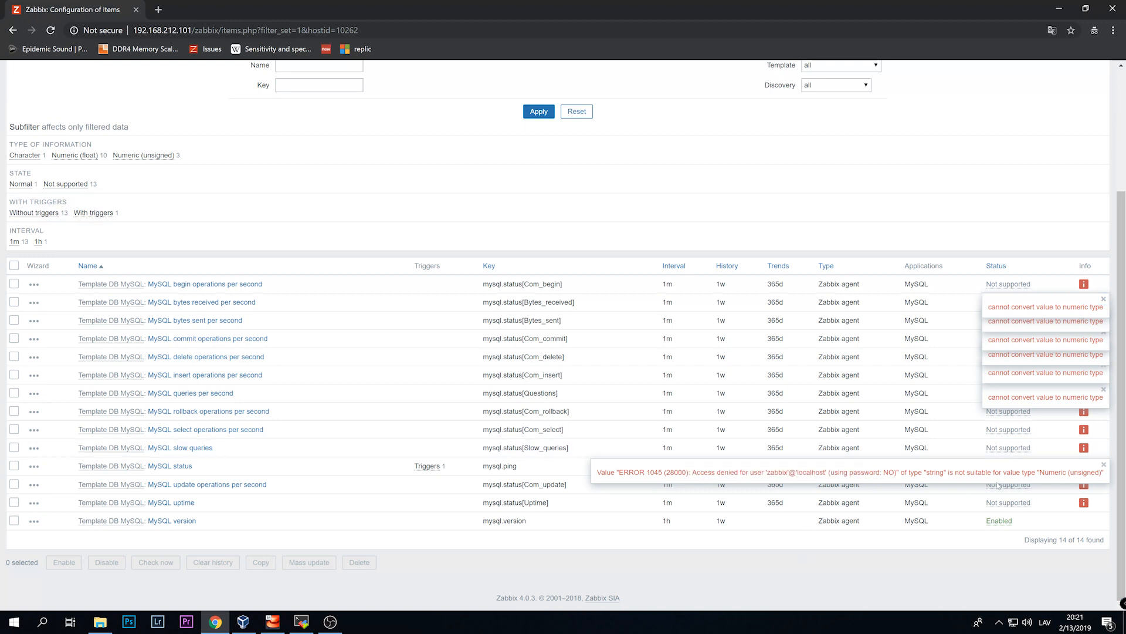
drag(863, 471, 934, 472)
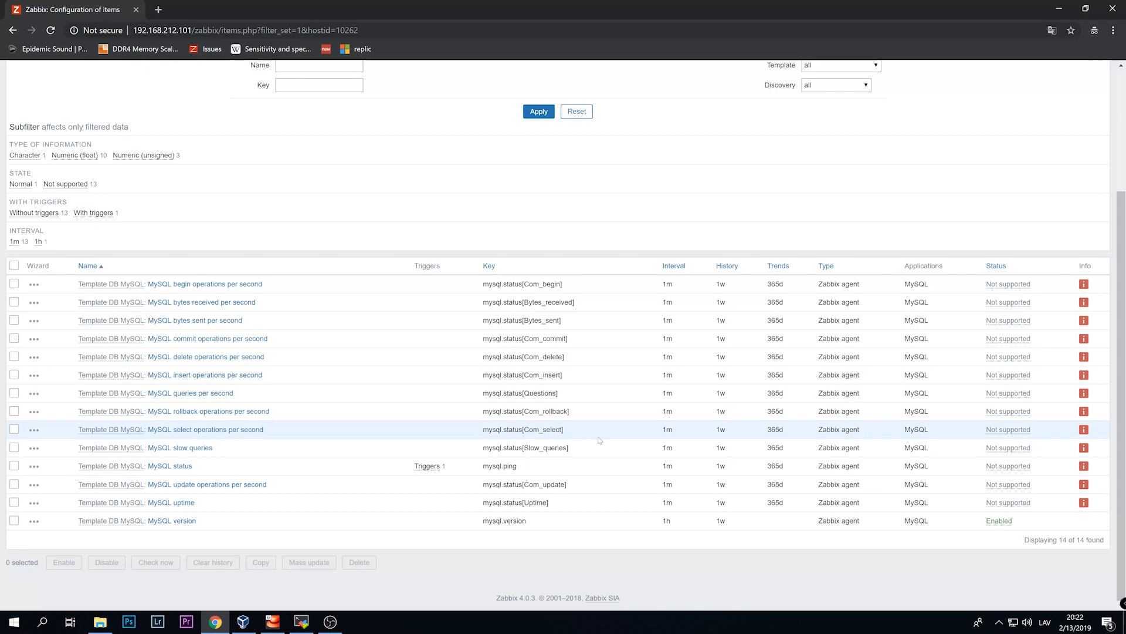
mouse_move(180, 386)
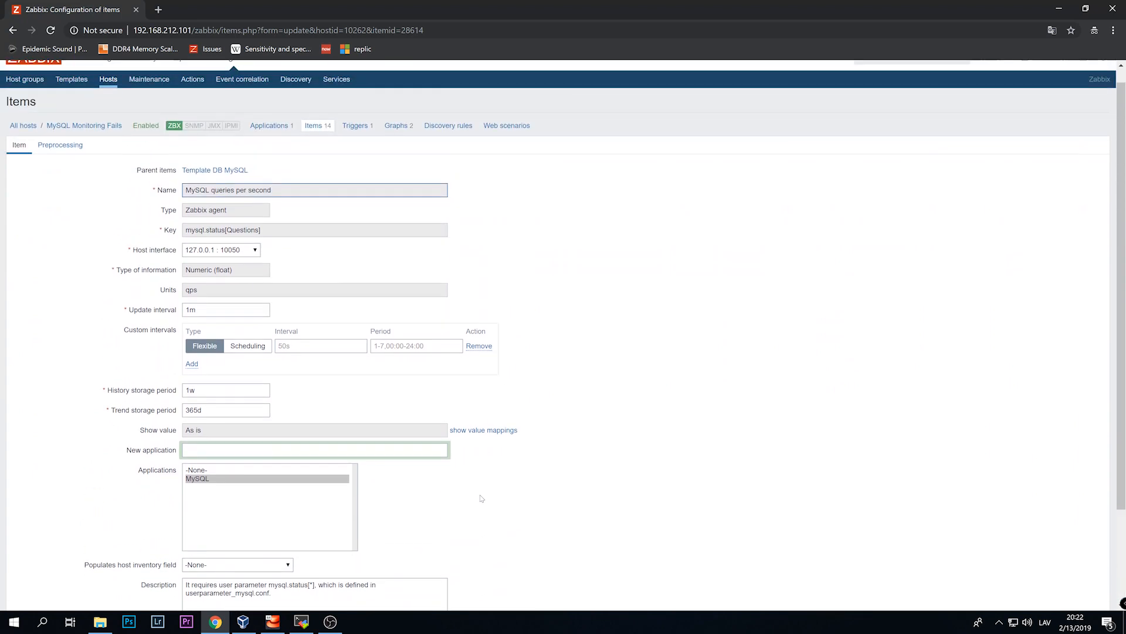
Step: Note that queries per second needs userparameter_mysql.conf, then switch to the MobaXterm shell
scroll(down, 3)
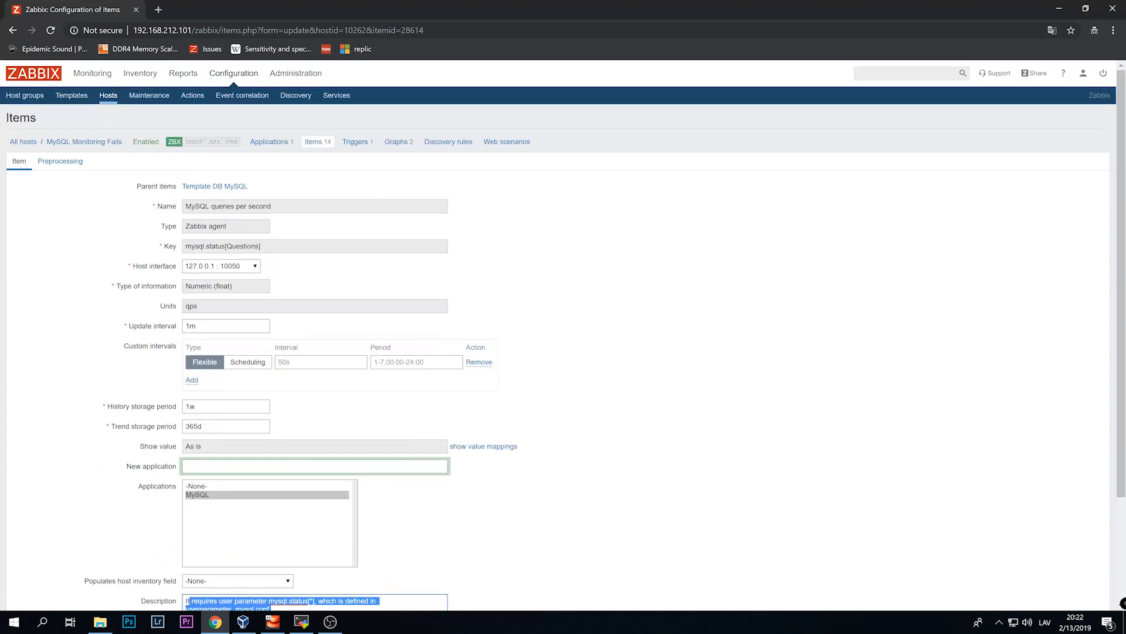
click(244, 622)
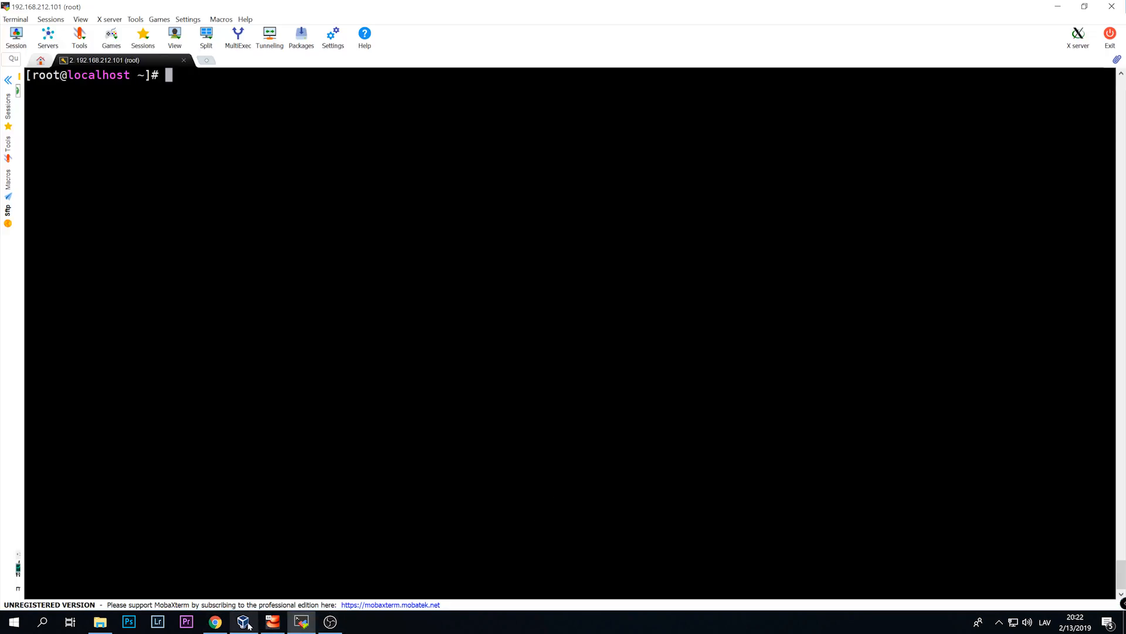
click(214, 621)
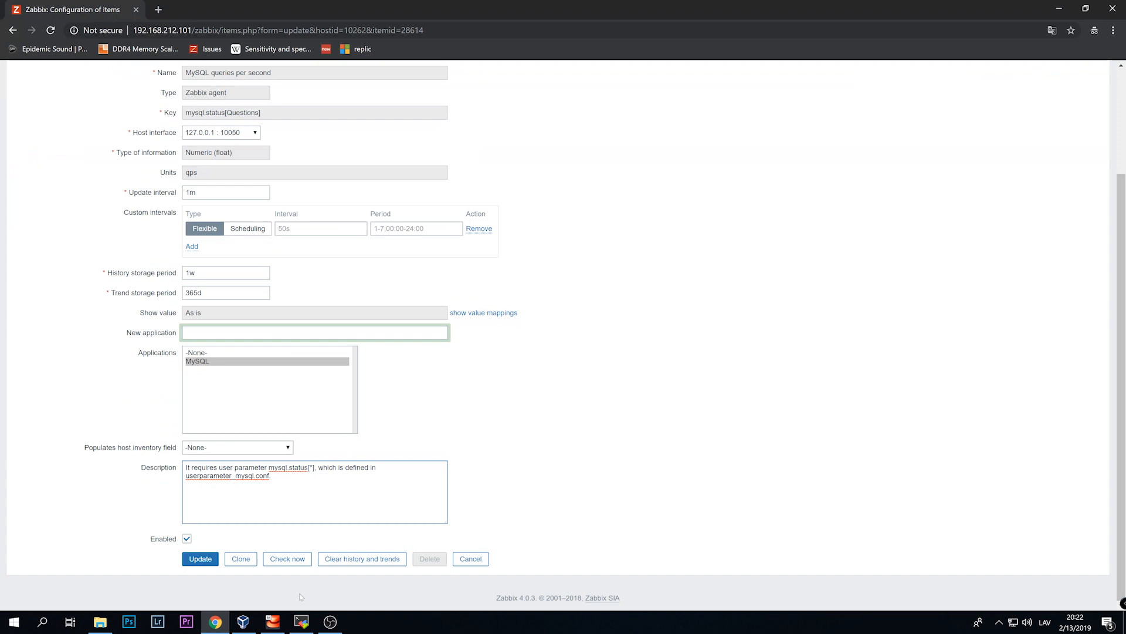
click(301, 621)
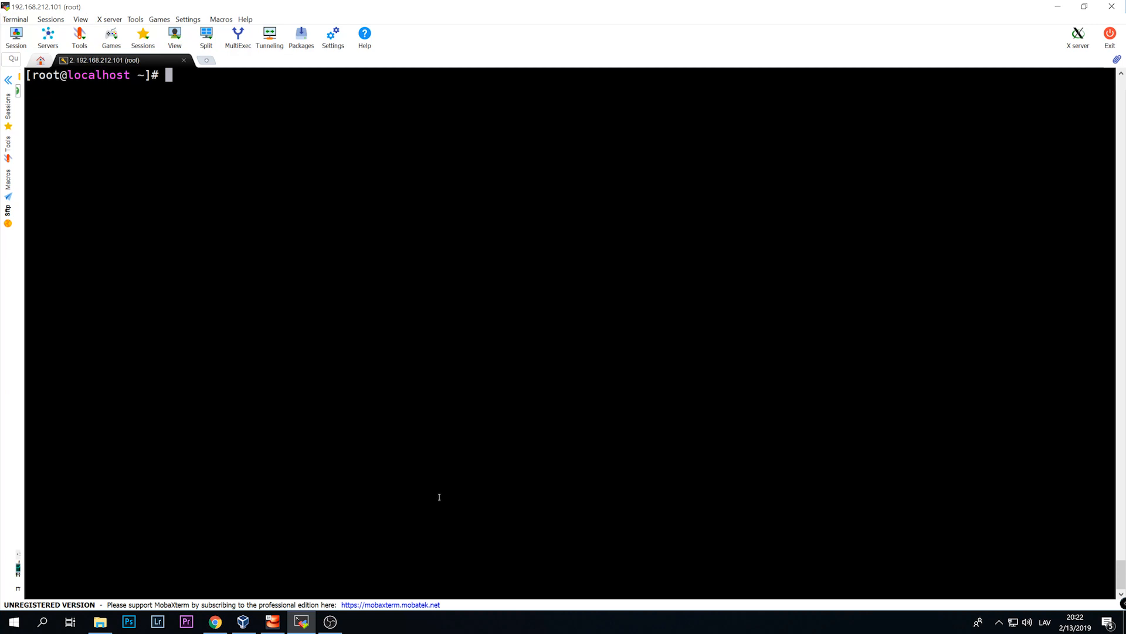
Step: Change to /etc/zabbix/zabbix_agentd.d and list its files
text(cd)
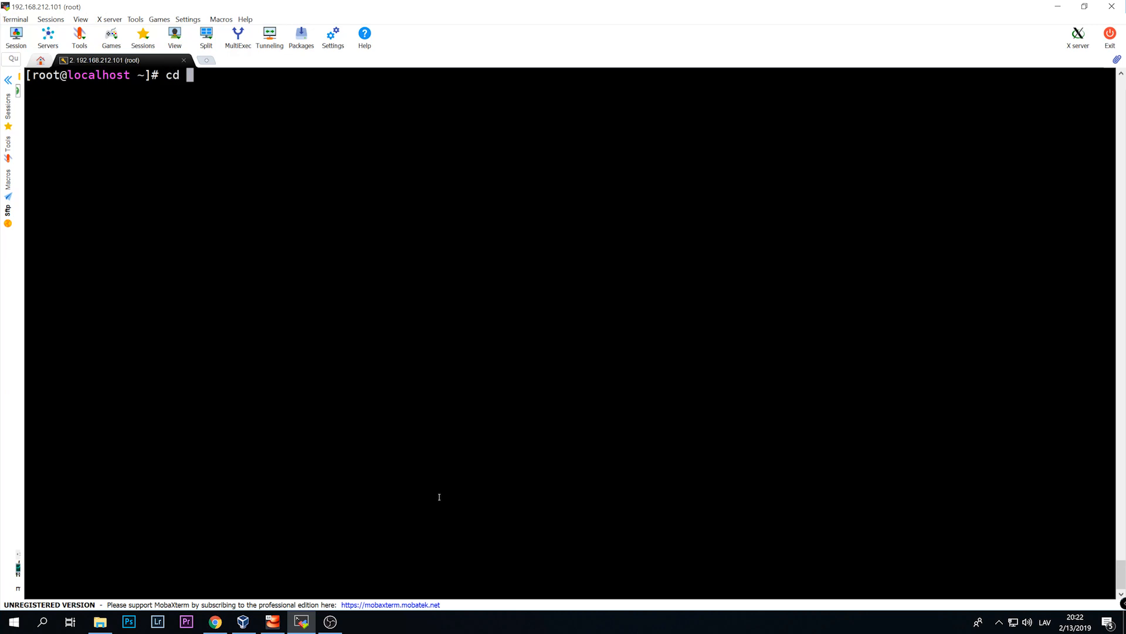
text(/etc/zabbix/)
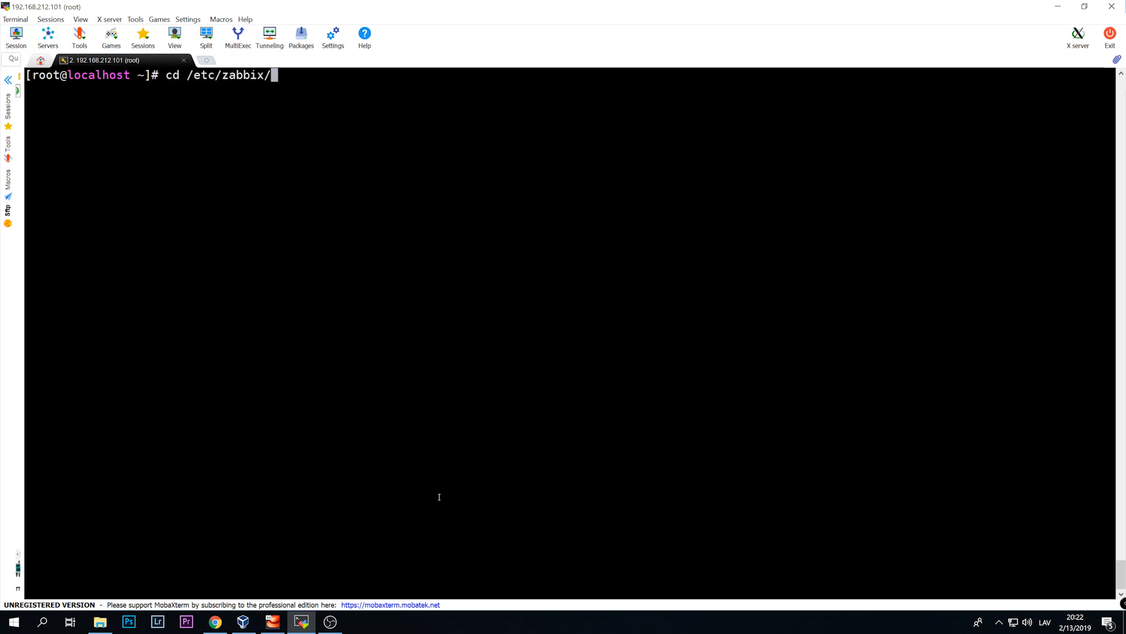
text(zabbix)
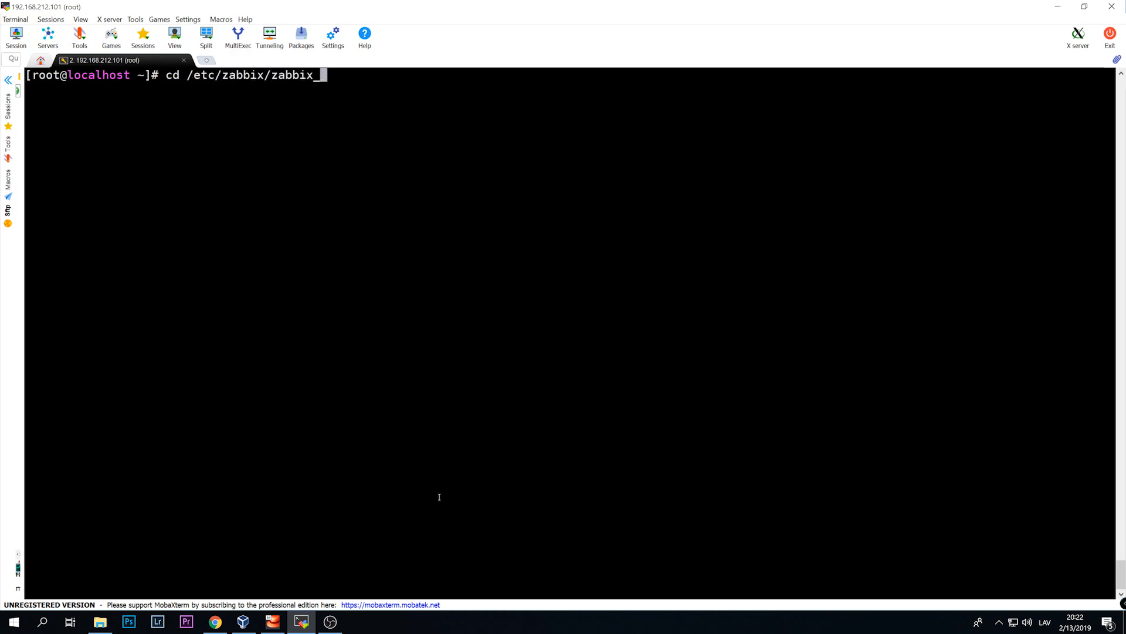
text(_agentd.)
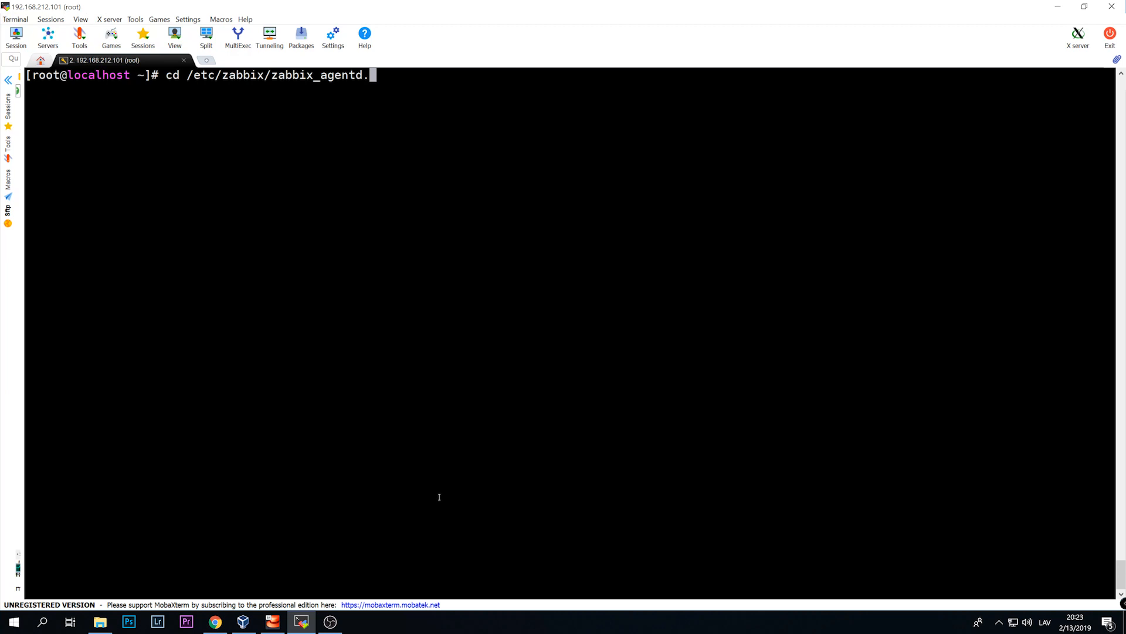
text(conf)
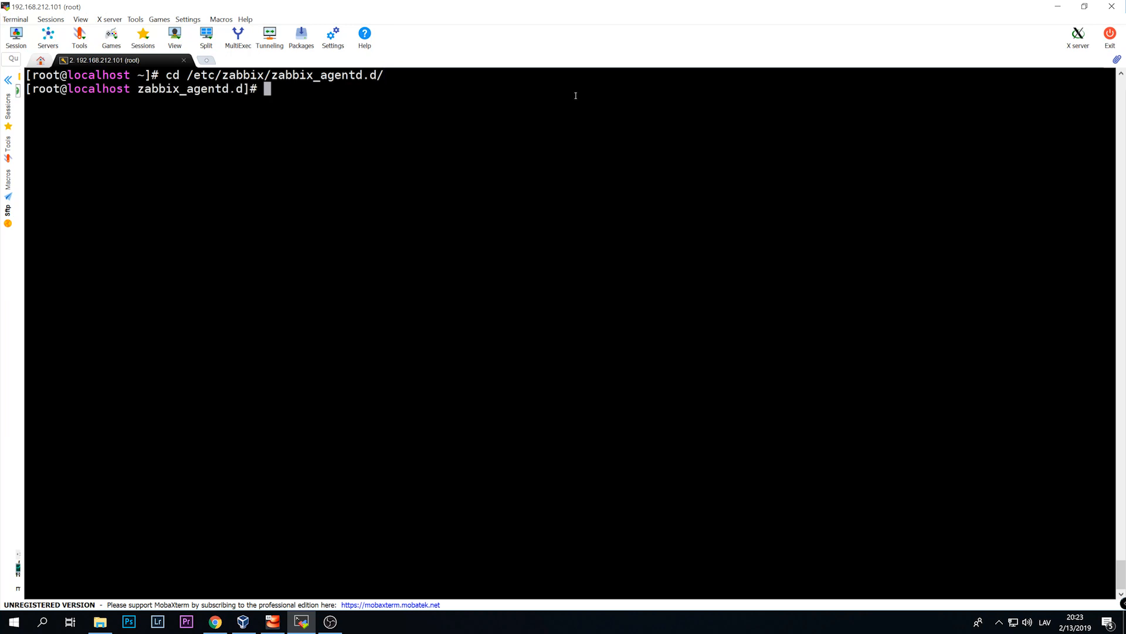
text(ls)
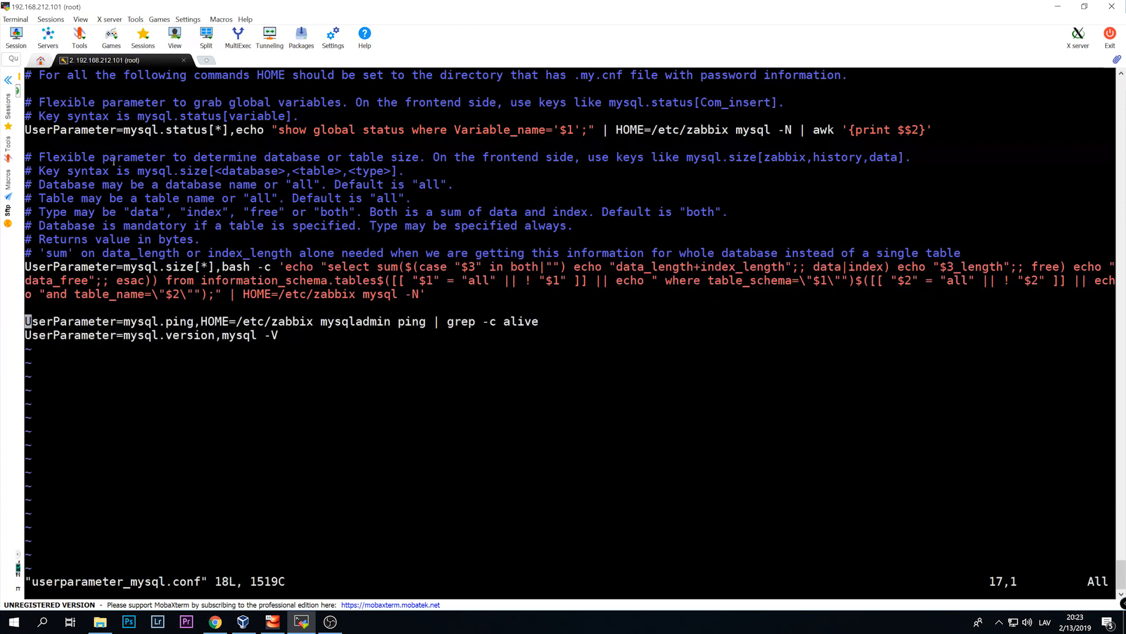
Step: Open userparameter_mysql.conf and read its MySQL UserParameter lines
double_click(165, 130)
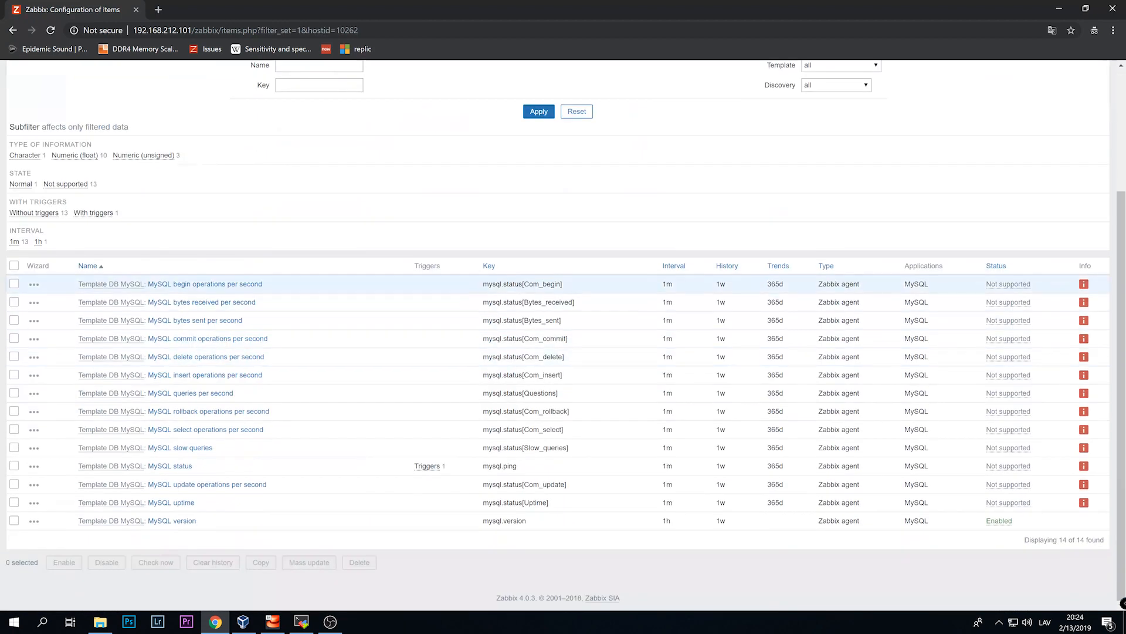
click(301, 621)
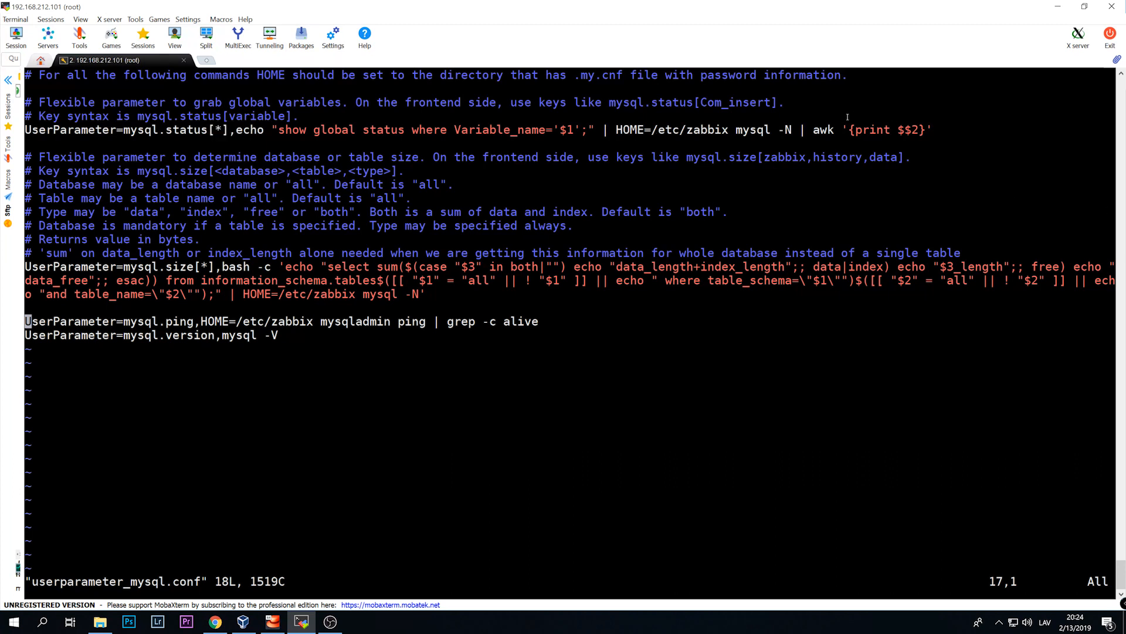
mouse_move(99, 96)
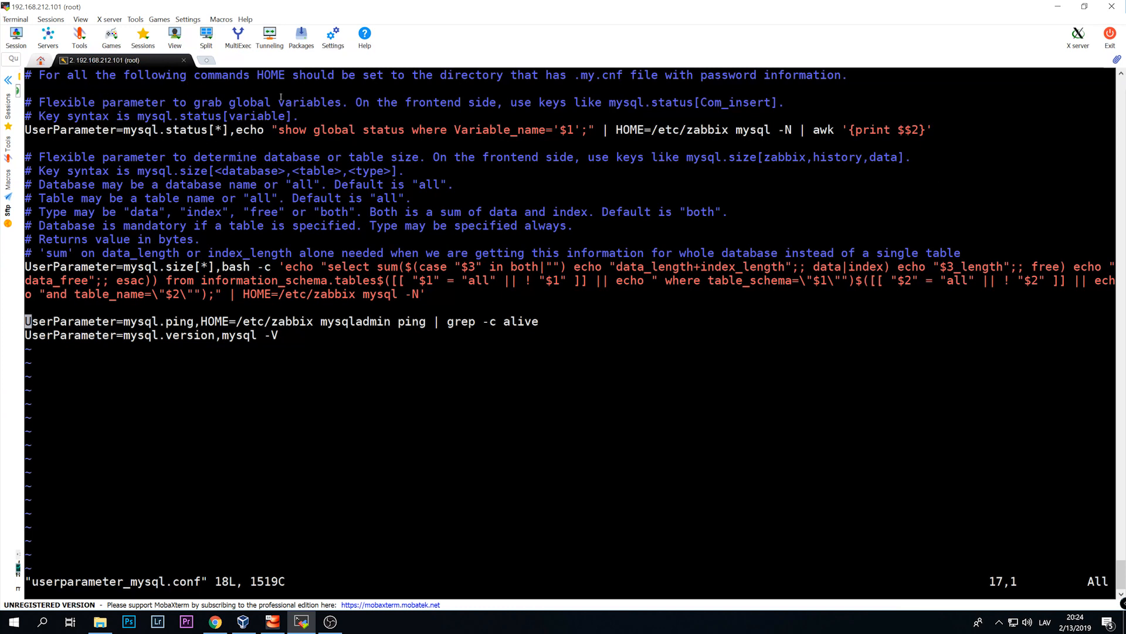
Step: Highlight the .my.cnf mention in the userparameter comment, then quit vim with :q
drag(257, 75, 419, 75)
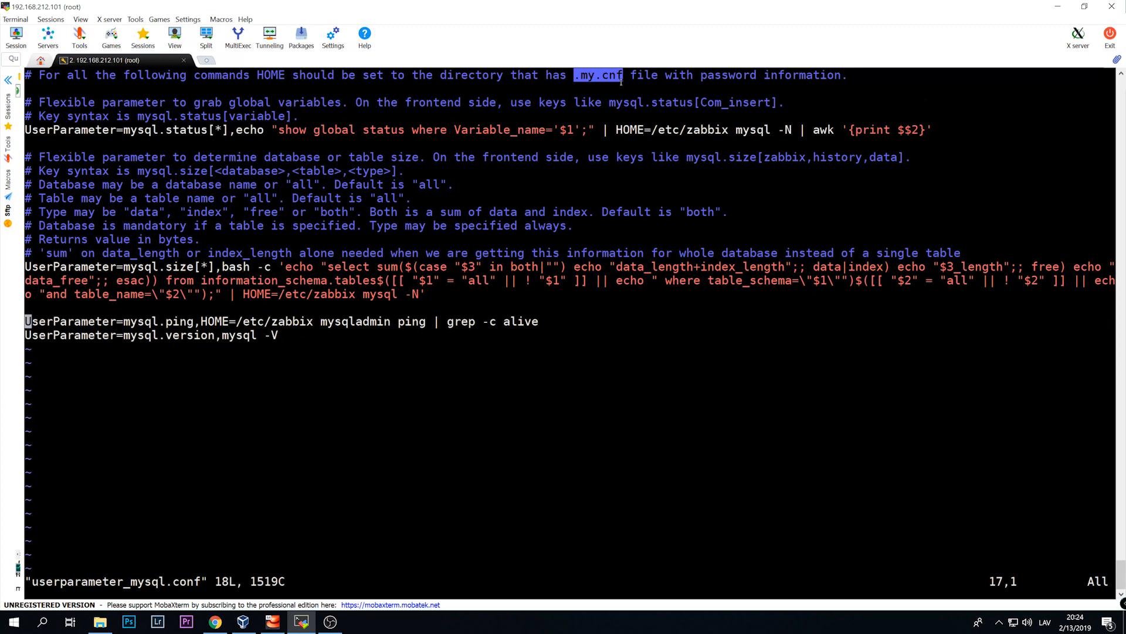
mouse_move(626, 92)
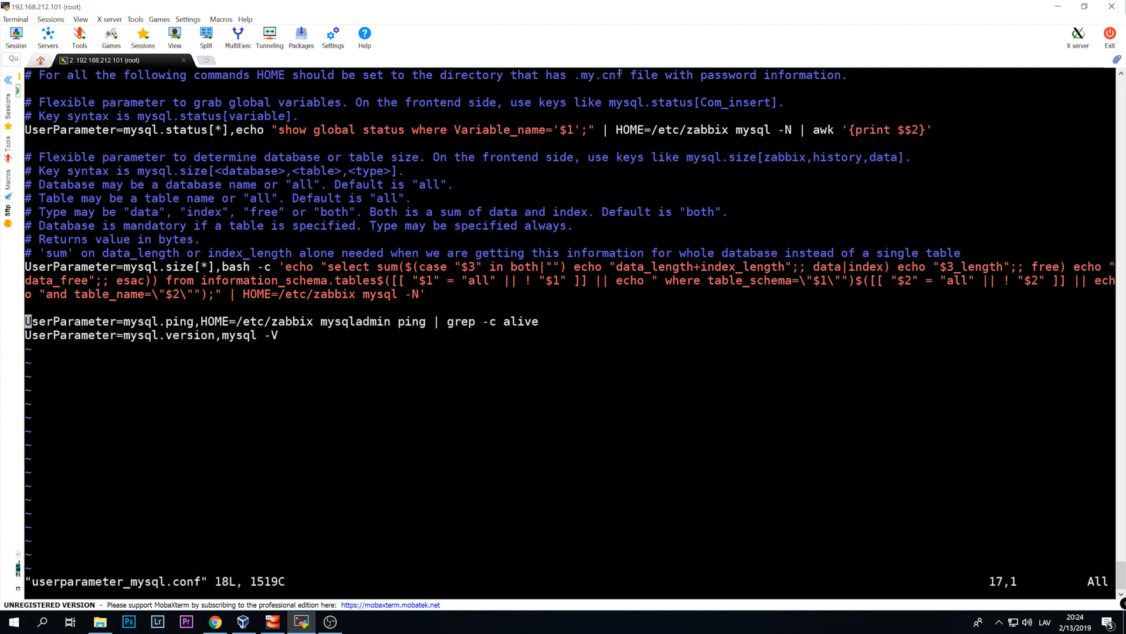
text(:q)
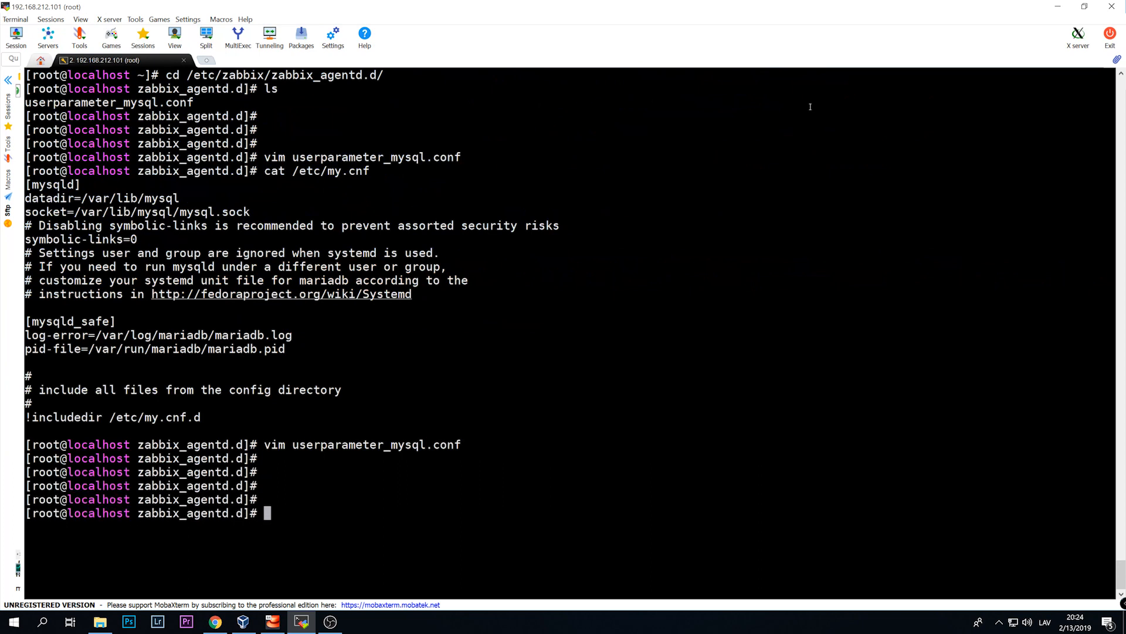
text(vim /etc/)
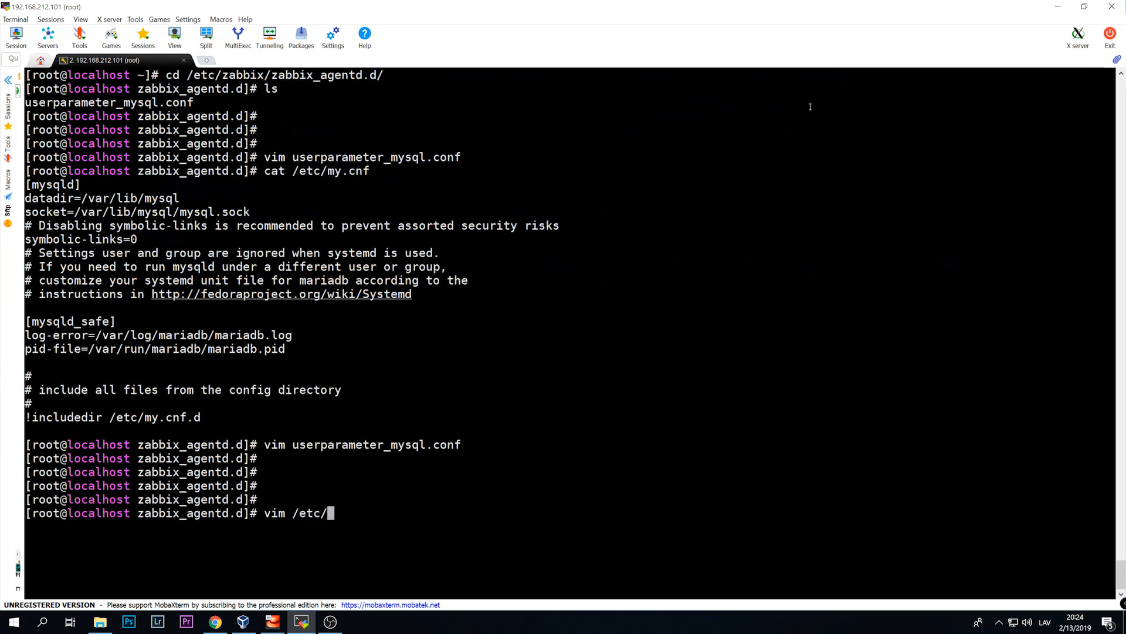
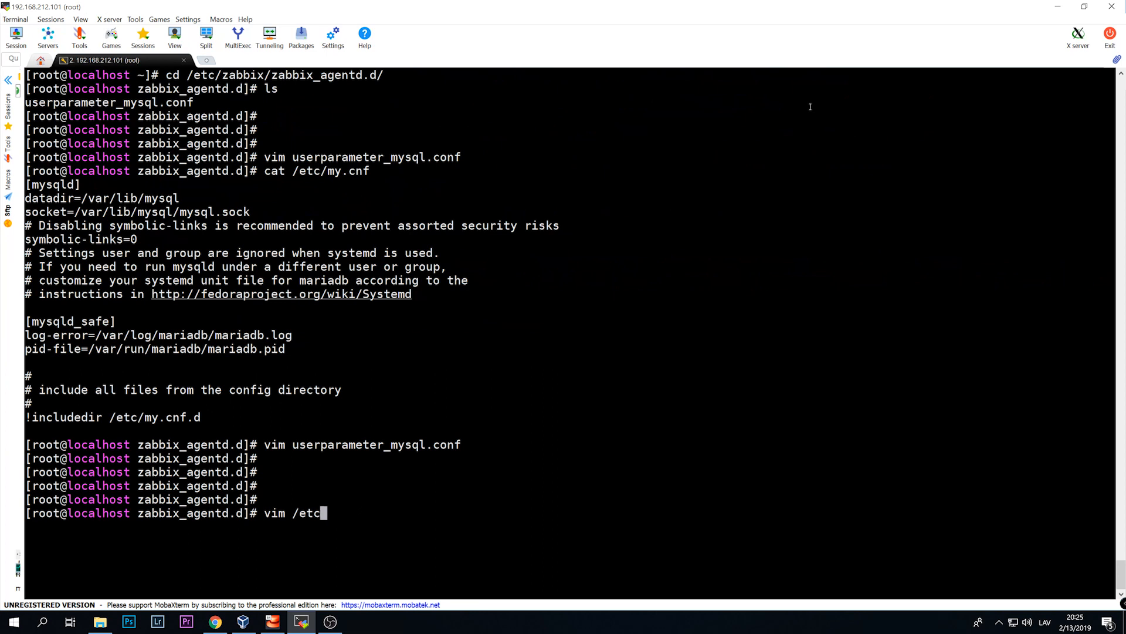
text(/tmp/)
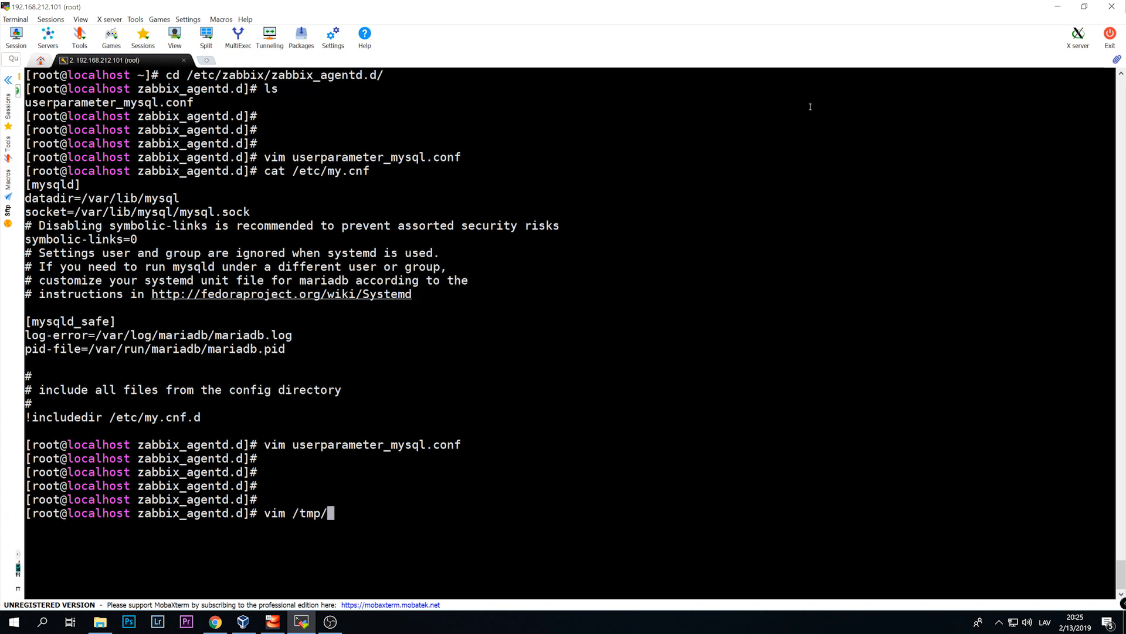
text(.my.cnf)
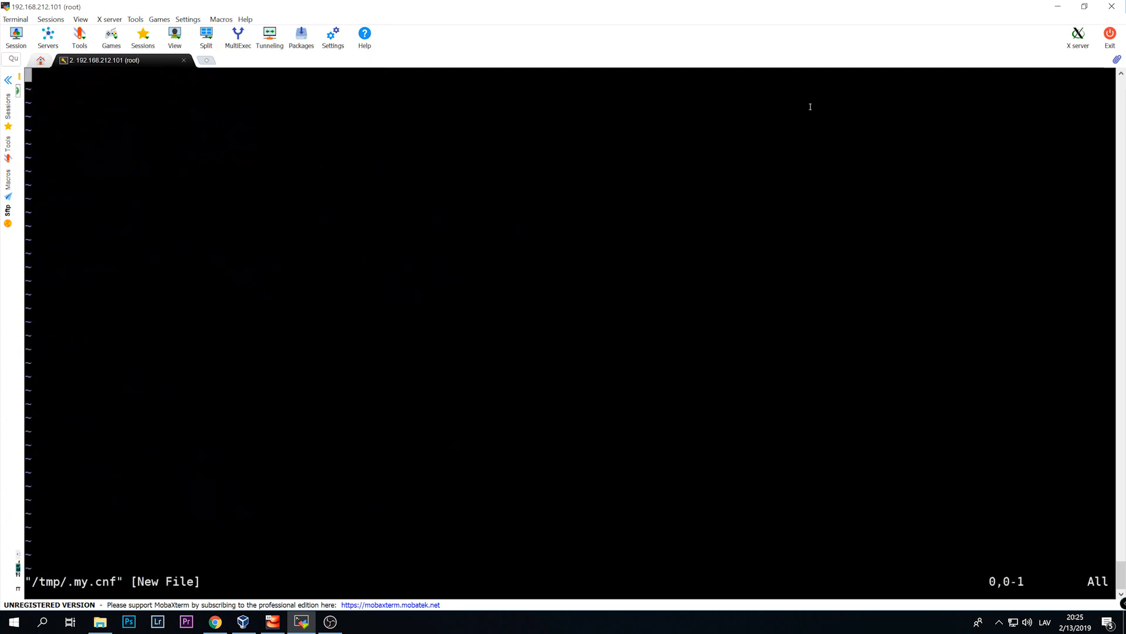
text(mysql])
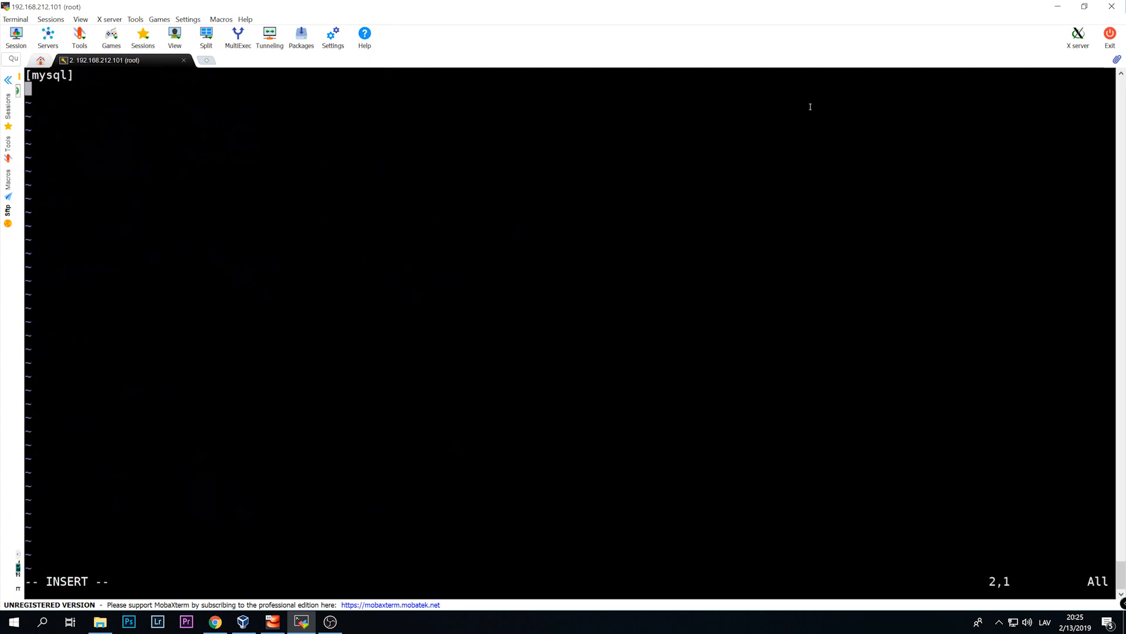
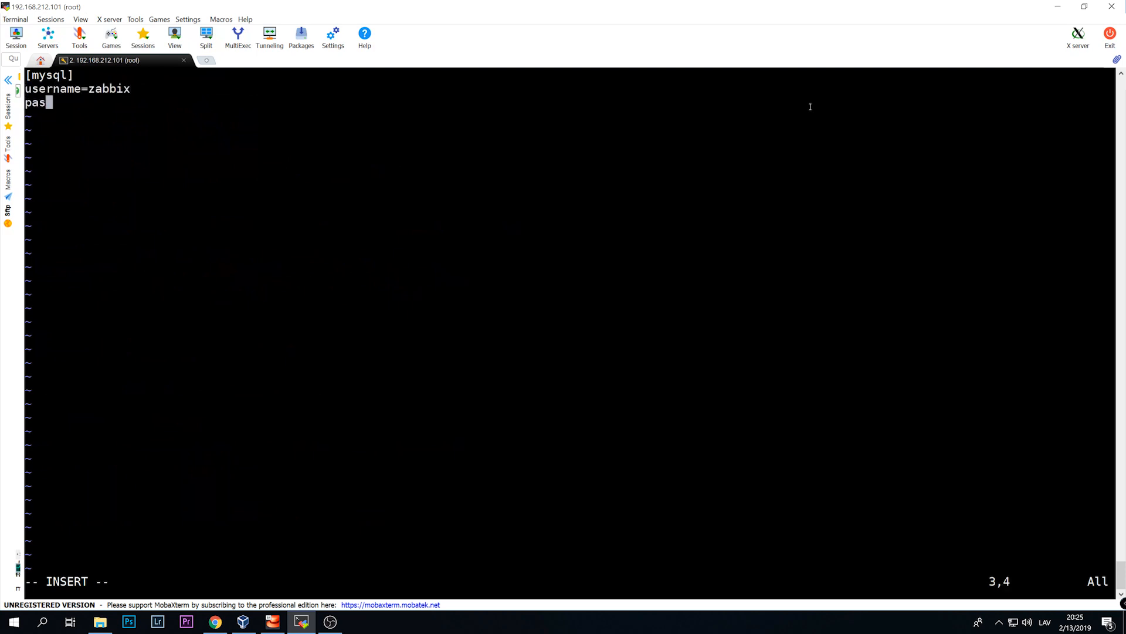
text(sword)
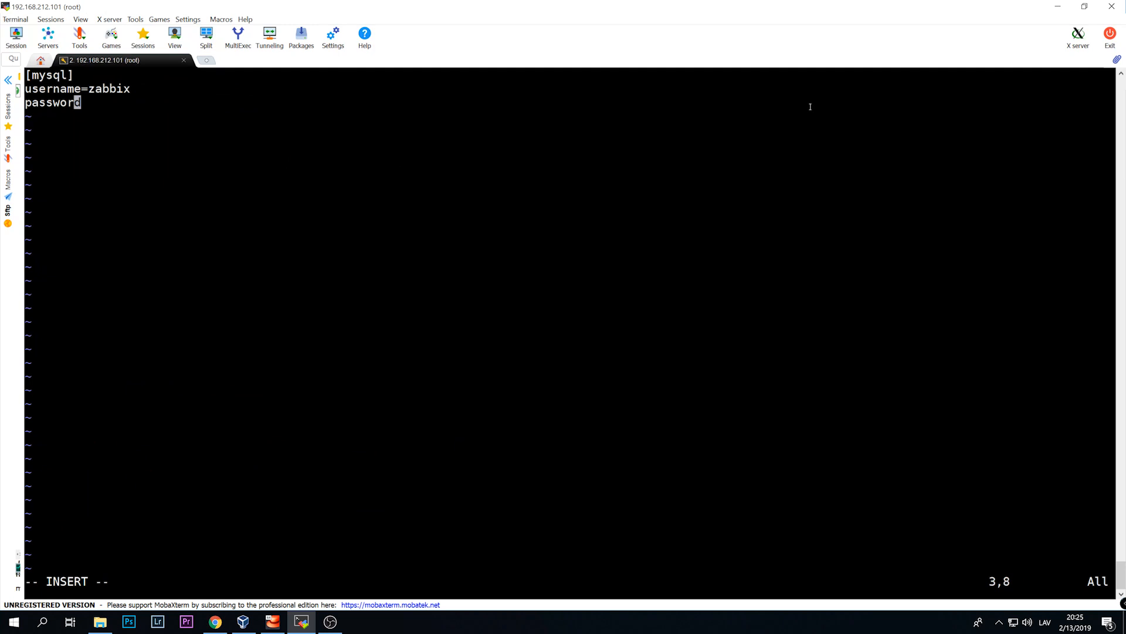
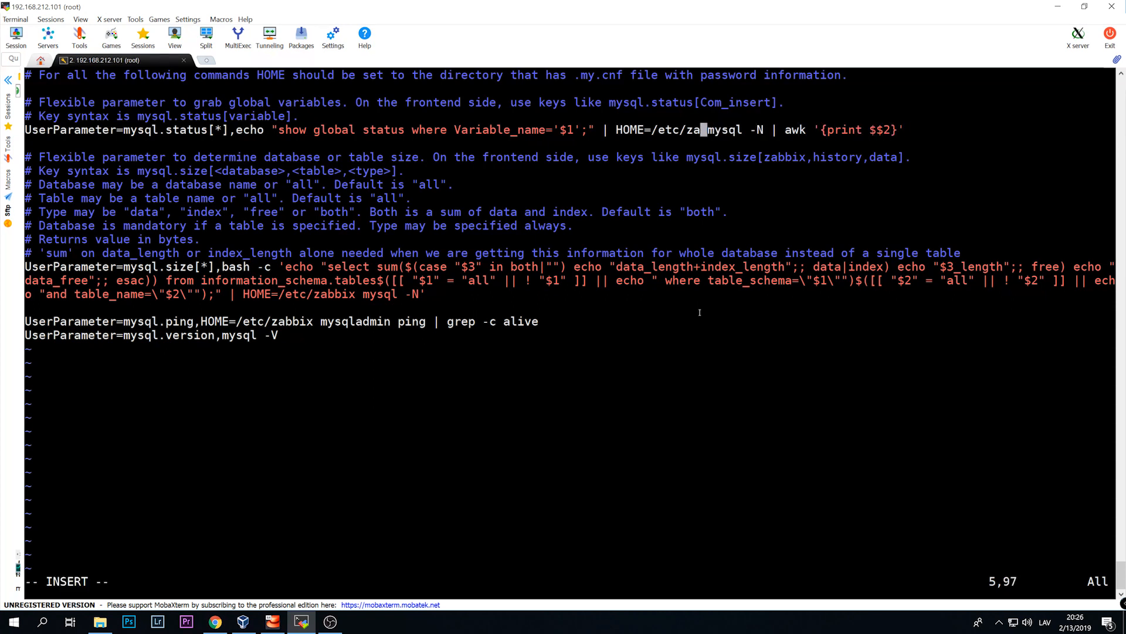
Step: Set HOME=/tmp on the status, size and ping UserParameter lines and save with :wq
text(/tmp)
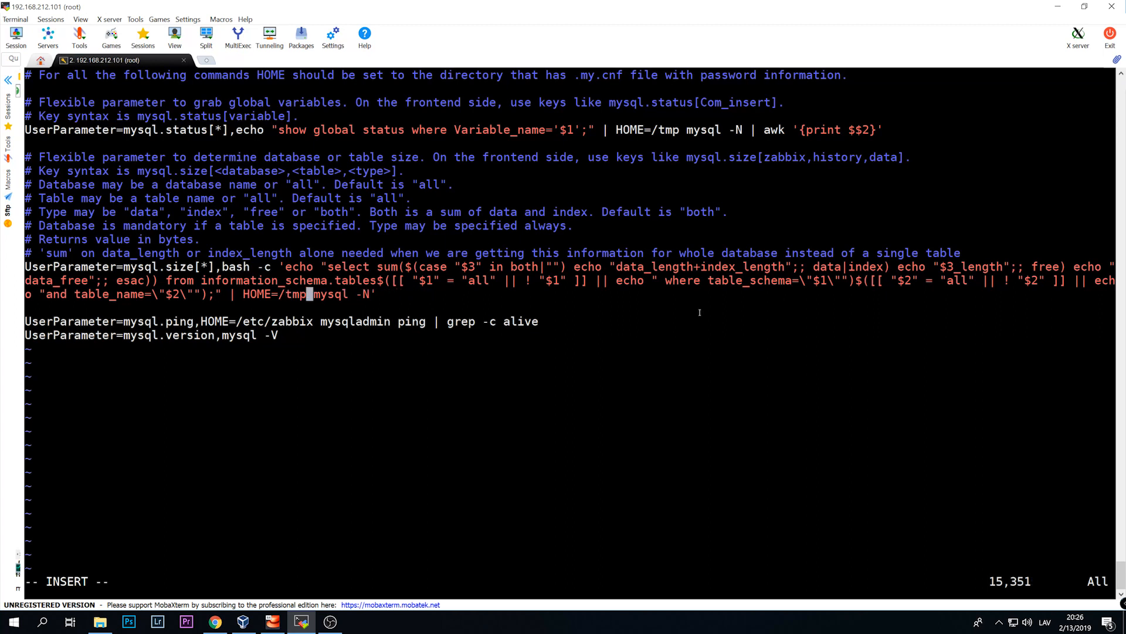
click(534, 320)
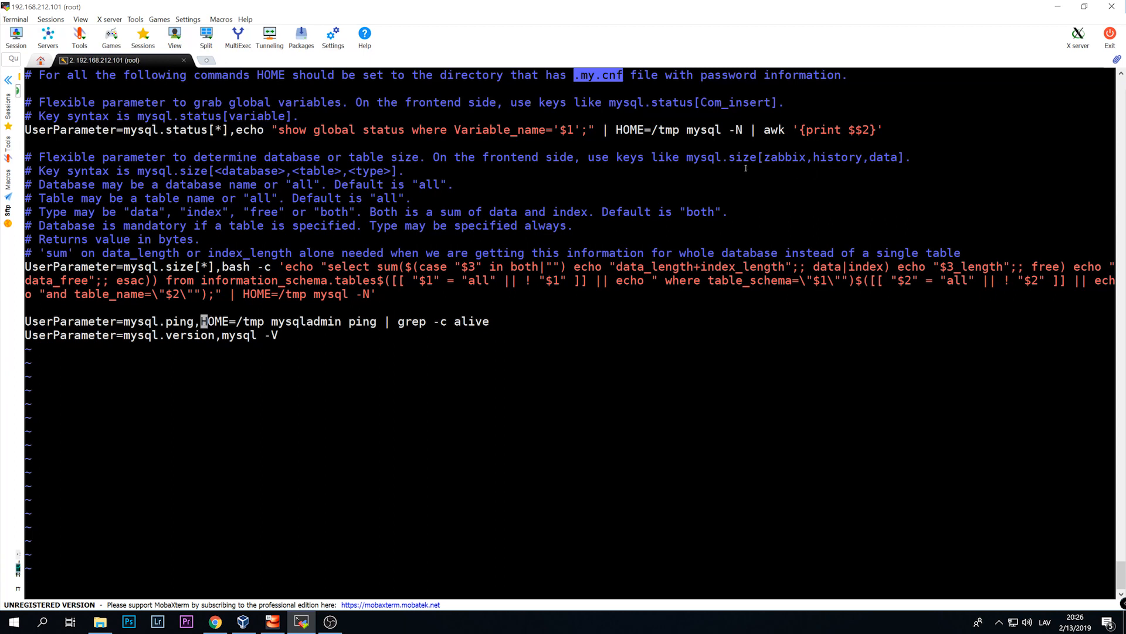
text(:wq)
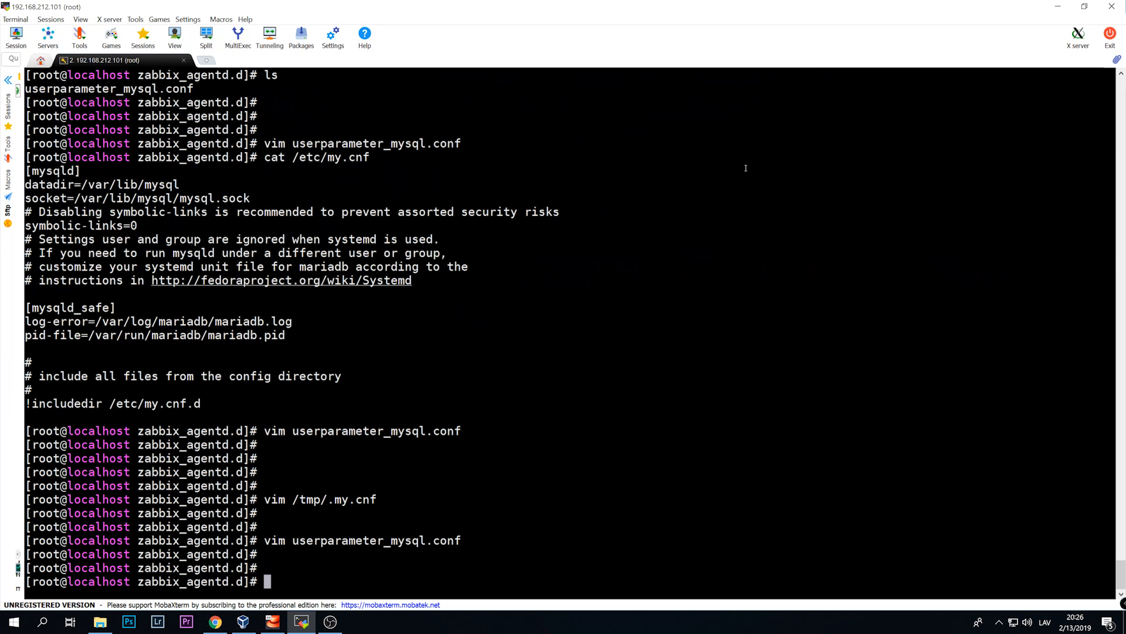
Step: Restart zabbix-agent and test mysql.status[Com_begin] via zabbix_get on 127.0.0.1
text(systemctl restart zabbix-agent)
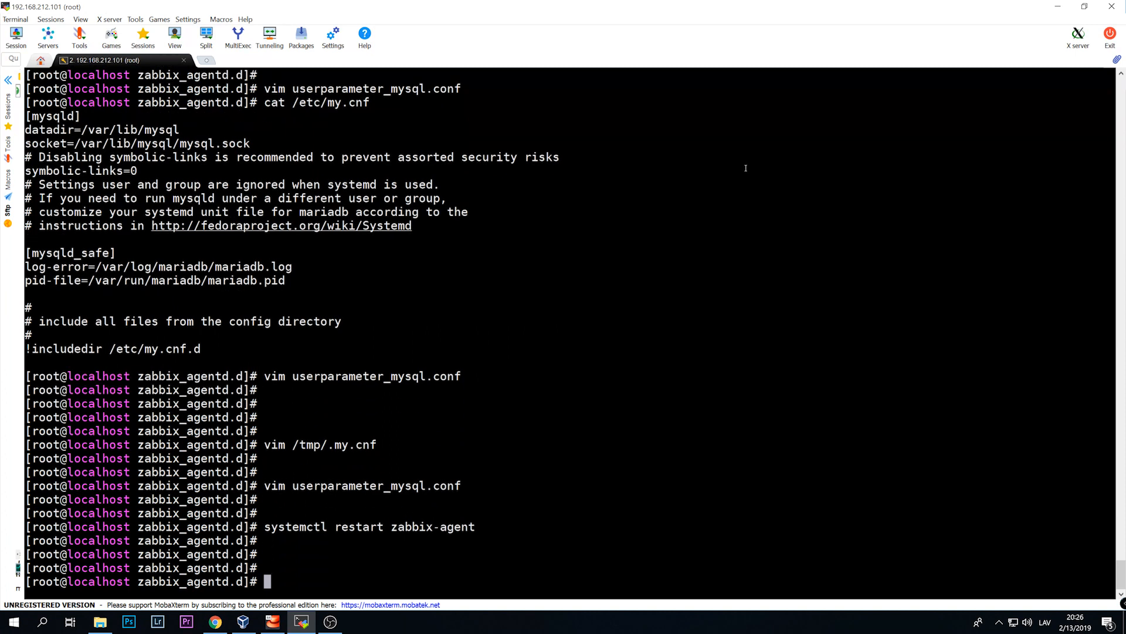
text(zabbix_get)
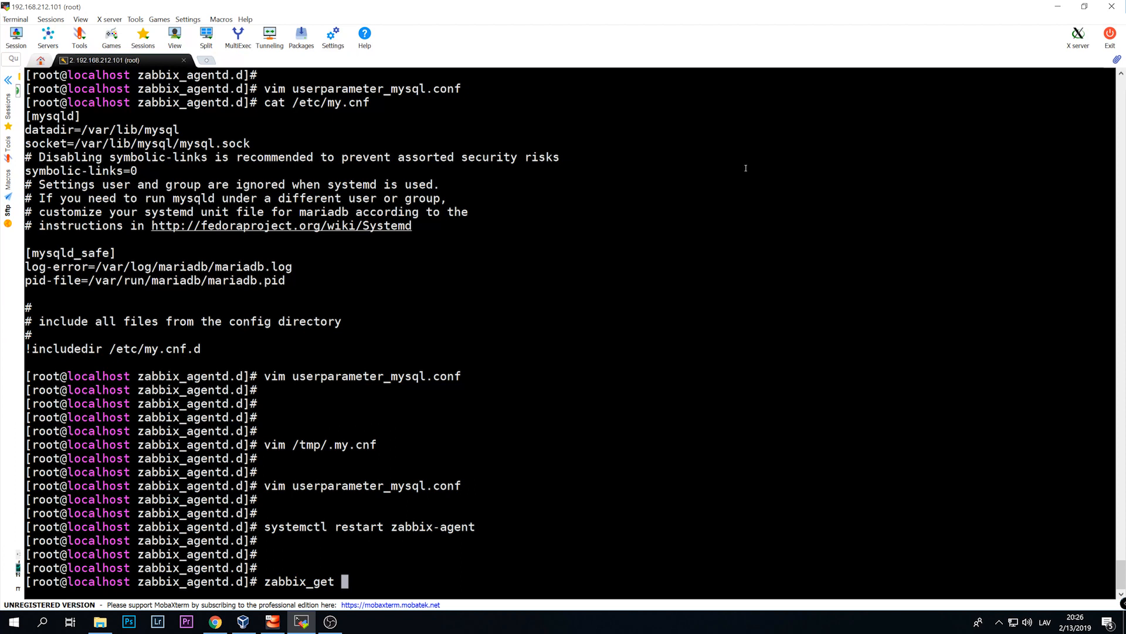
text(-s 127.)
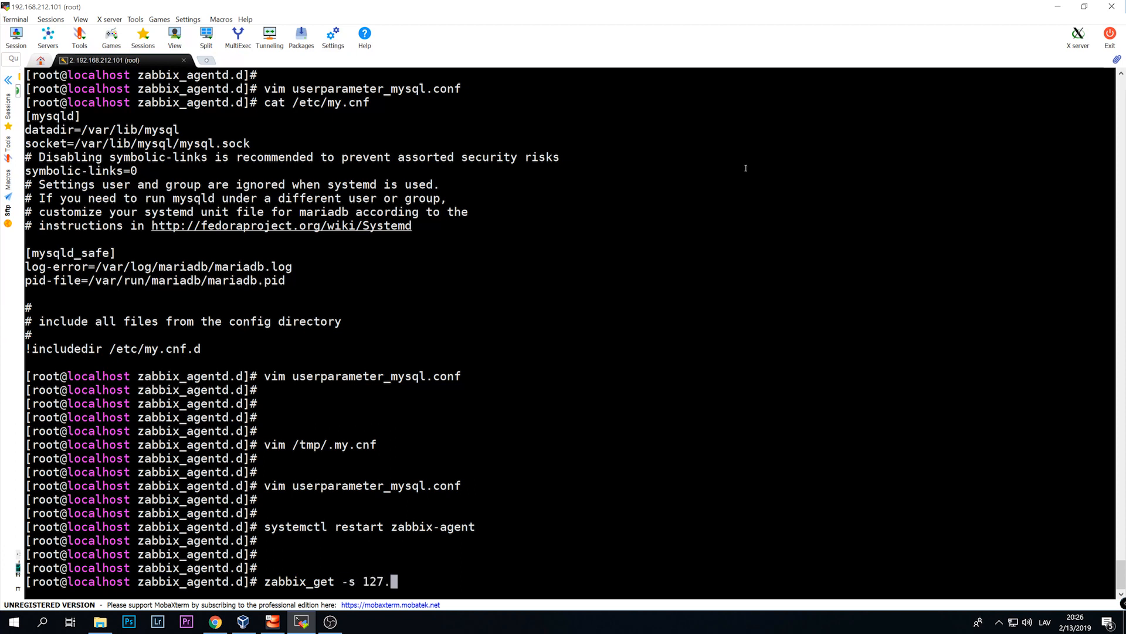
text(0.0.1)
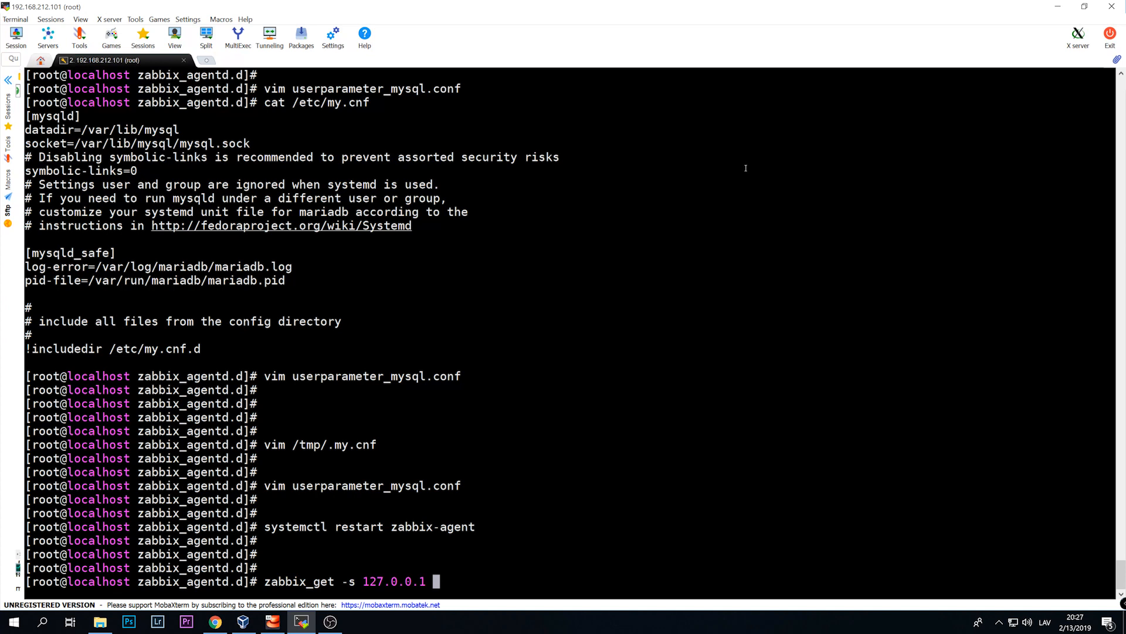
text(-)
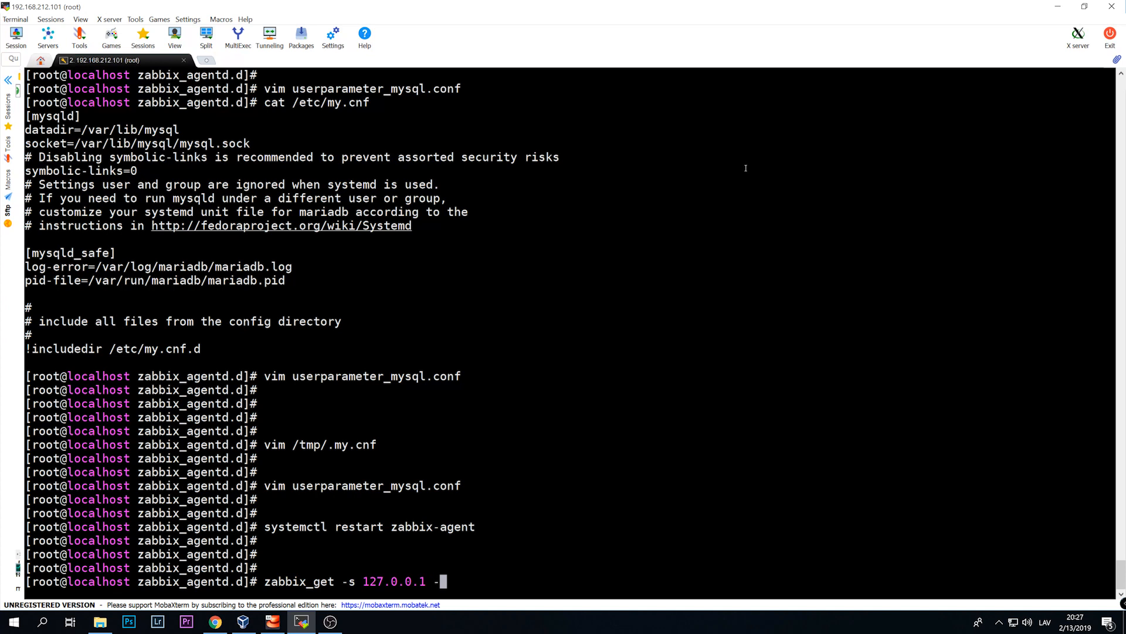
text(k)
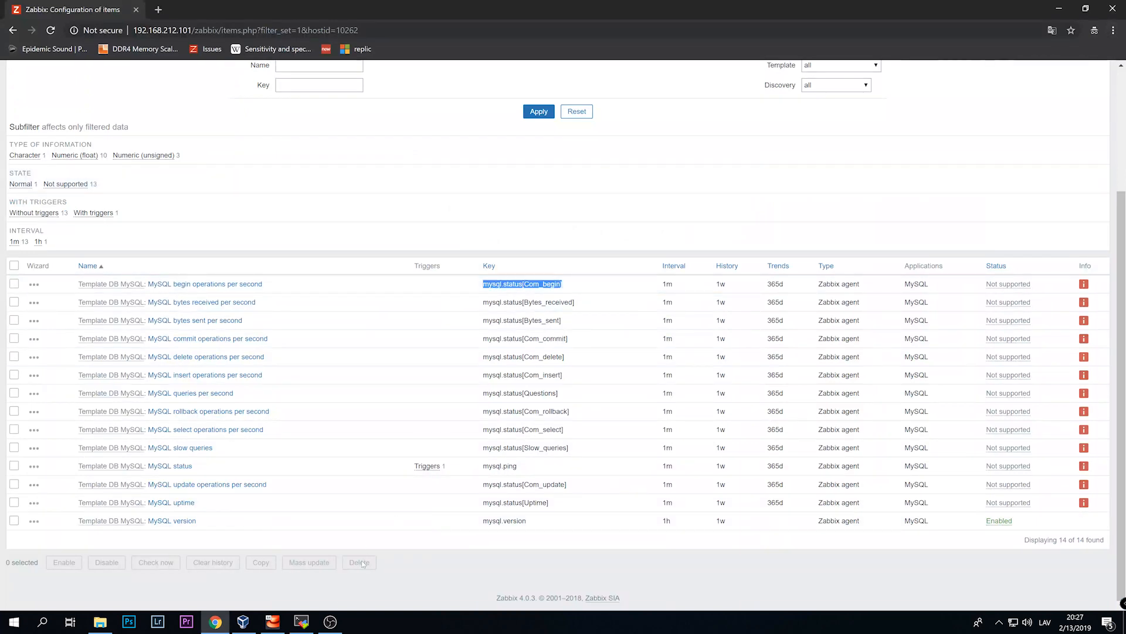
click(300, 621)
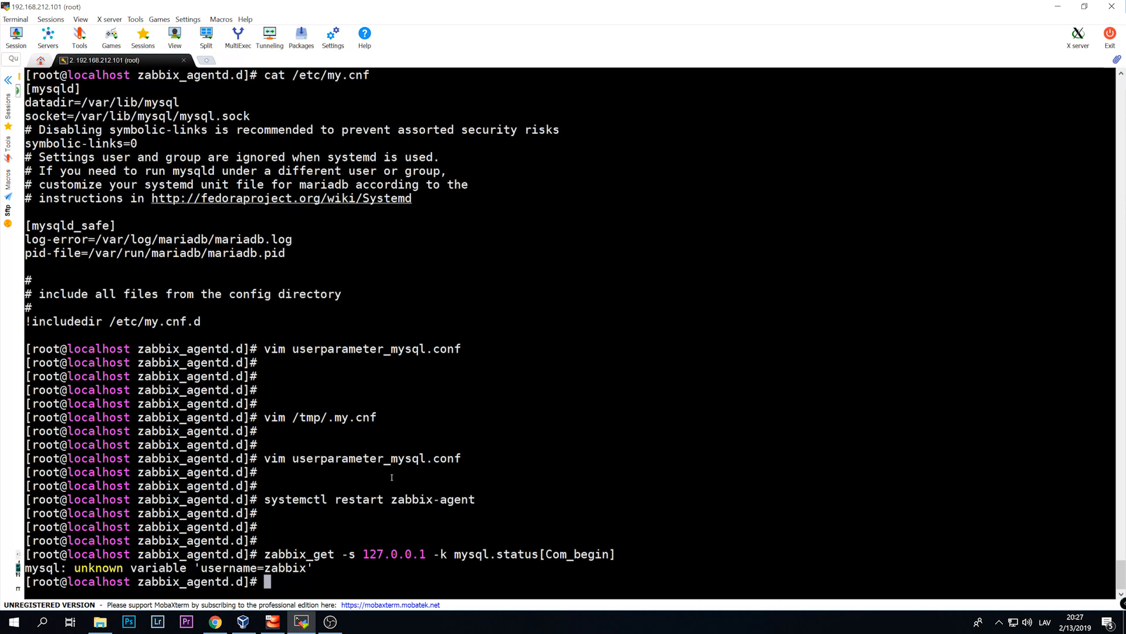
Step: Fix the user line in /tmp/.my.cnf so zabbix_get returns 13490 for Com_begin
text(vim /tmp/.my.cnf)
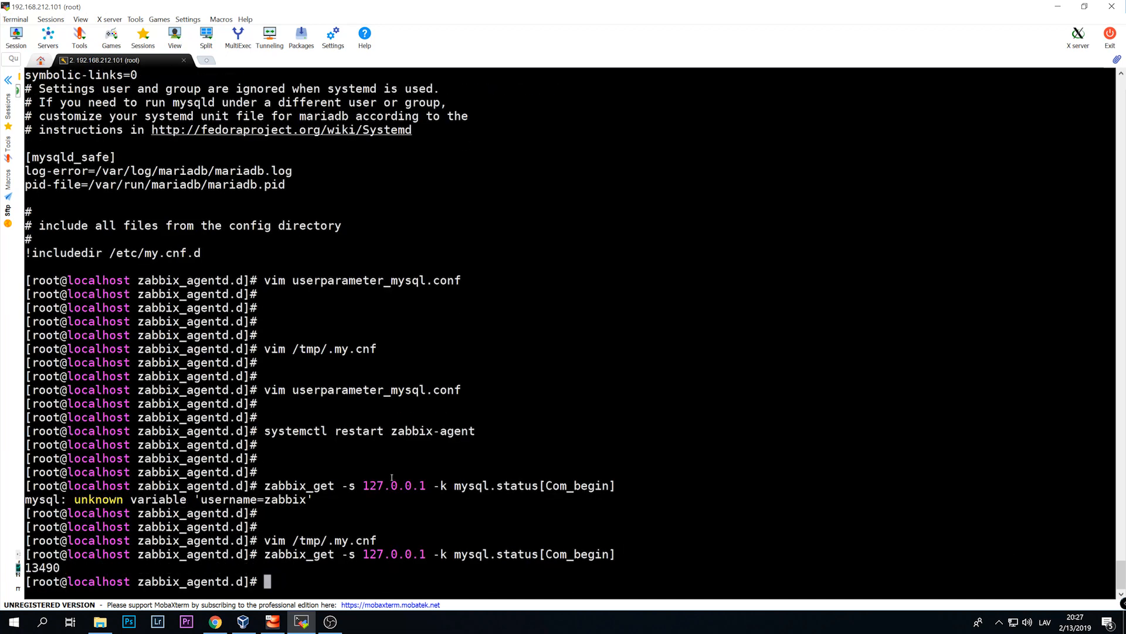
drag(442, 553, 611, 553)
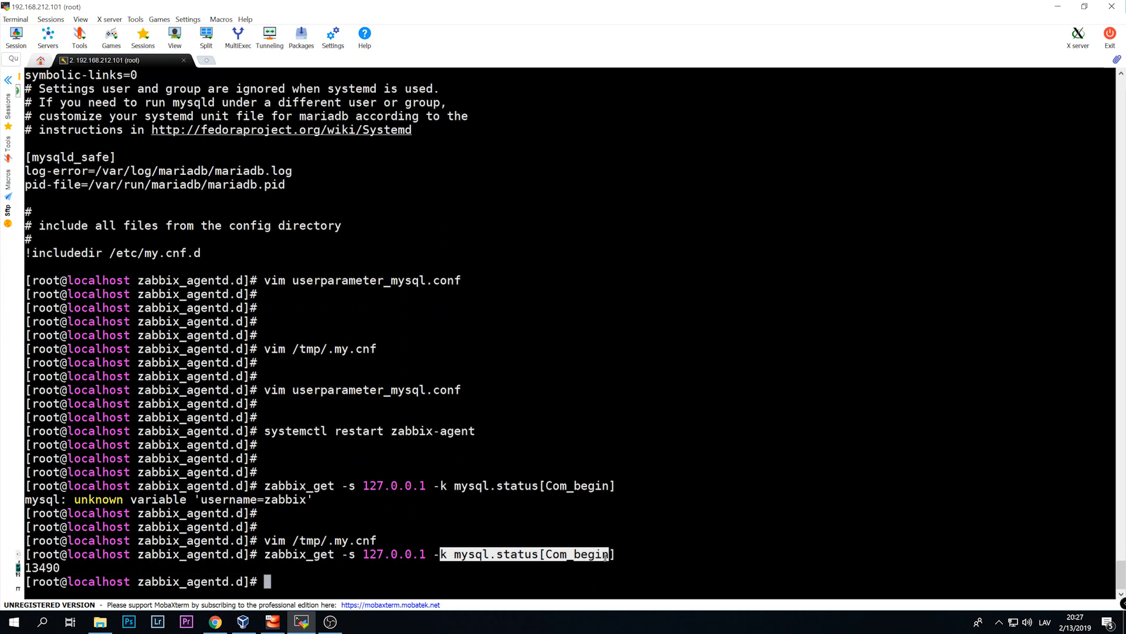
text(vim /tmp/.my.cnf)
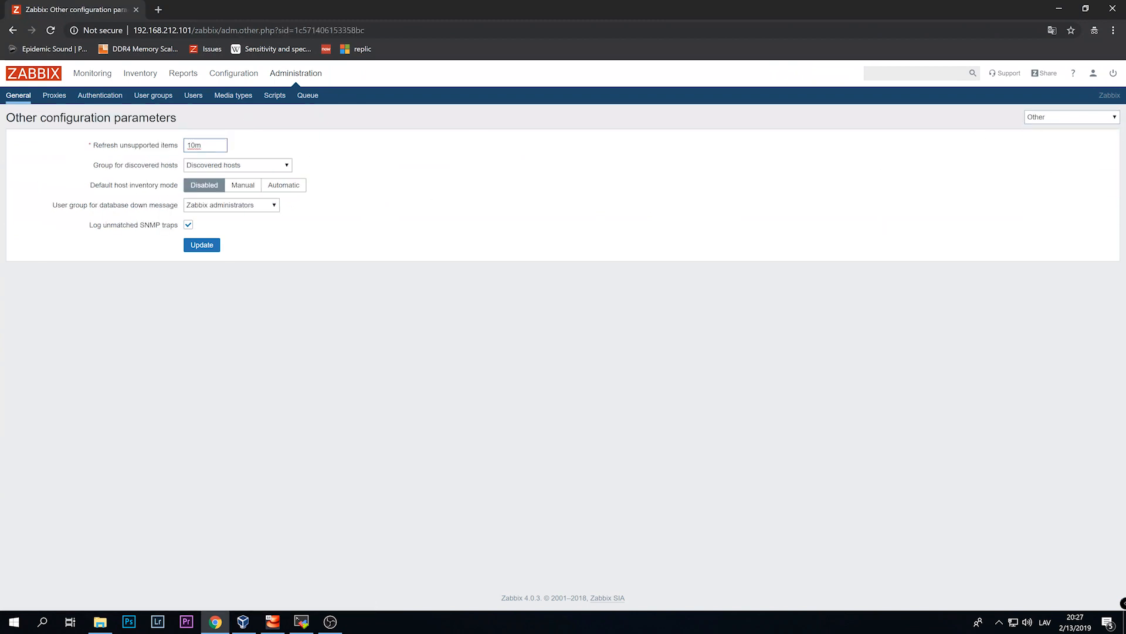
Step: Set unsupported items to refresh every 1s and add the MySQL Monitoring Works host
click(201, 244)
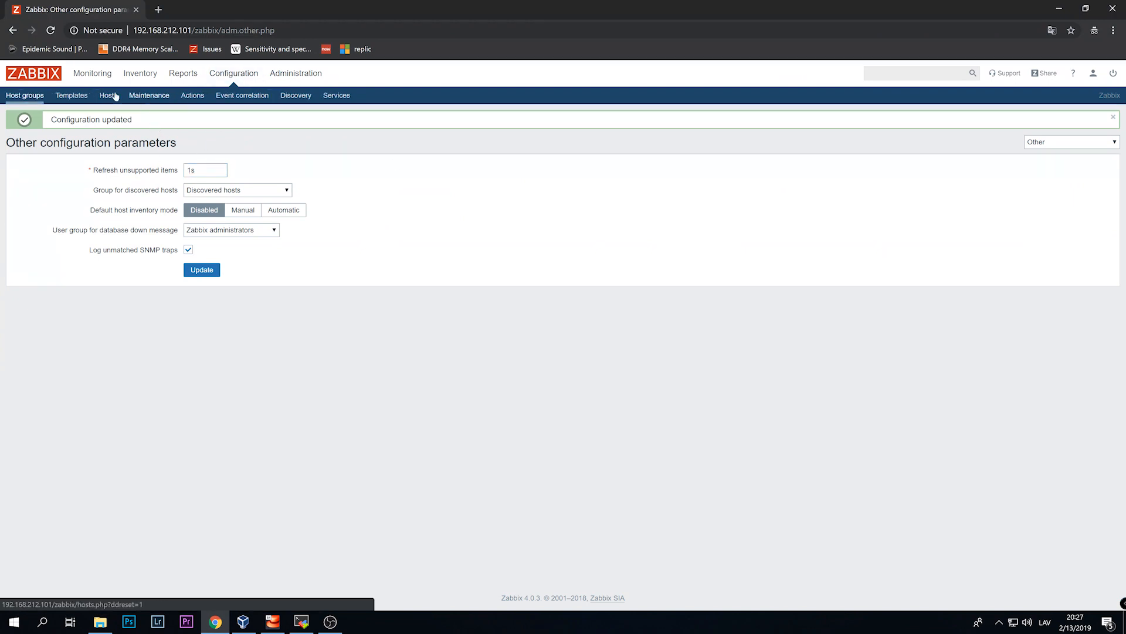
click(108, 95)
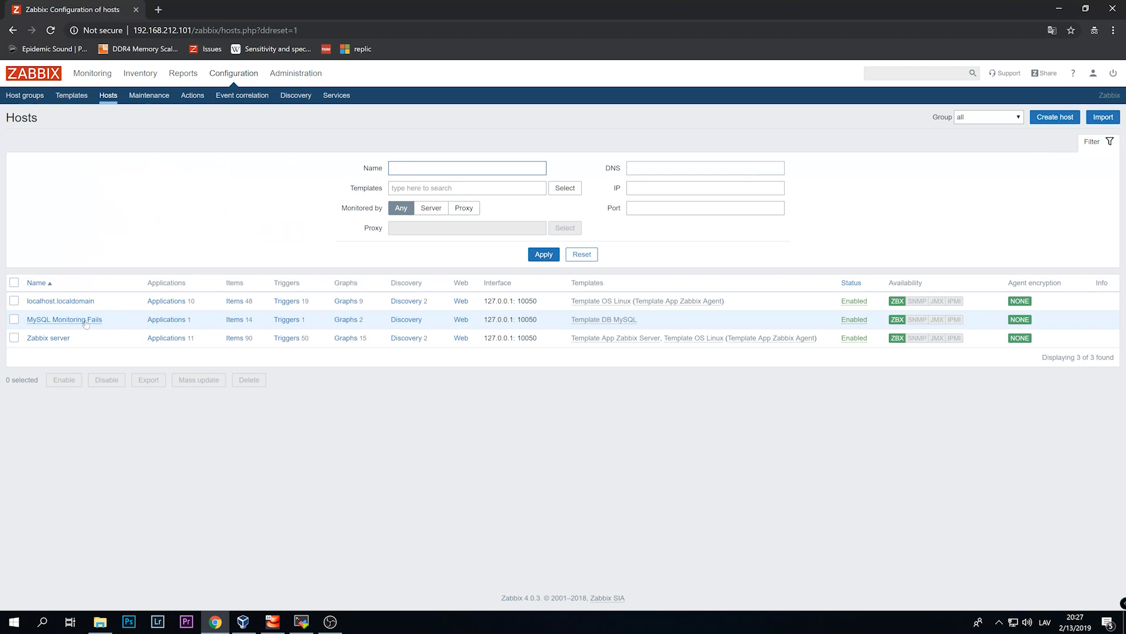
click(64, 319)
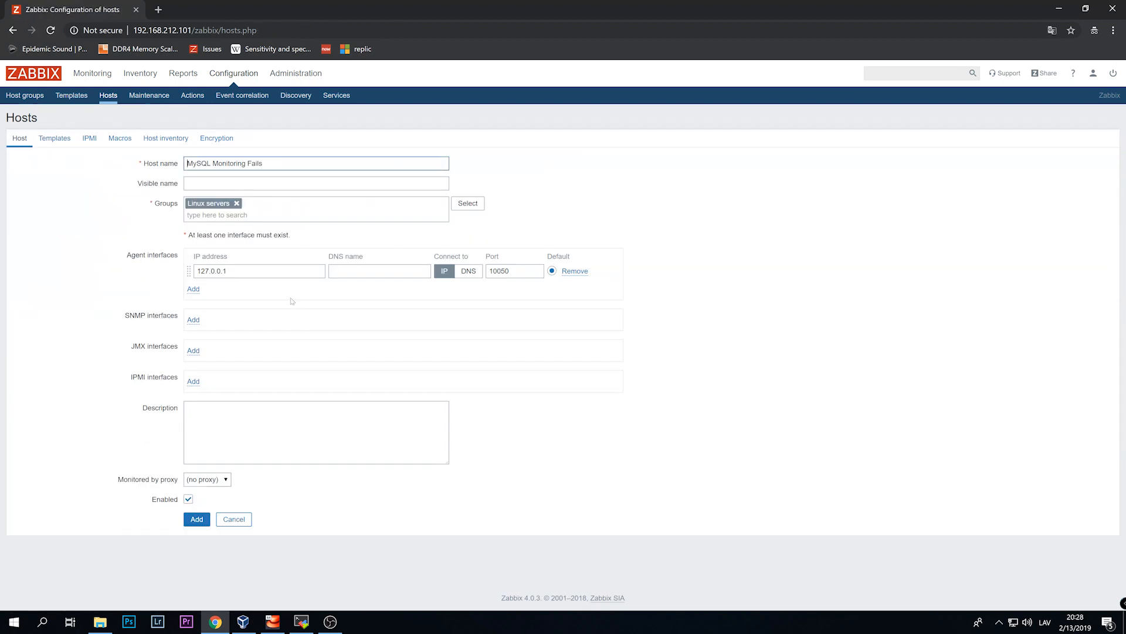
double_click(255, 164)
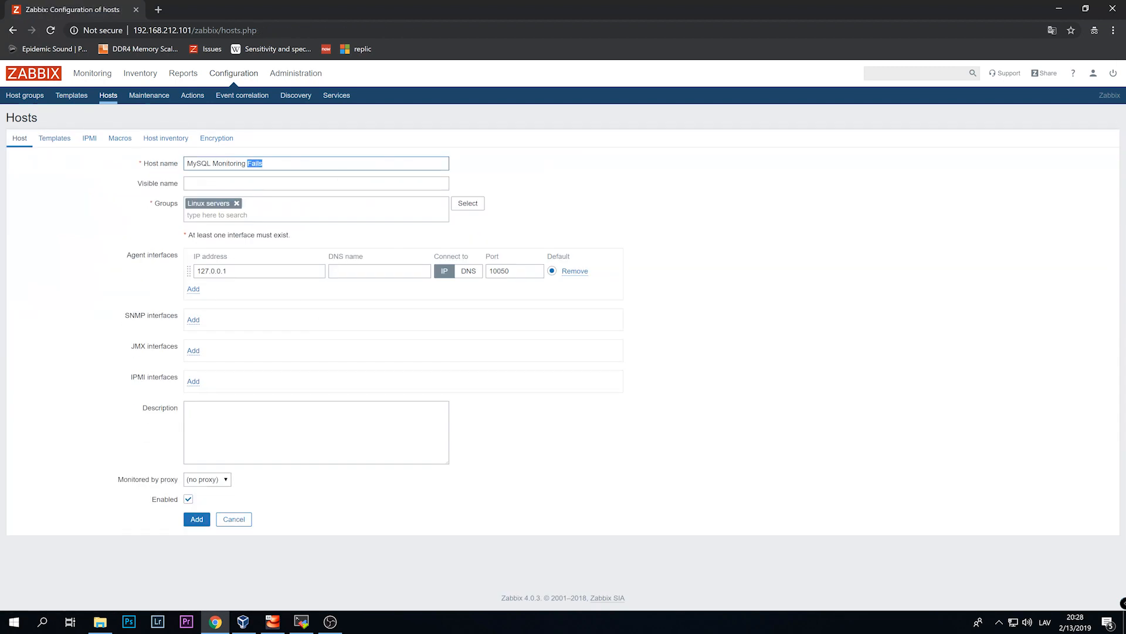
click(196, 519)
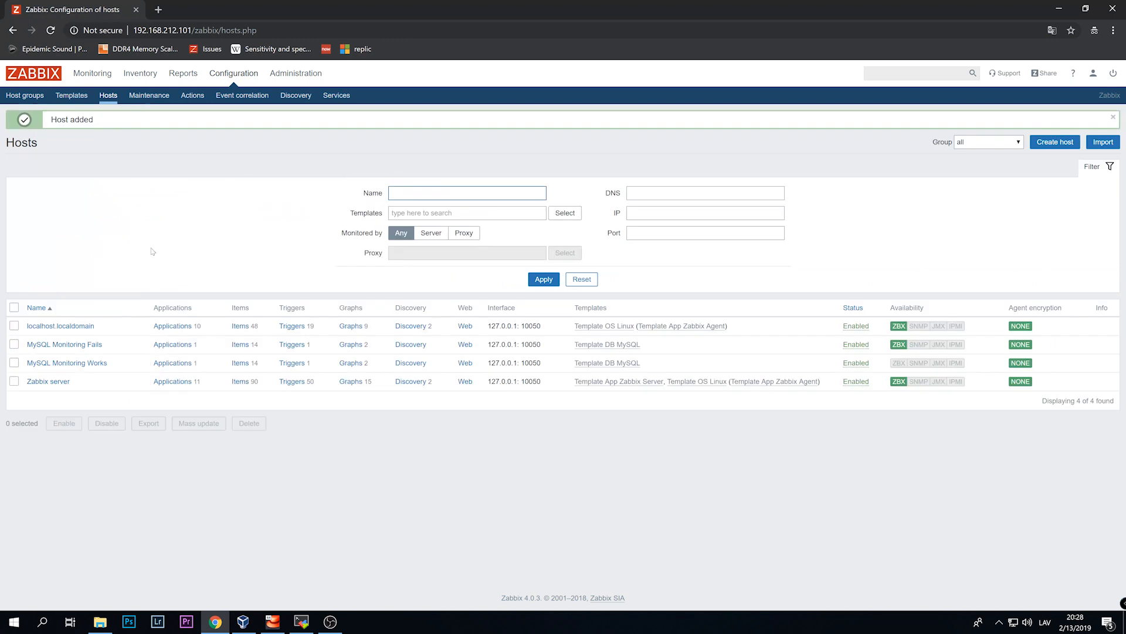
Step: Reload the hosts list and dismiss the form resubmission warning
click(467, 192)
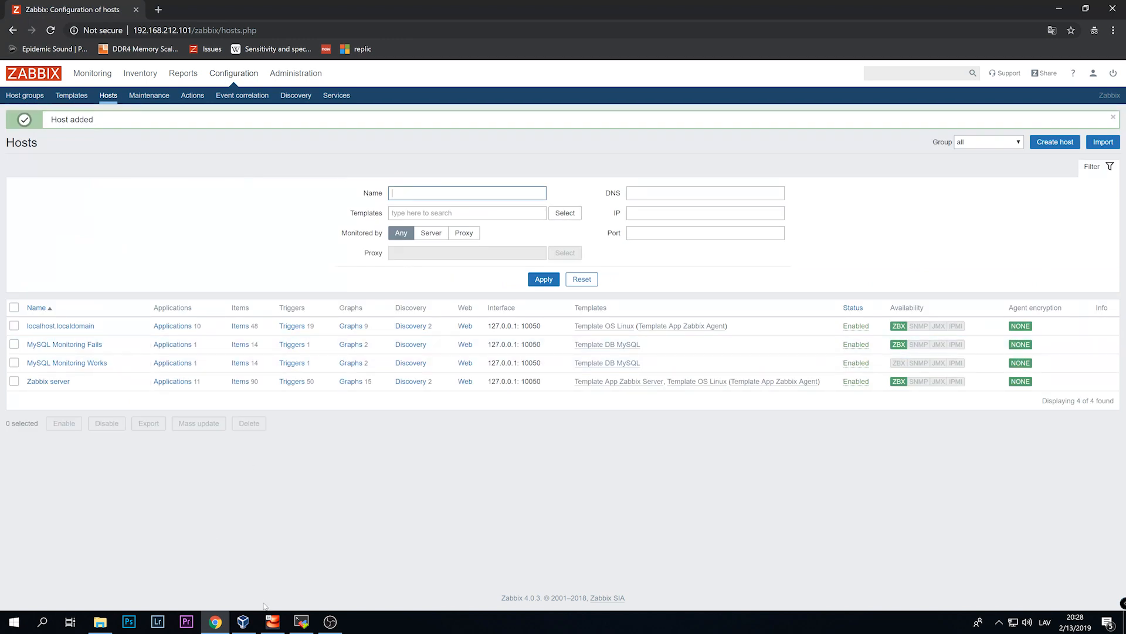
click(301, 621)
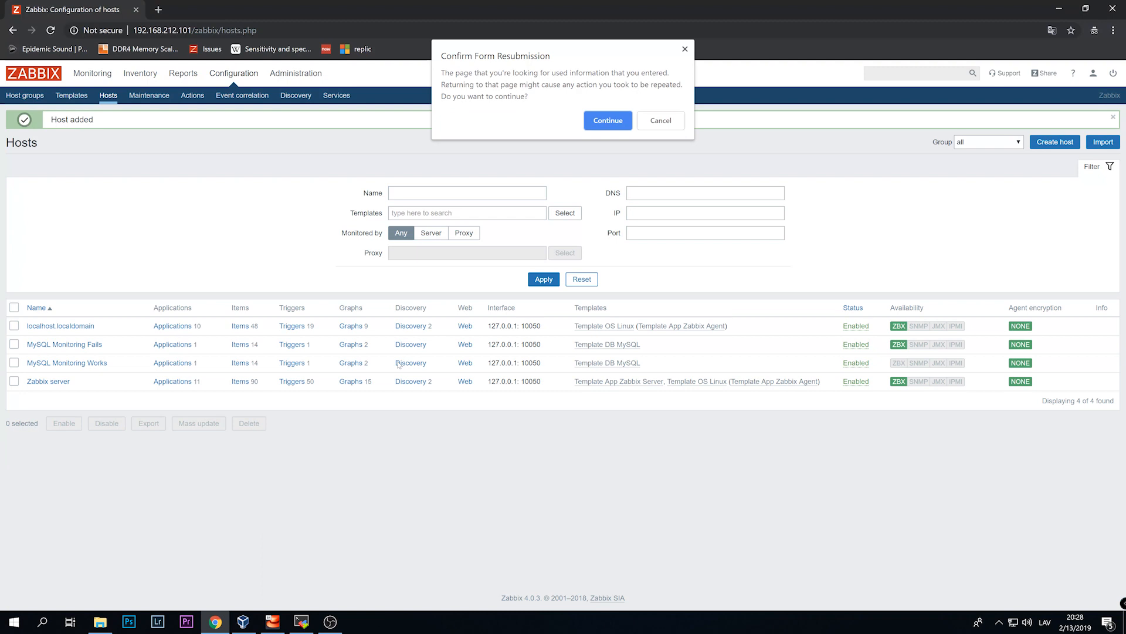
click(608, 120)
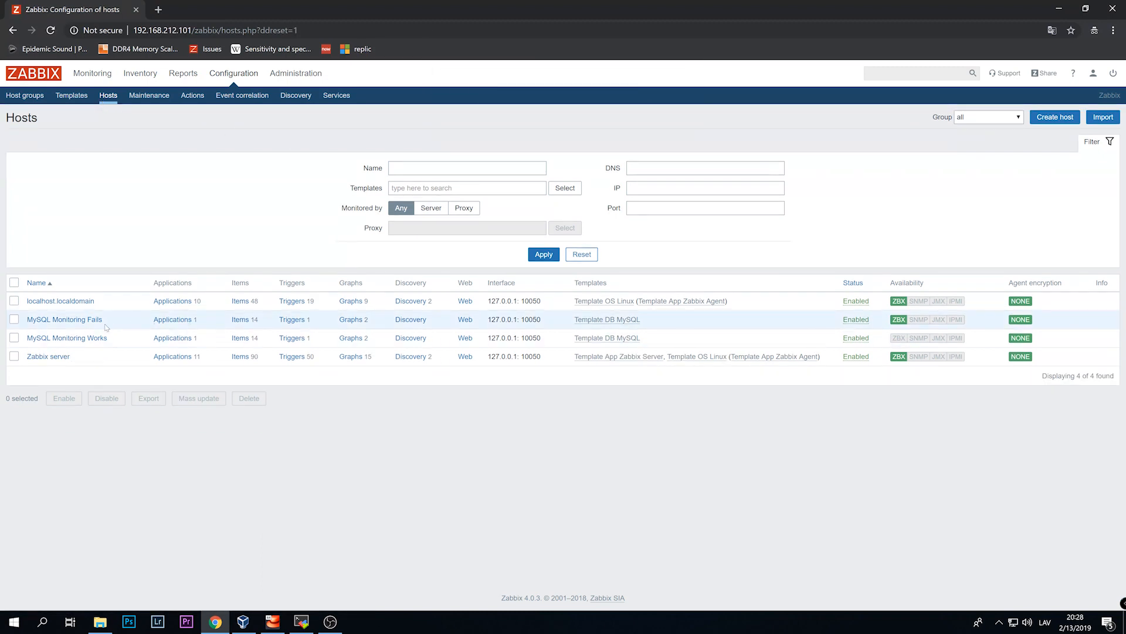
mouse_move(880, 342)
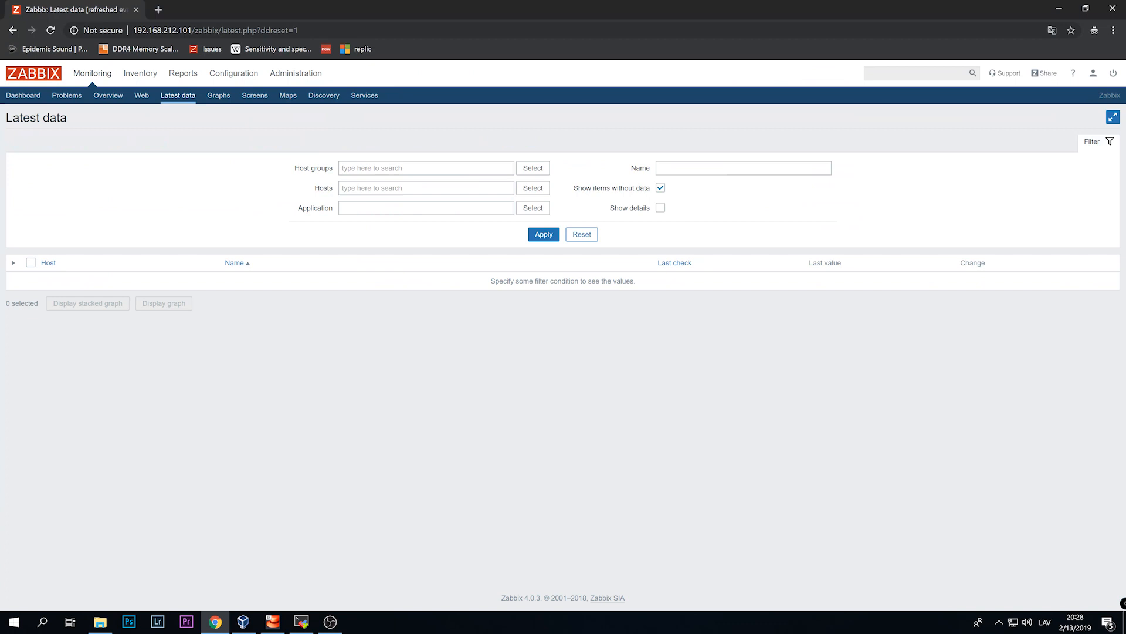
Step: Filter latest data to MySQL Monitoring Works from Linux servers, with item details shown
click(532, 187)
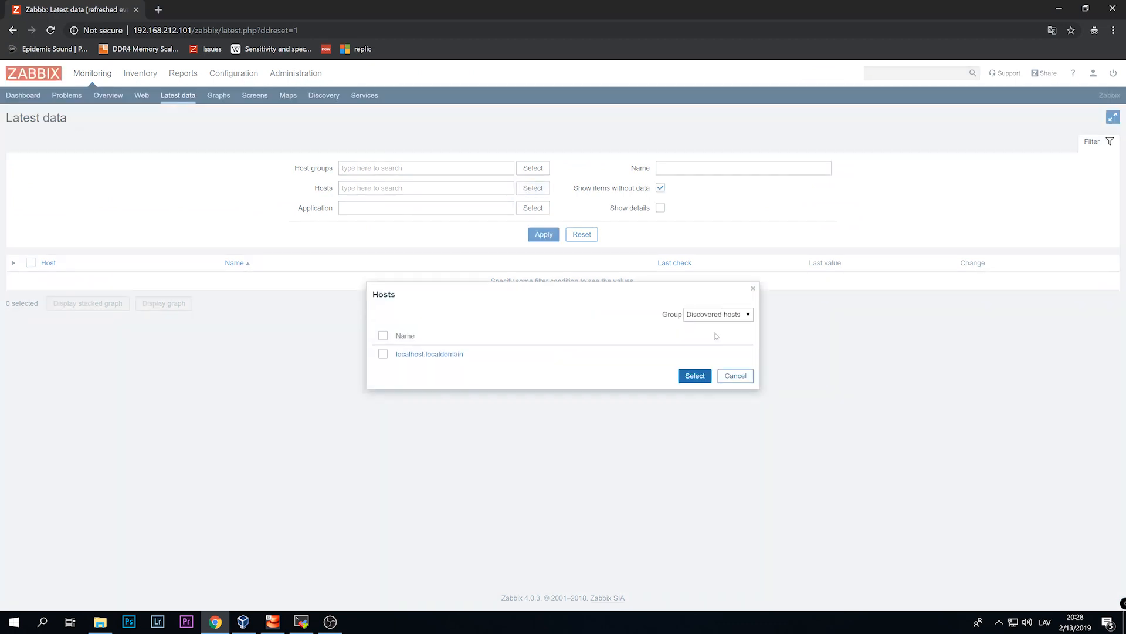
click(716, 314)
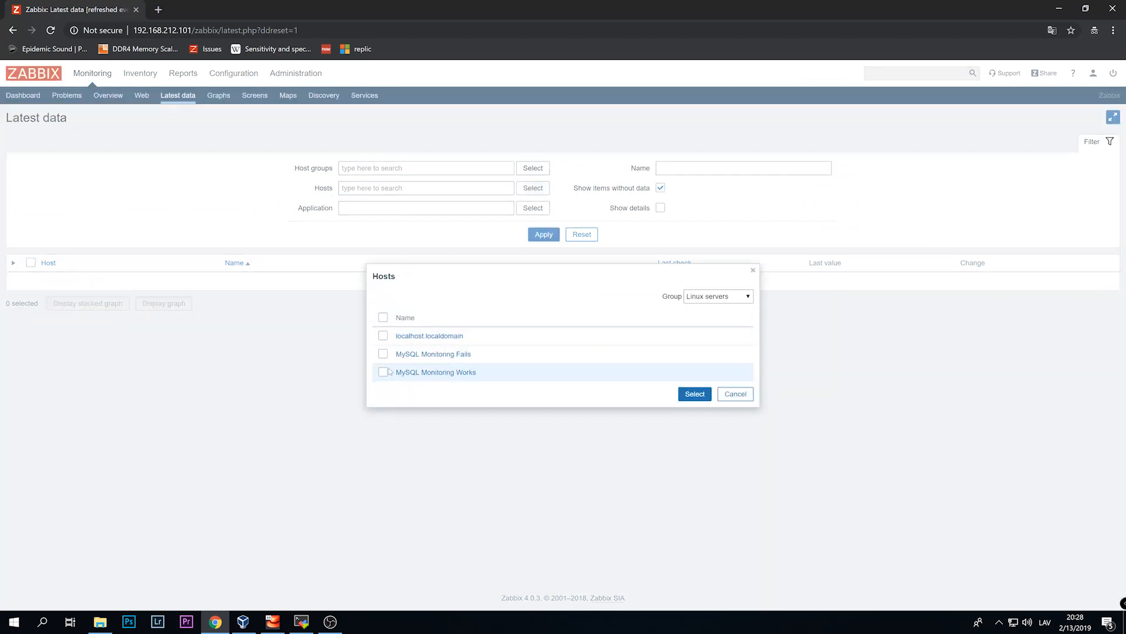
click(435, 371)
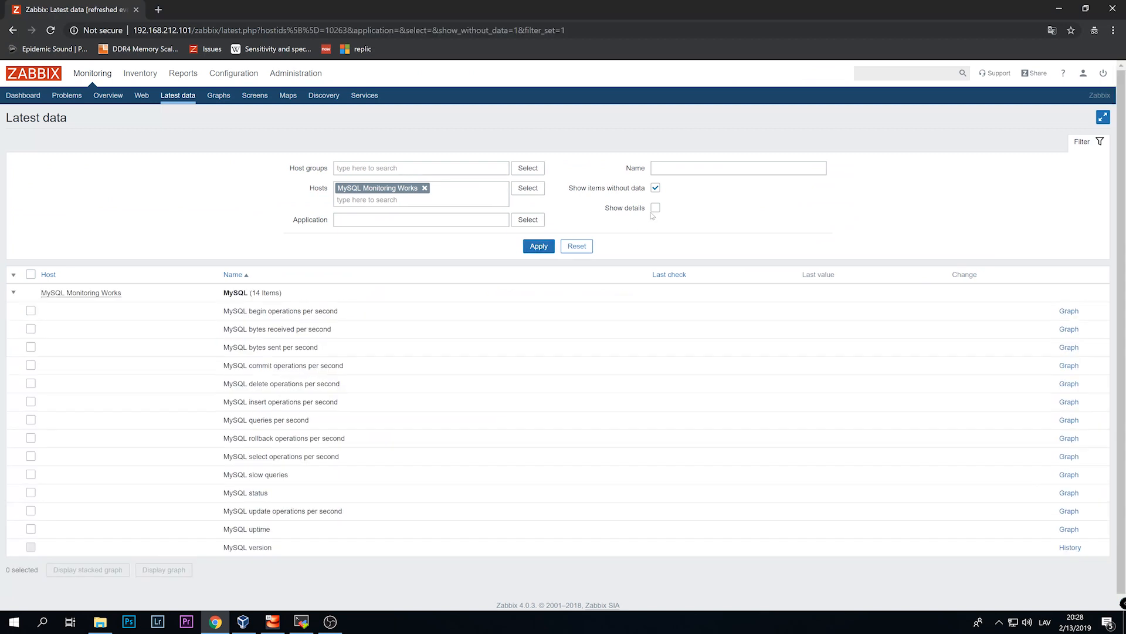
click(655, 208)
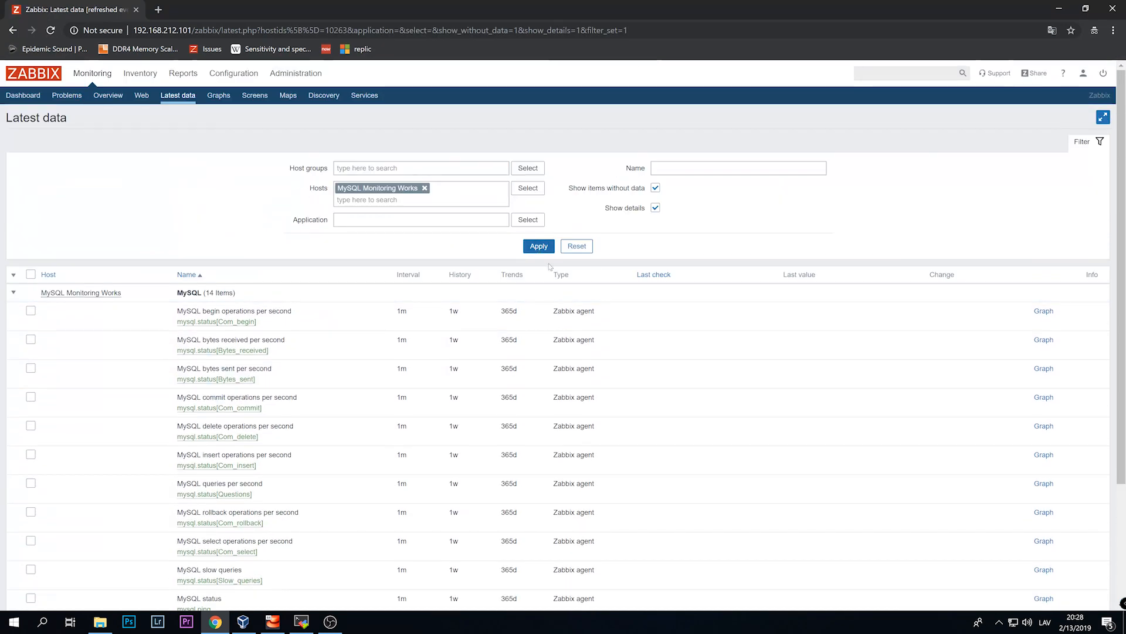
mouse_move(411, 354)
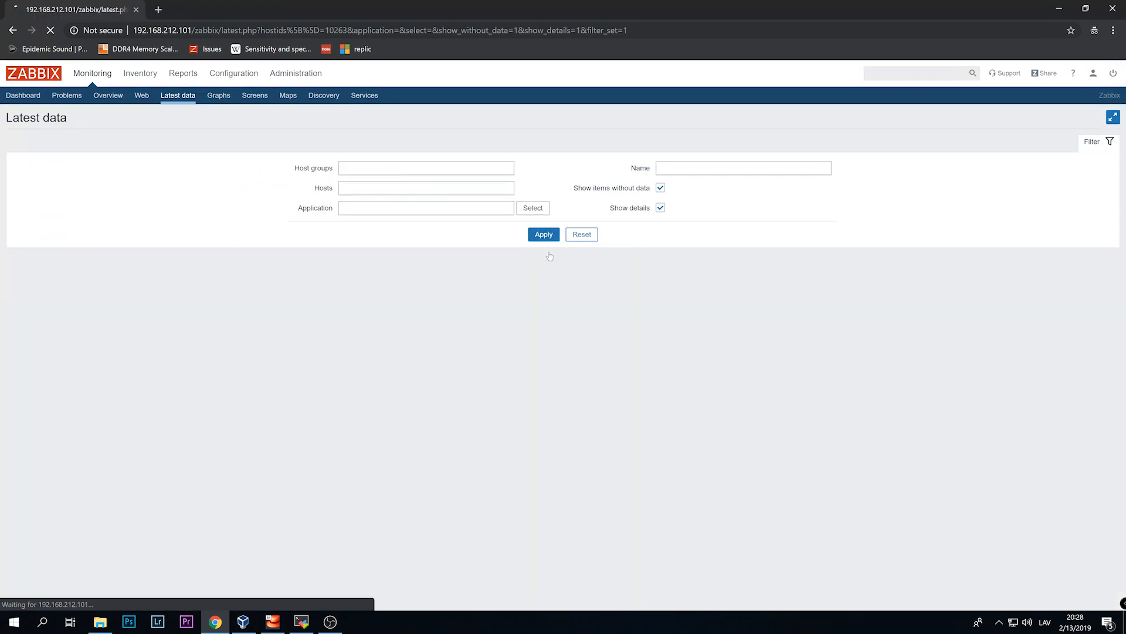
click(301, 622)
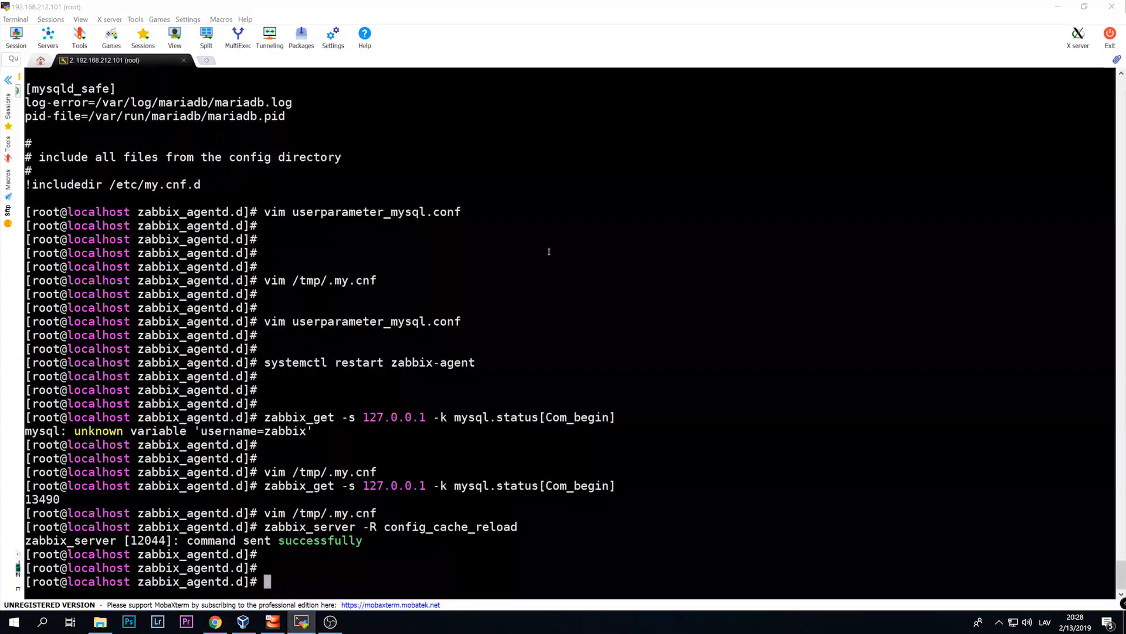
Step: Inspect the MySQL status access-denied error and query mysql.status[Com_begin] with zabbix_get
click(214, 622)
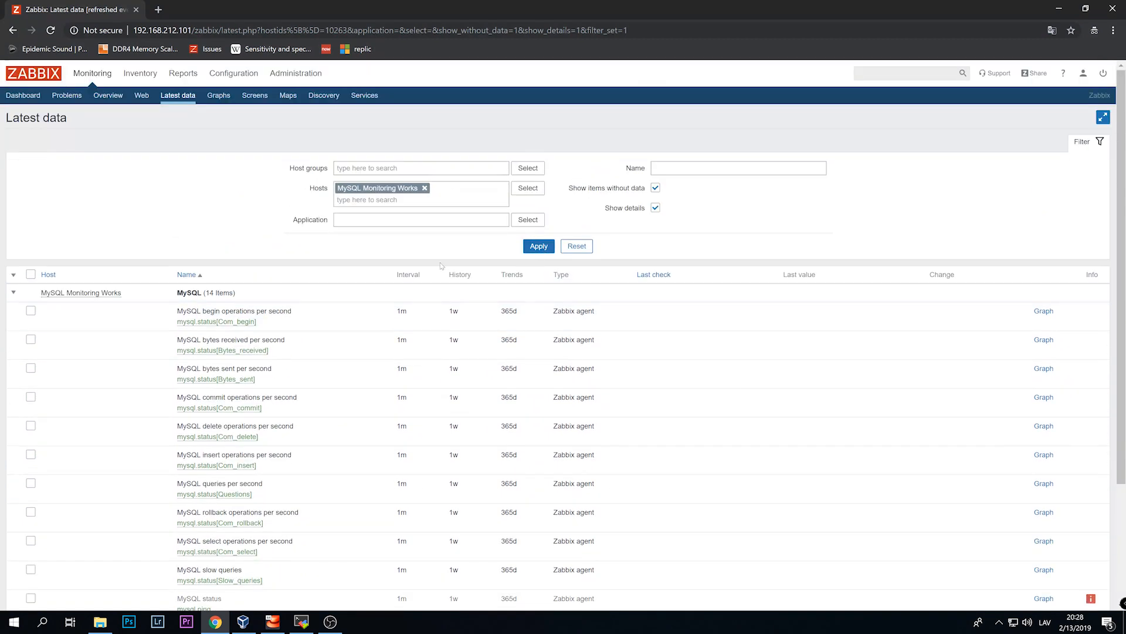
click(538, 246)
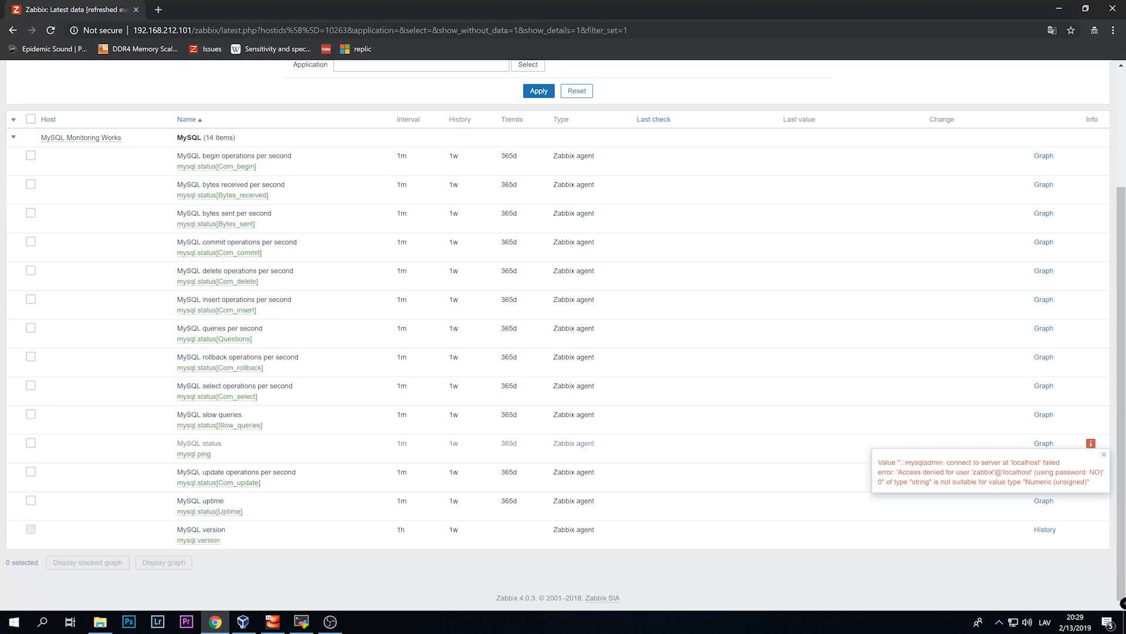
click(301, 622)
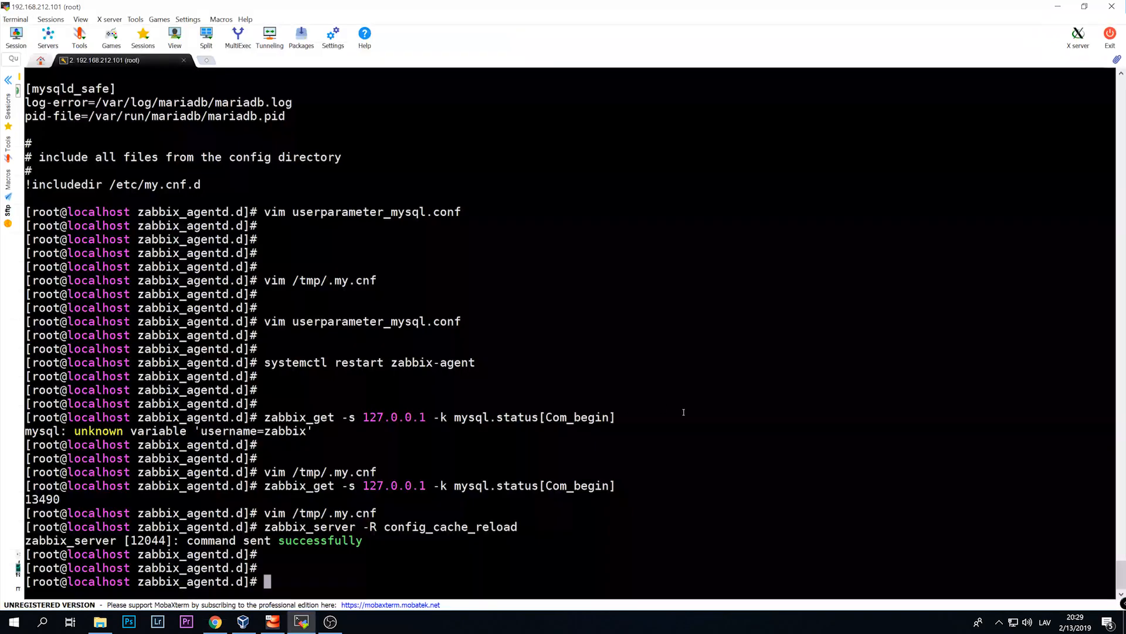
text(zabbix_get -s 127.0.0.1 -k mysql.status[Com_begin])
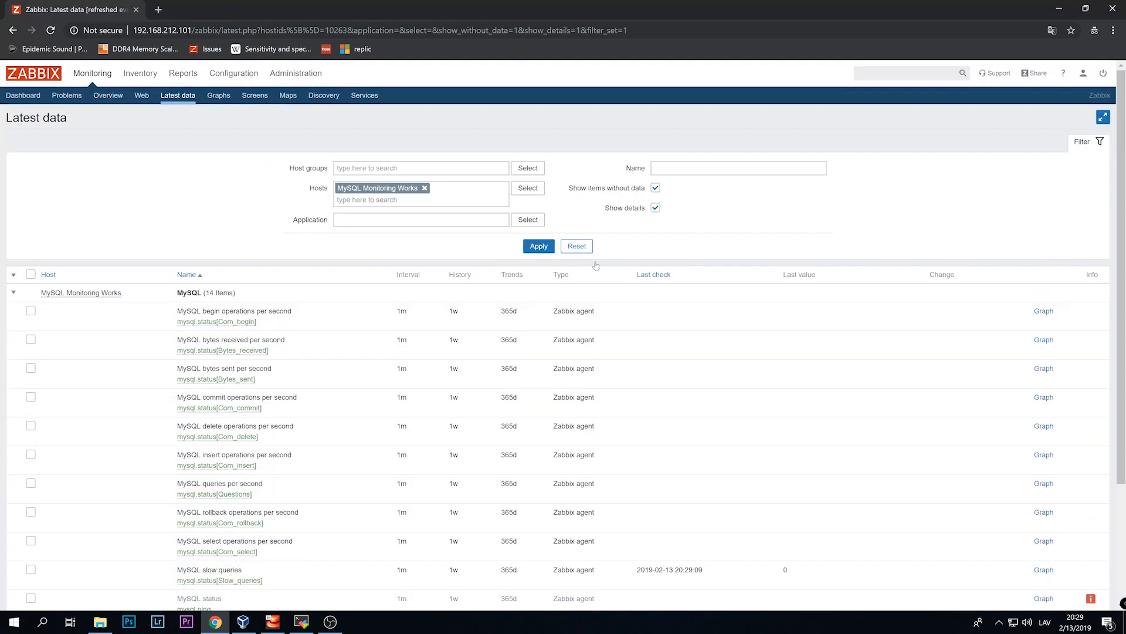
scroll(down, 3)
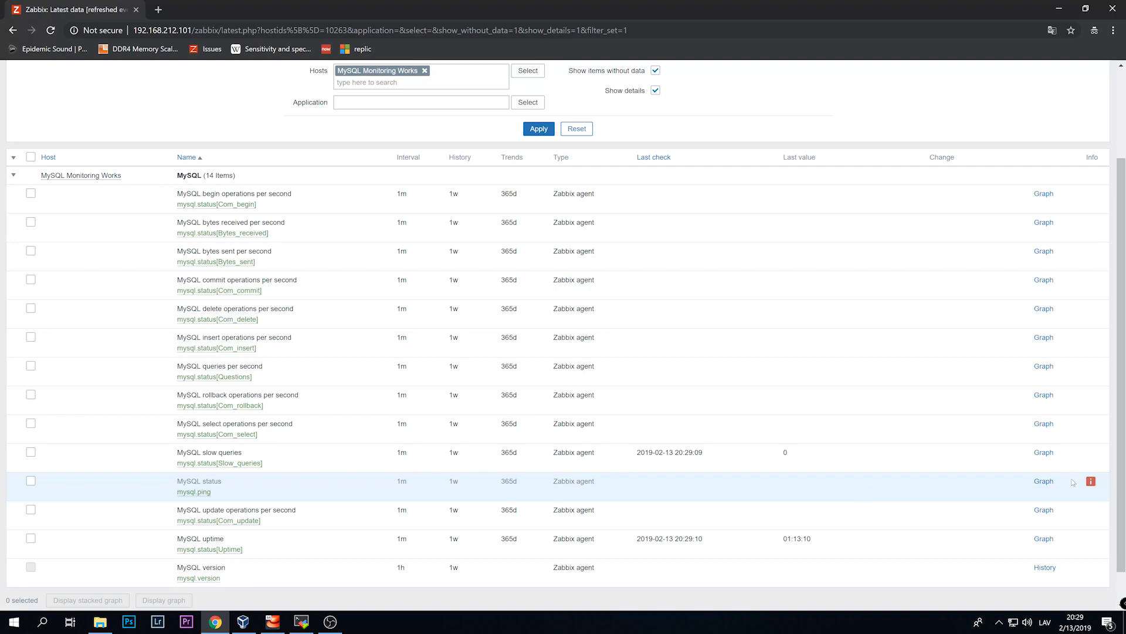
click(300, 621)
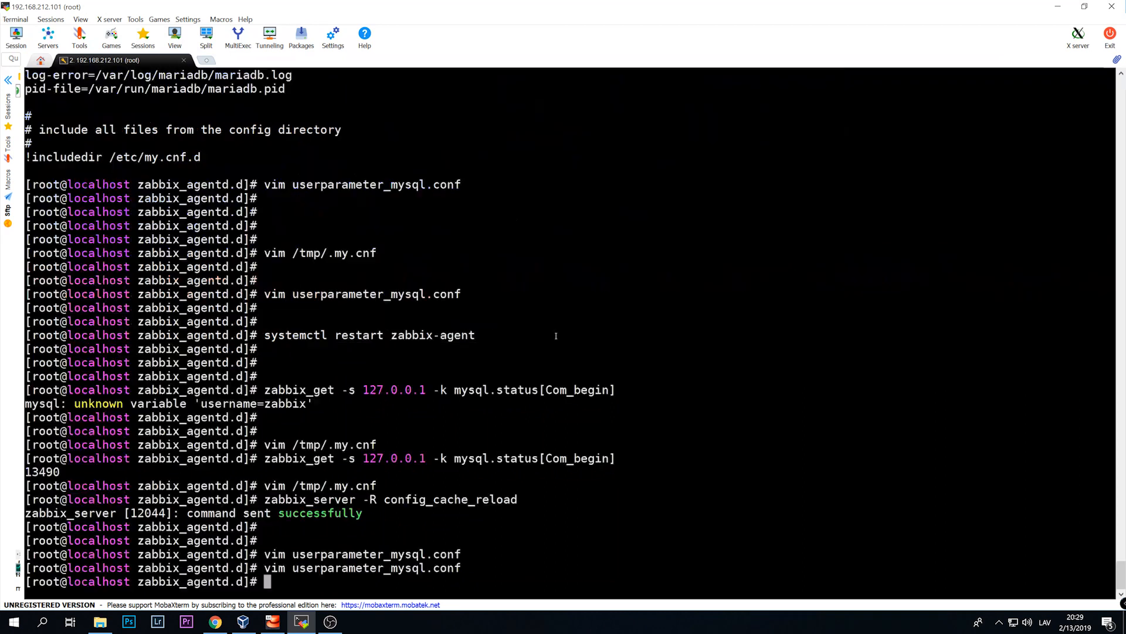
Step: Reload the Zabbix server config cache and rerun zabbix_get for mysql.status[Com_begin]
text(zabbix_server -R config_cache_reload)
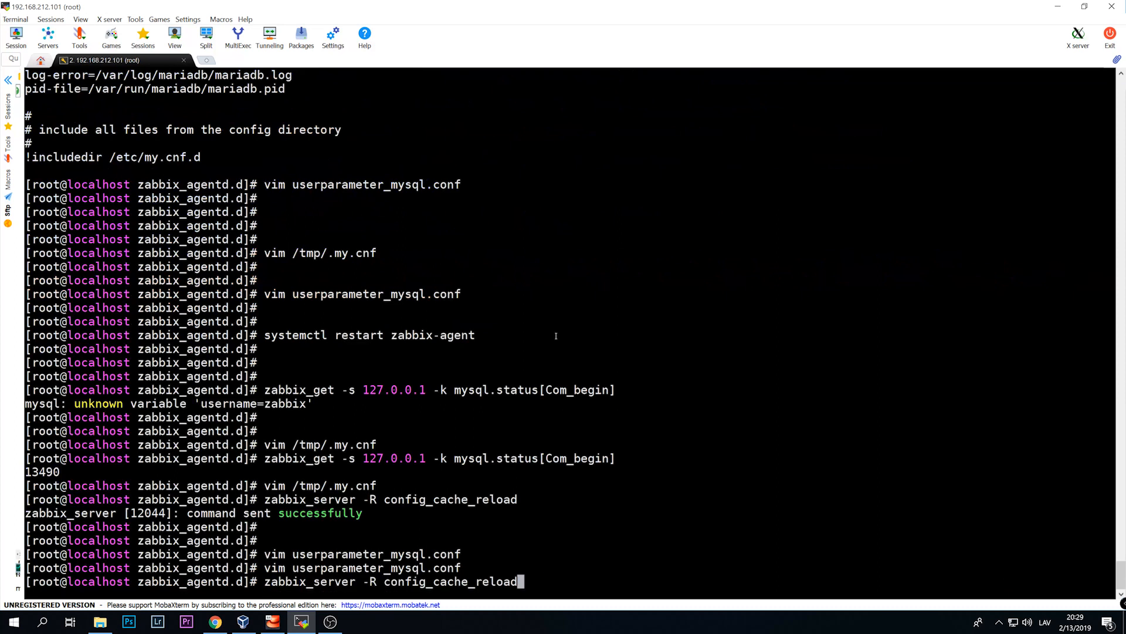
text(zabbix_get -s 127.0.0.1 -k mysql.status[Com_begin])
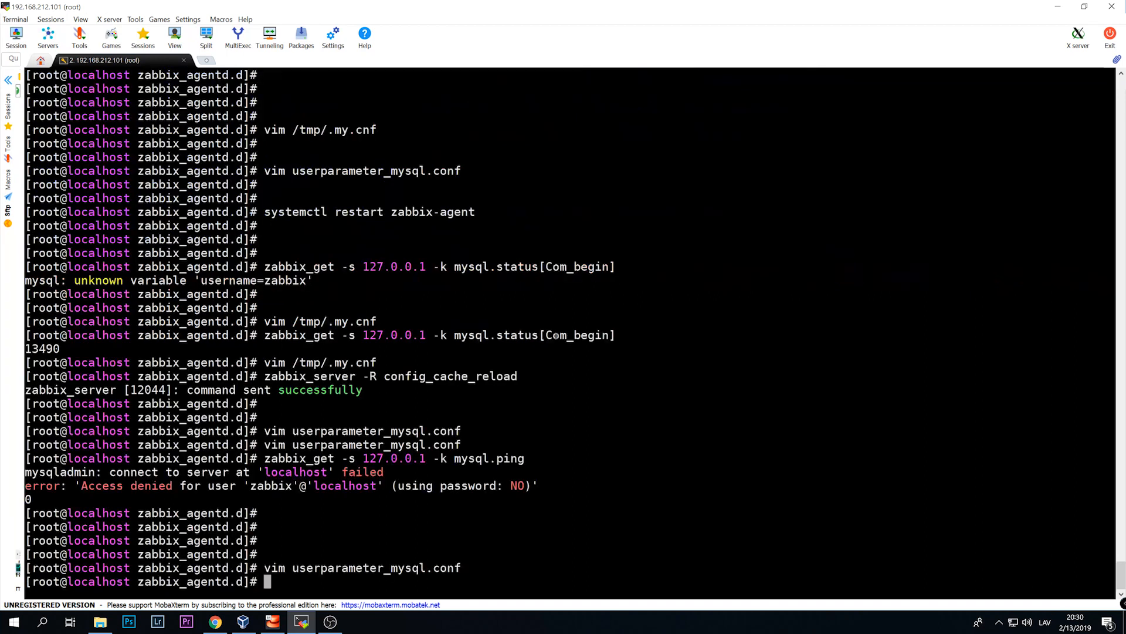
click(214, 621)
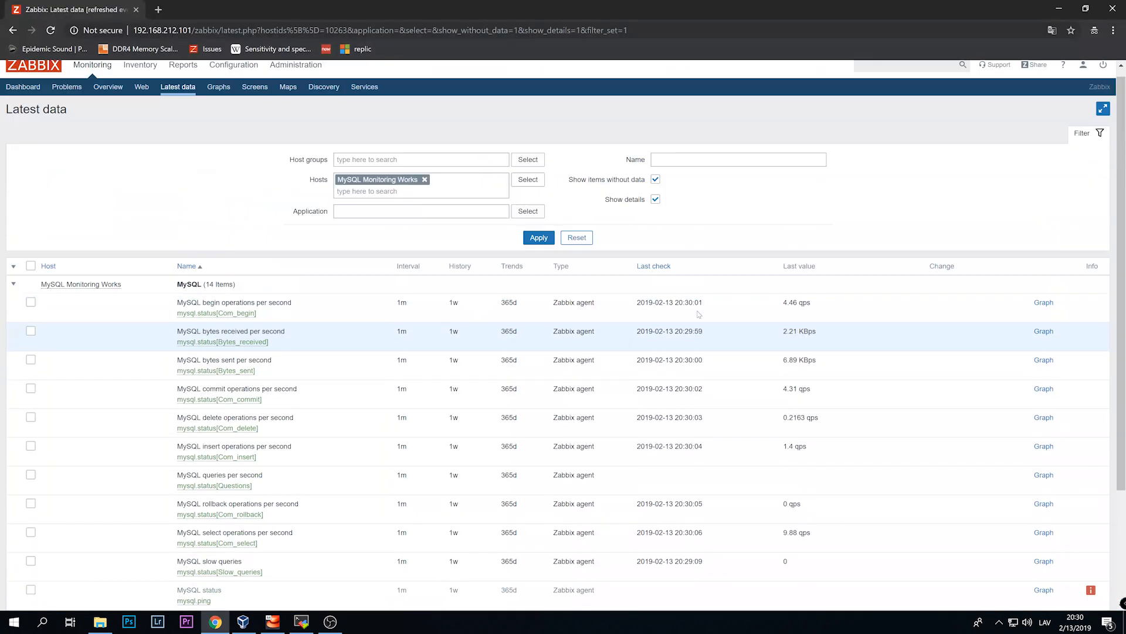
Step: Scroll latest data to see values like 4.46 qps begin operations and 23.06 qps queries
scroll(down, 3)
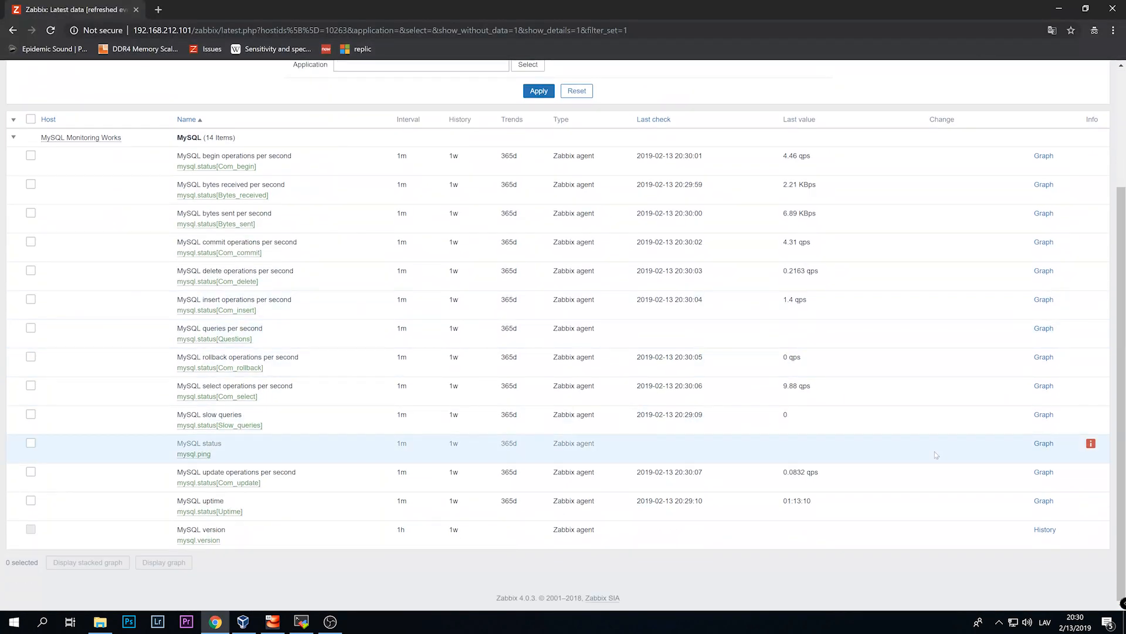
double_click(200, 453)
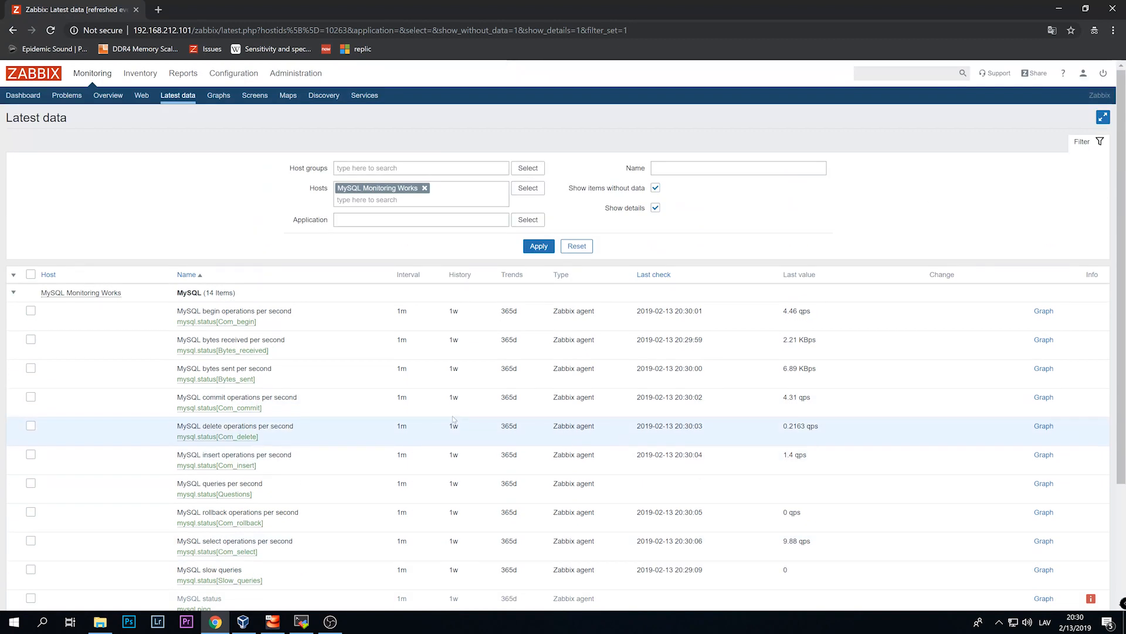
scroll(down, 3)
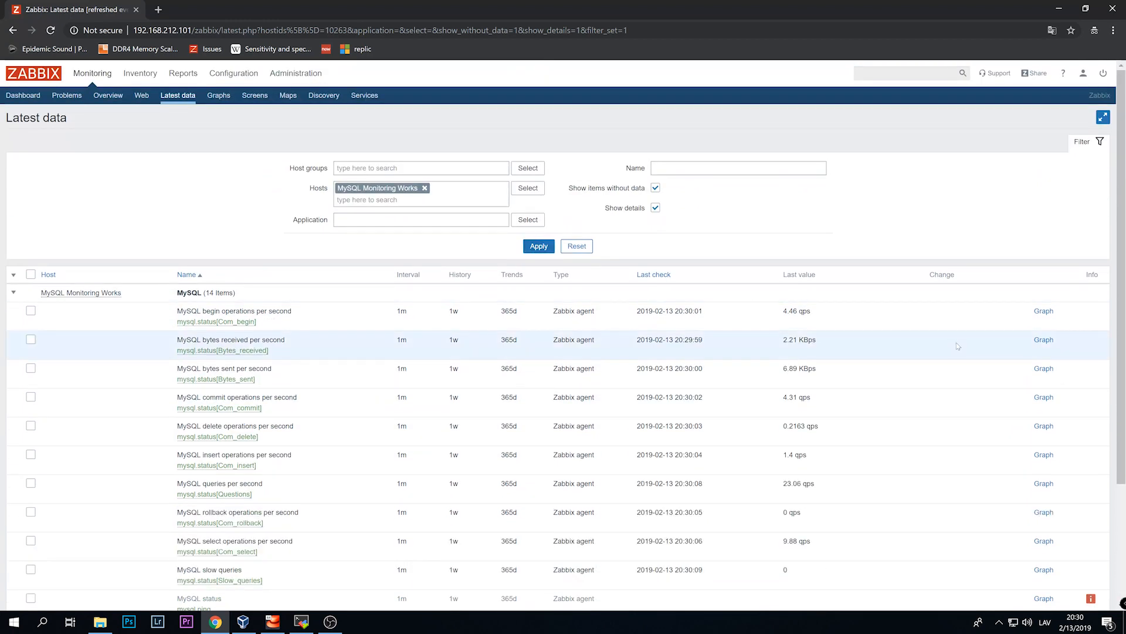
scroll(down, 3)
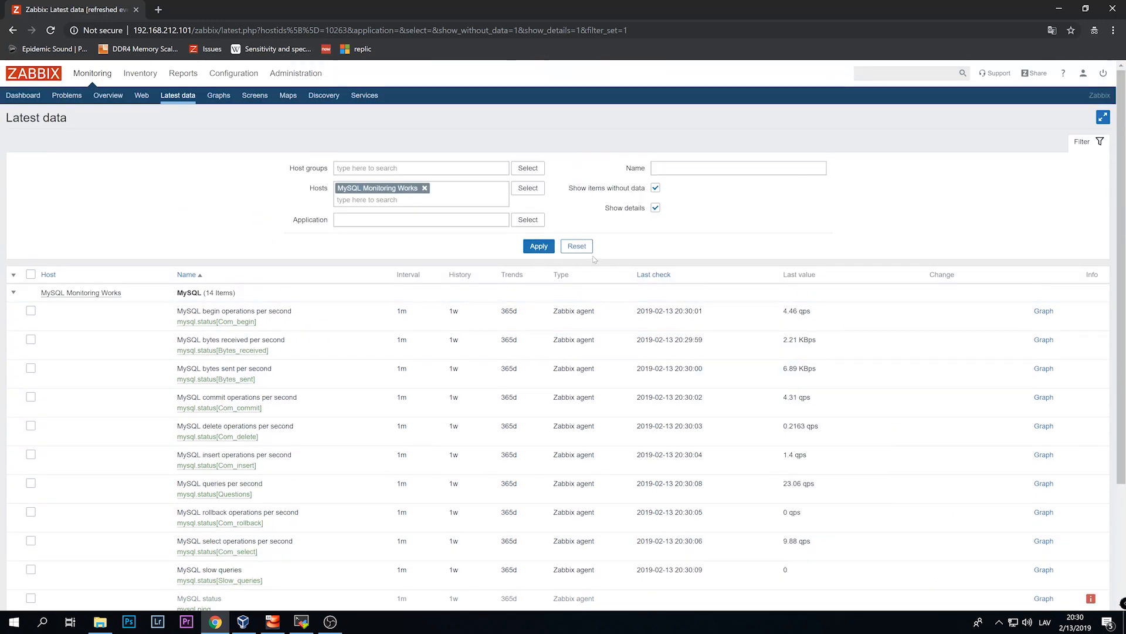
scroll(down, 3)
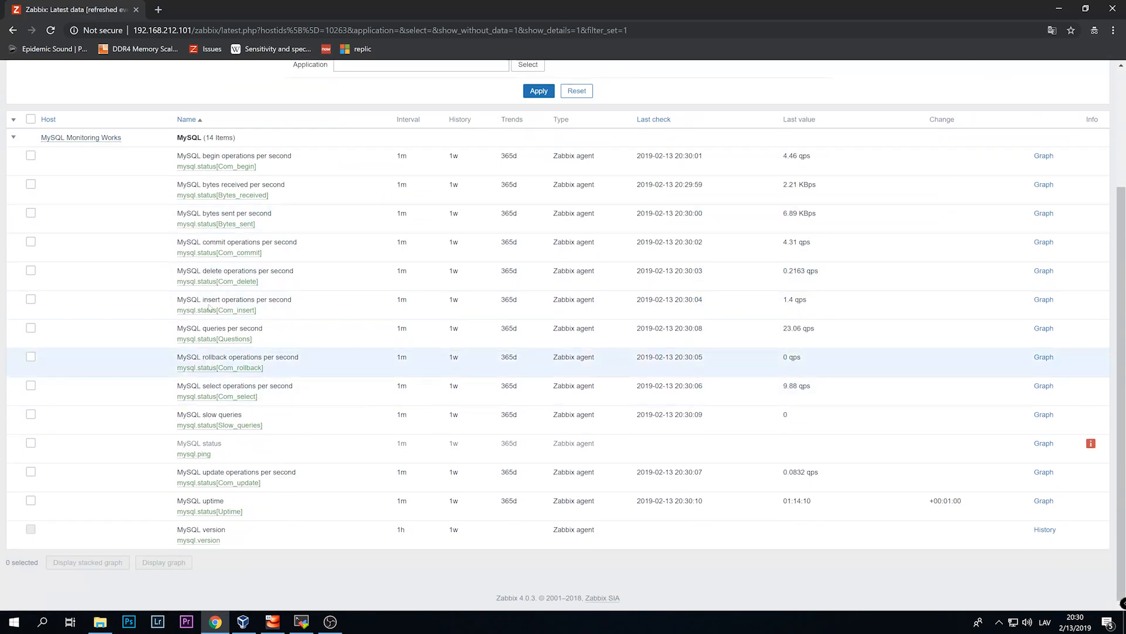
click(302, 621)
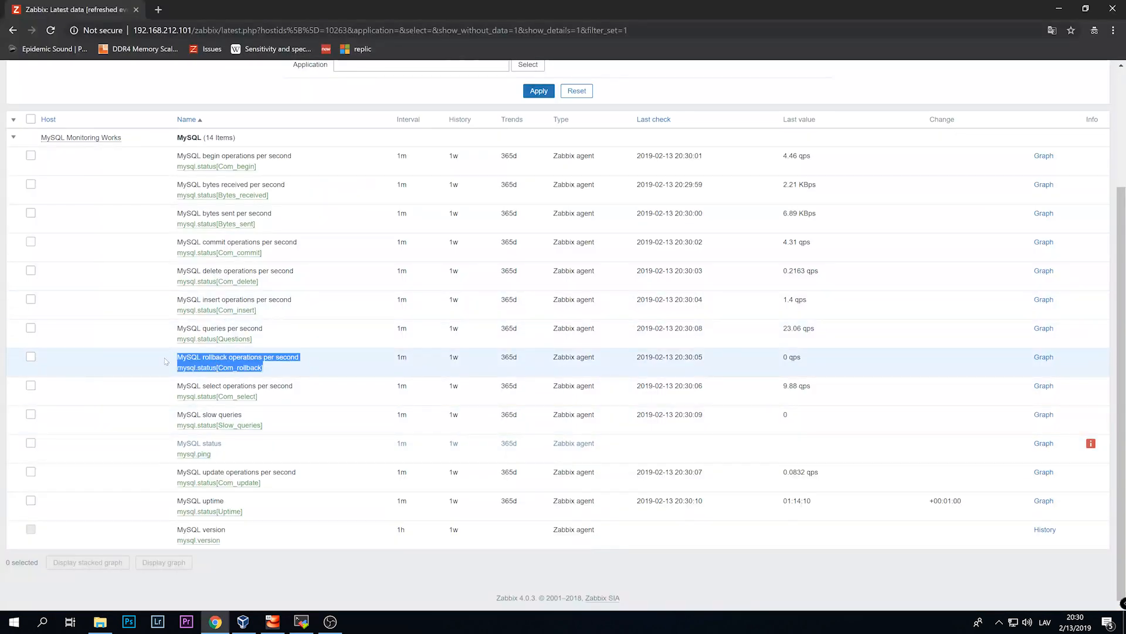
click(300, 621)
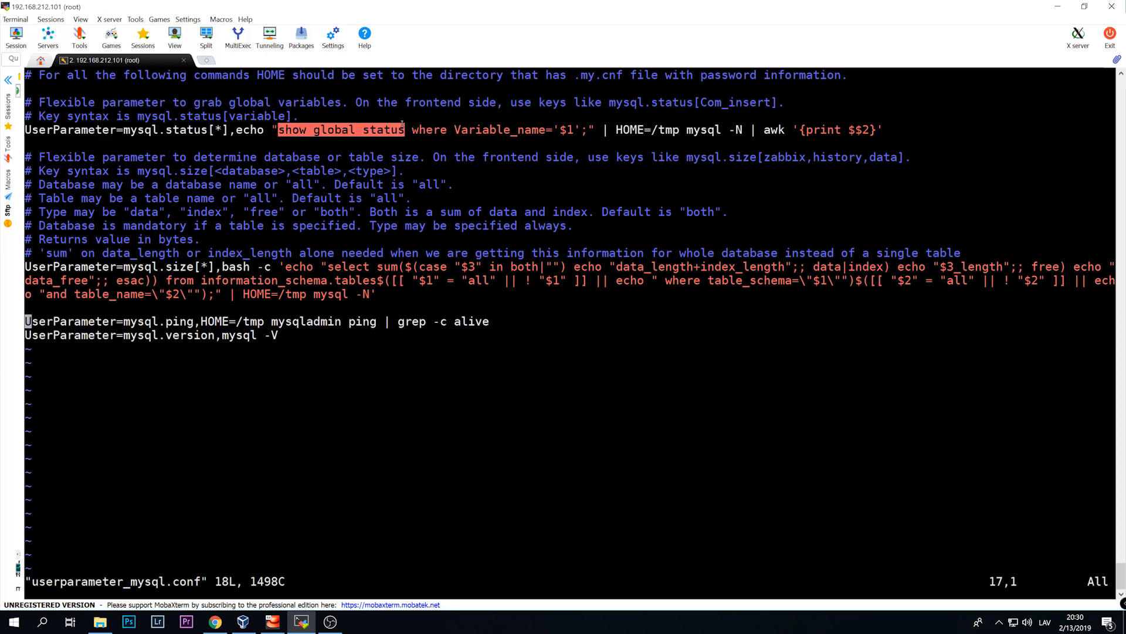
Step: List MariaDB global status and copy the Aborted_clients variable name, valued 10
right_click(399, 129)
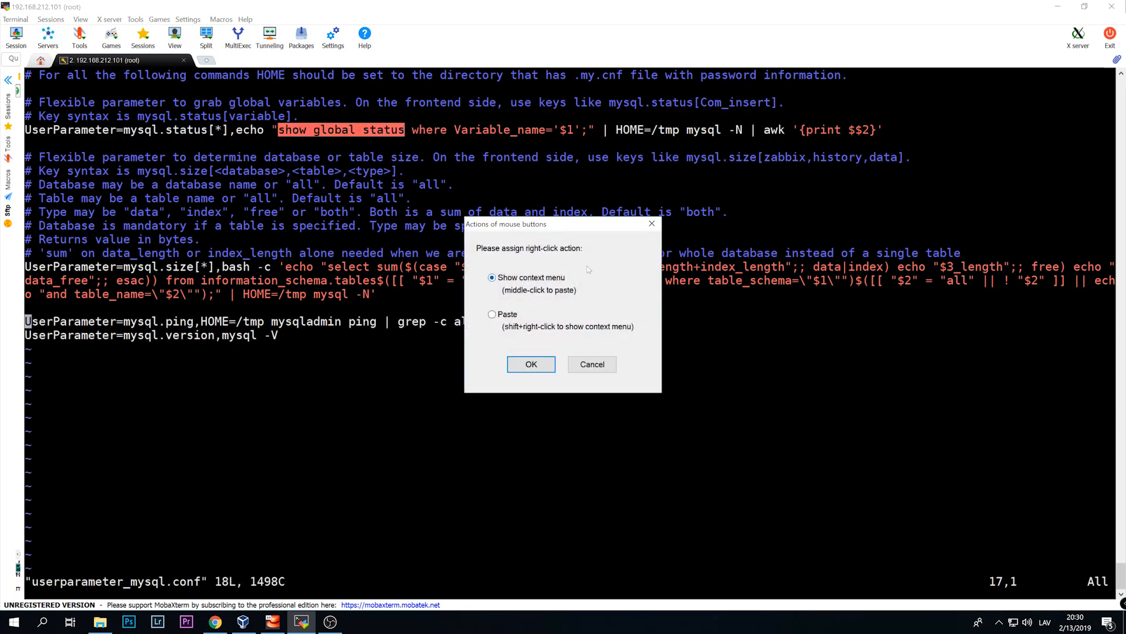
click(530, 364)
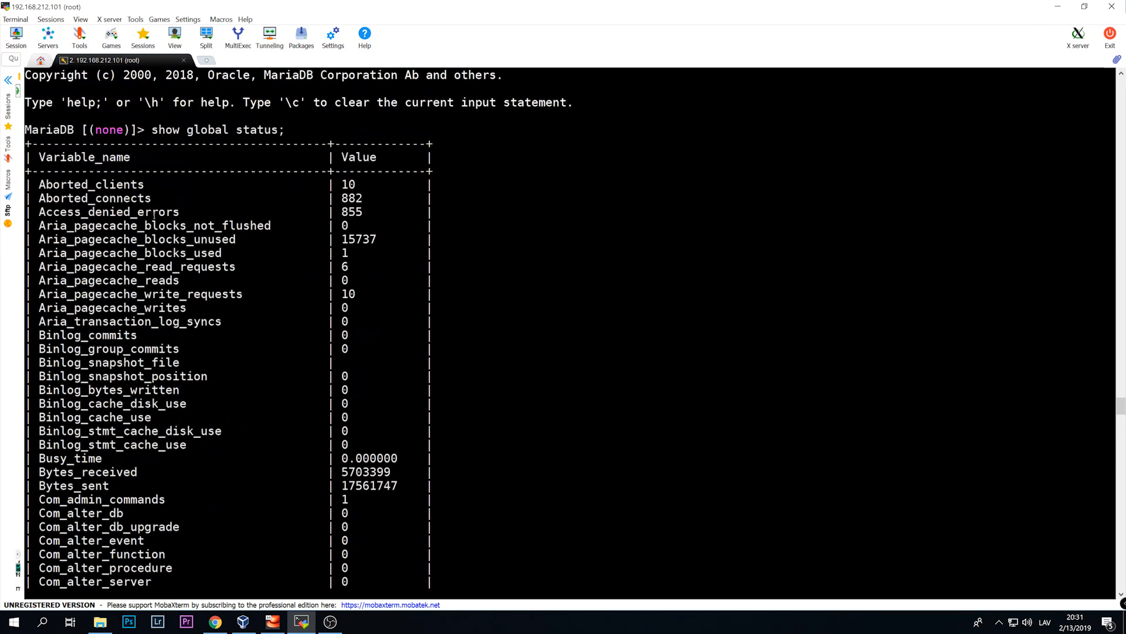
double_click(90, 185)
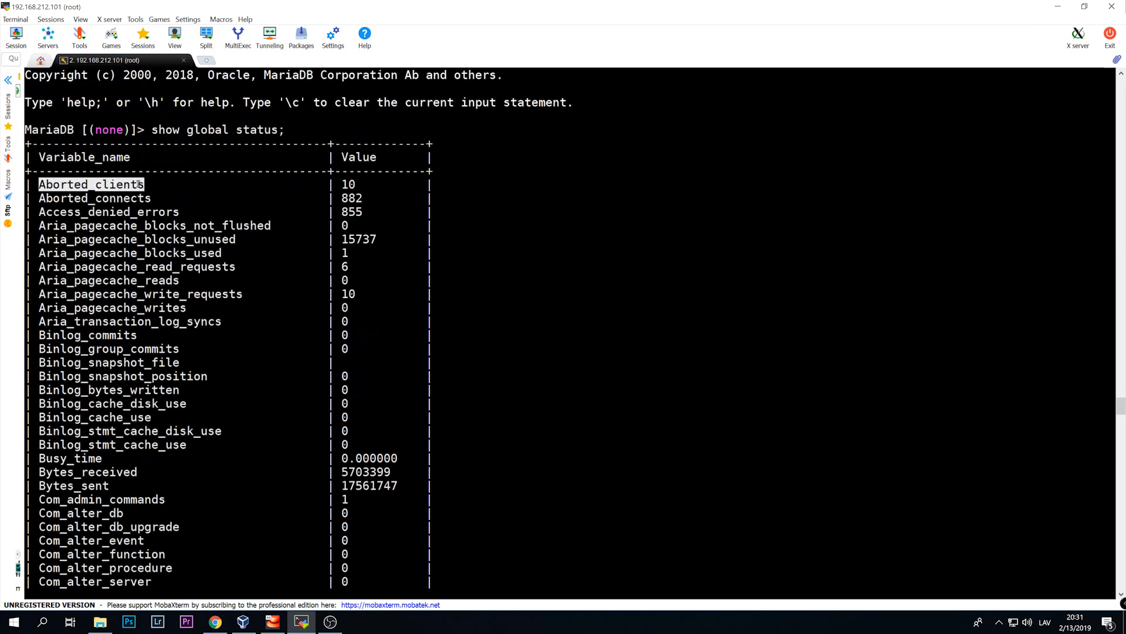
click(215, 622)
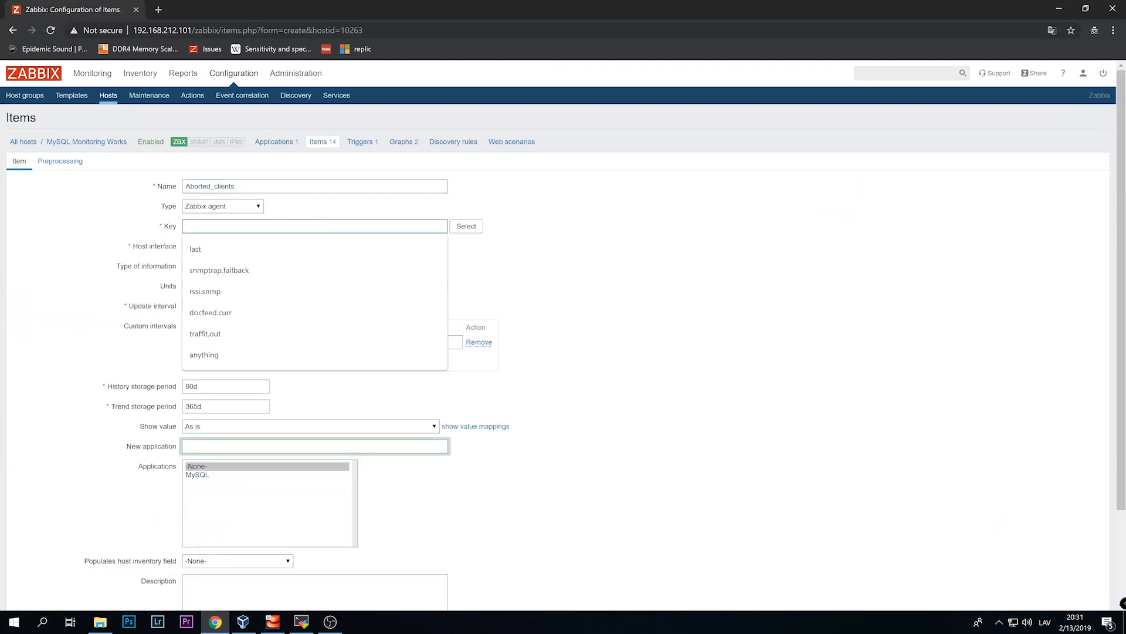
Step: Create the Aborted_clients item with key mysql.status[Aborted_clients] and a 1s update interval
text(mysq.)
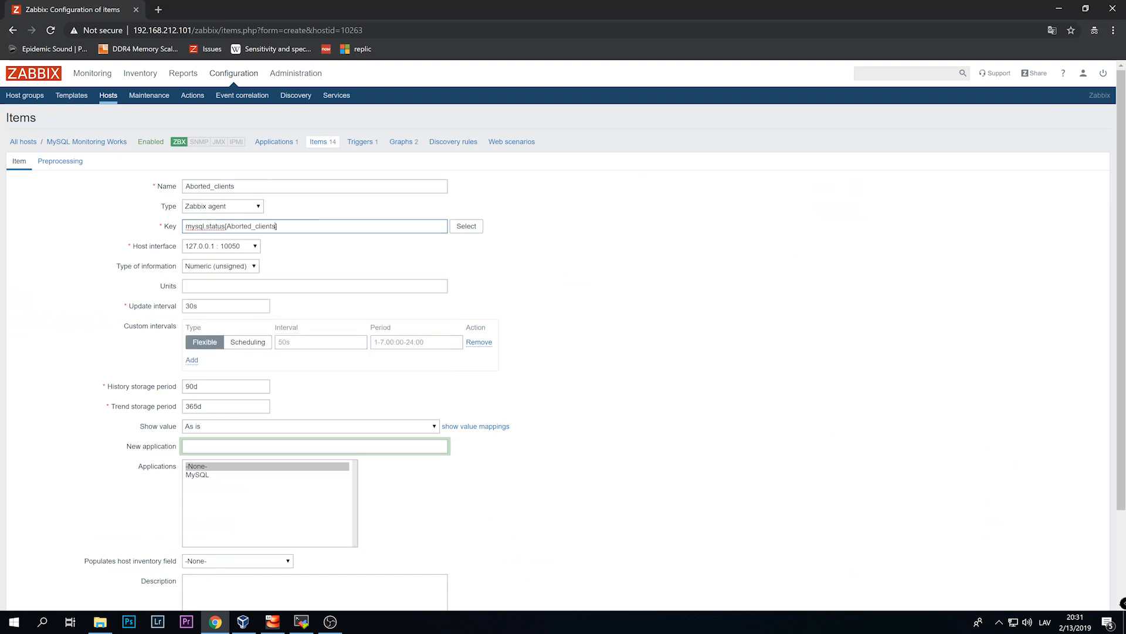
click(301, 621)
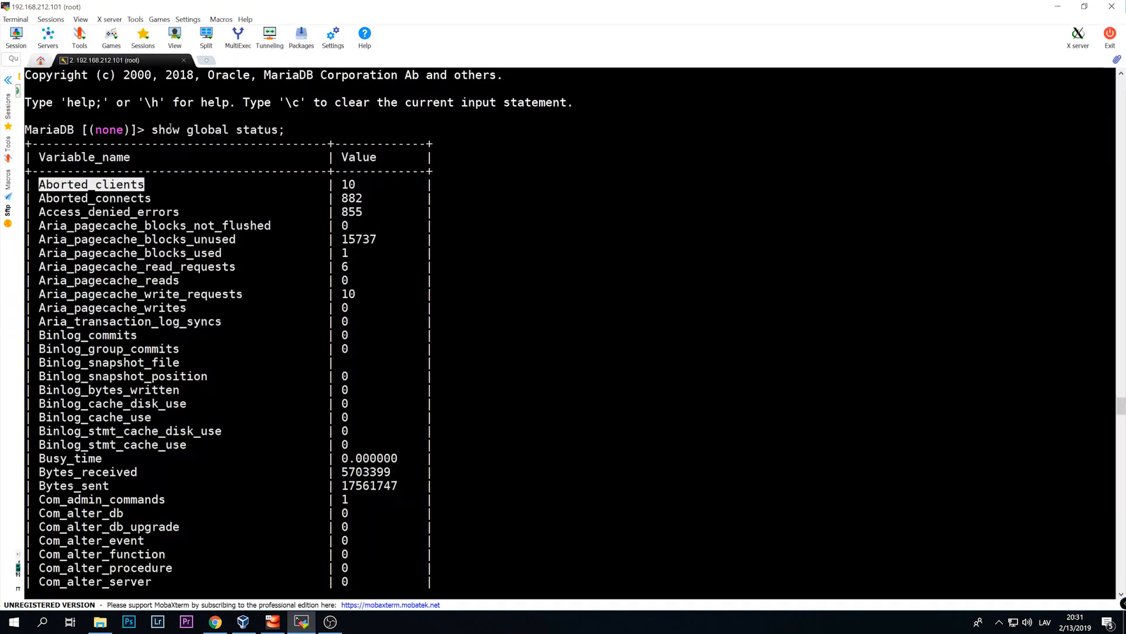
click(214, 622)
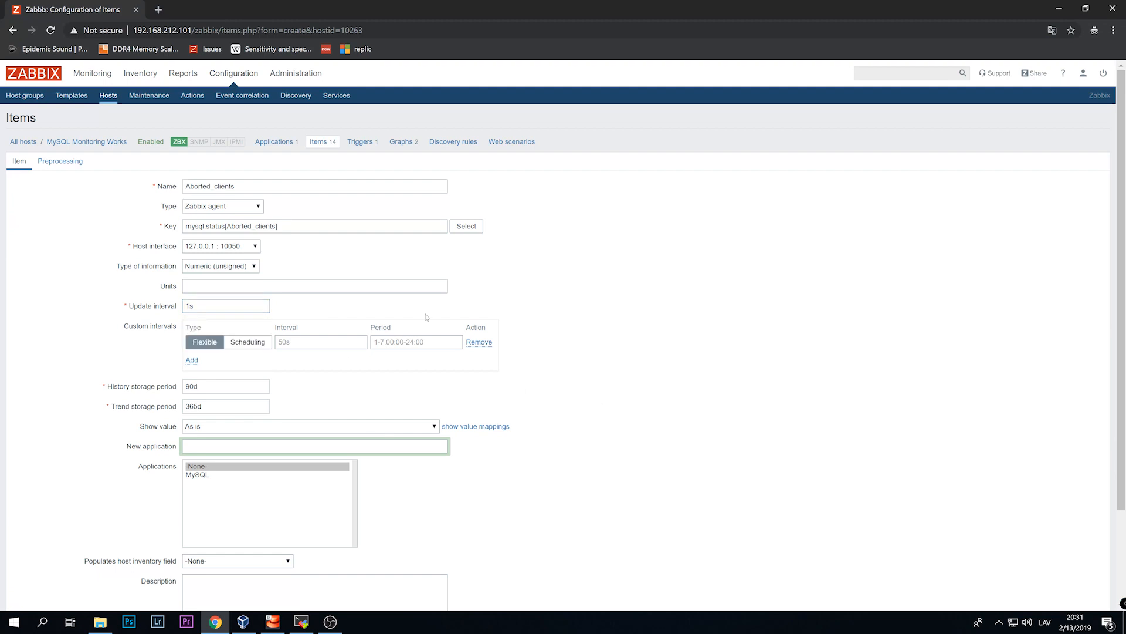
scroll(down, 3)
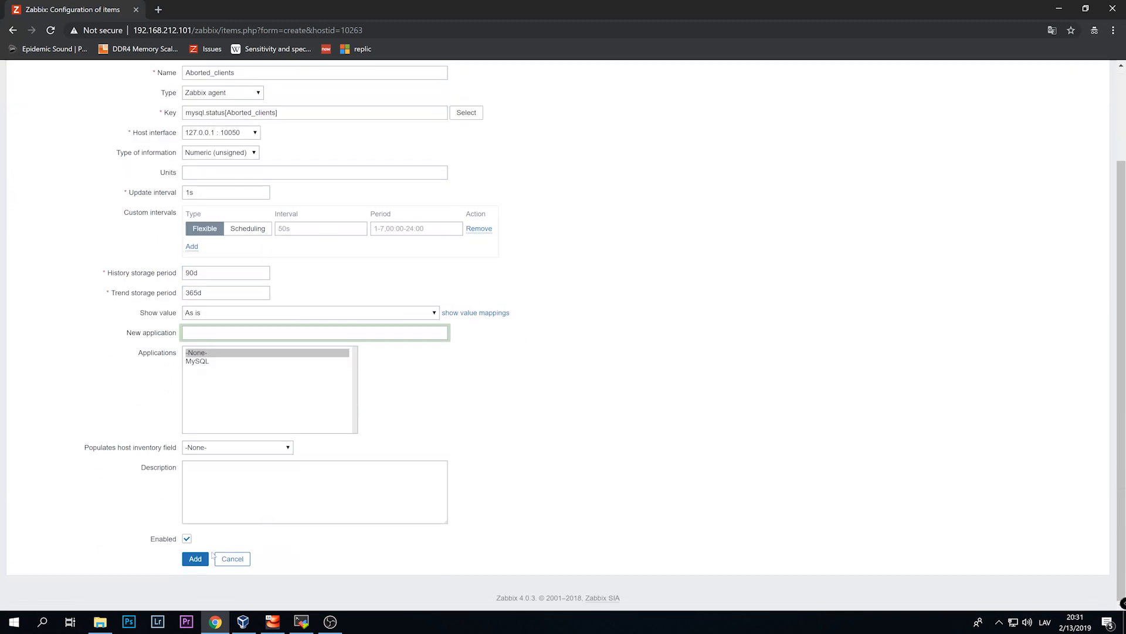
click(301, 621)
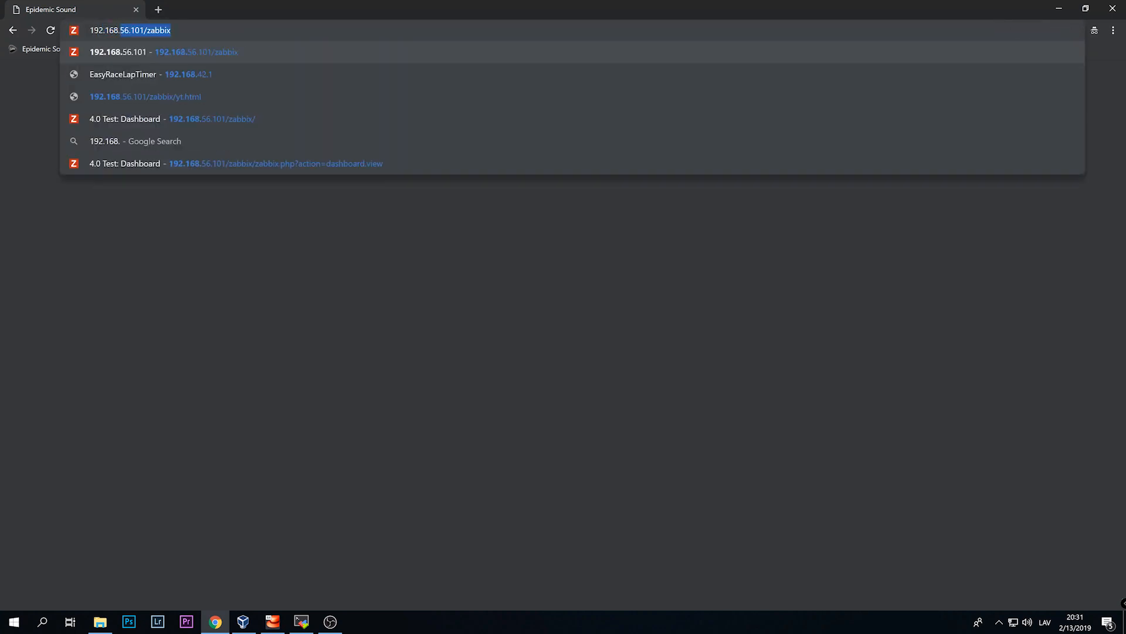
Step: Find 'abo' in latest data and compare Aborted_clients' value 10 with the terminal
text(192.168.212.101/zabbix/latest.php?ddreset=1)
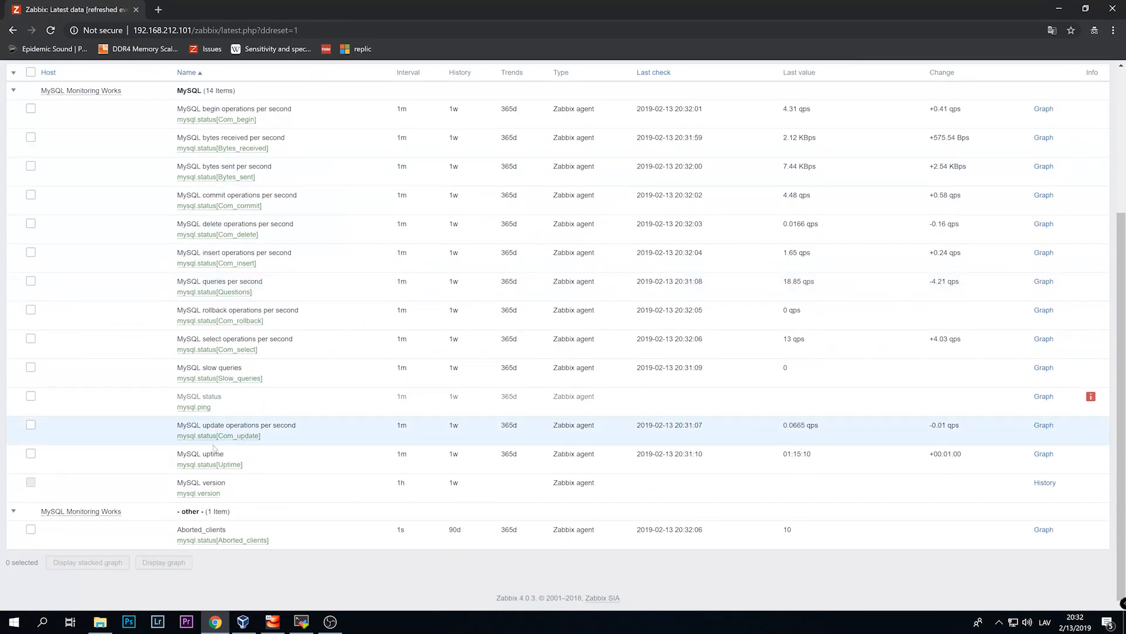
mouse_move(311, 473)
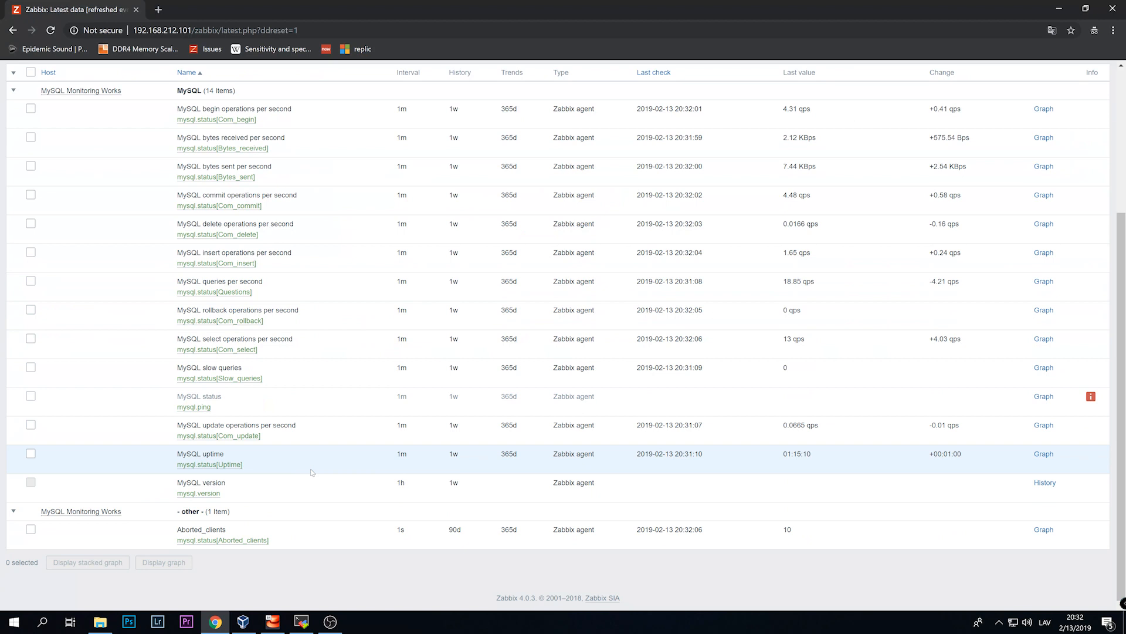
text(abo)
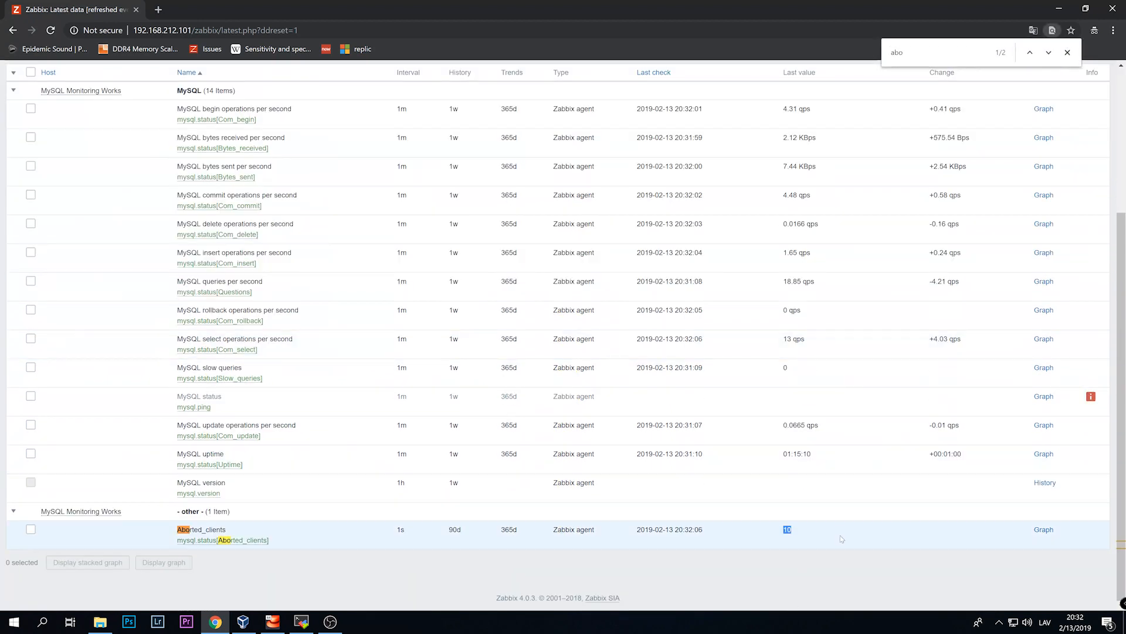
click(301, 622)
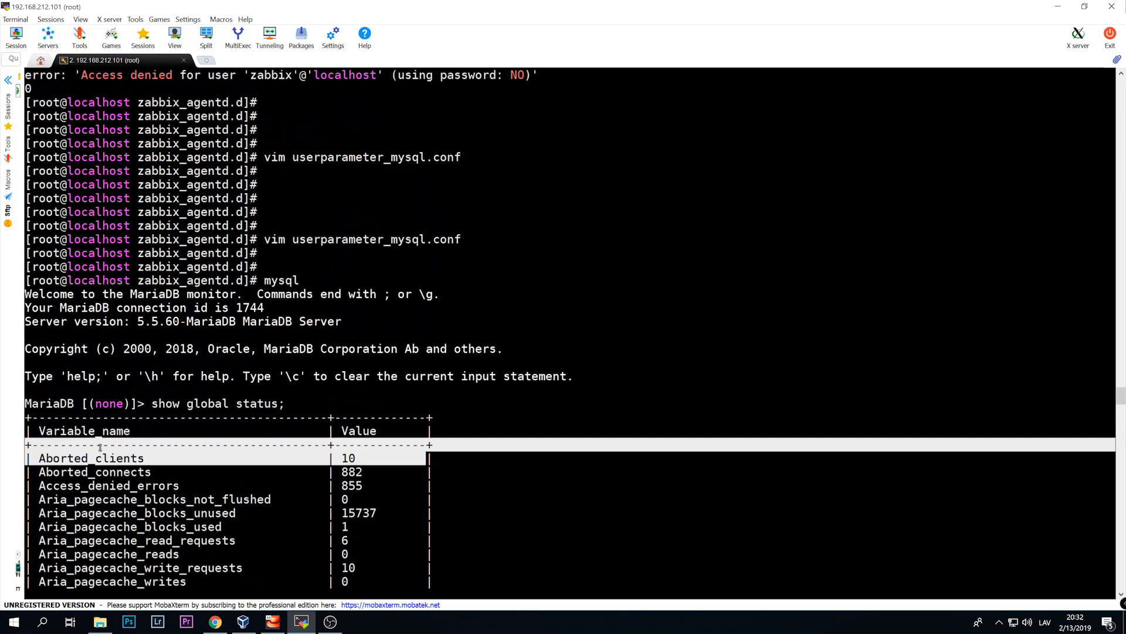
click(215, 621)
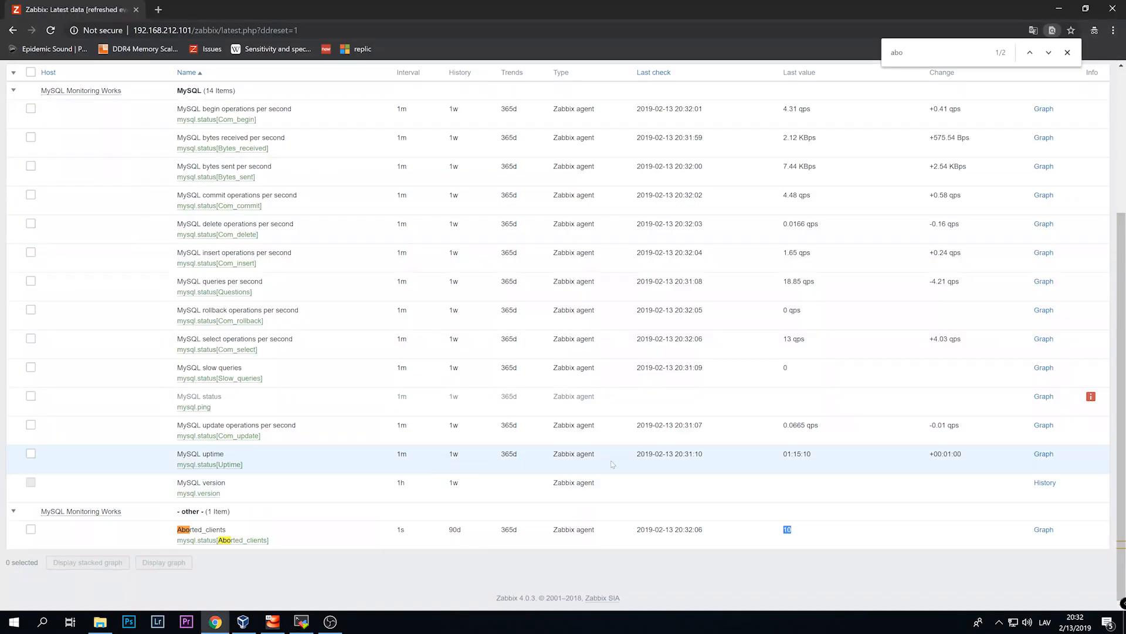
mouse_move(595, 482)
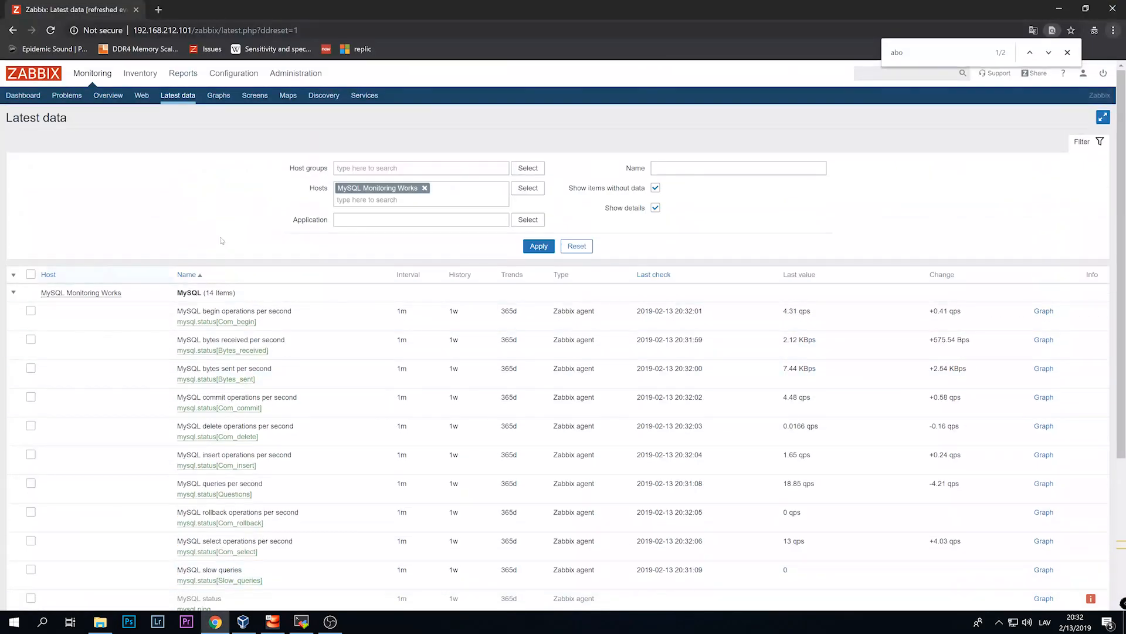
scroll(down, 3)
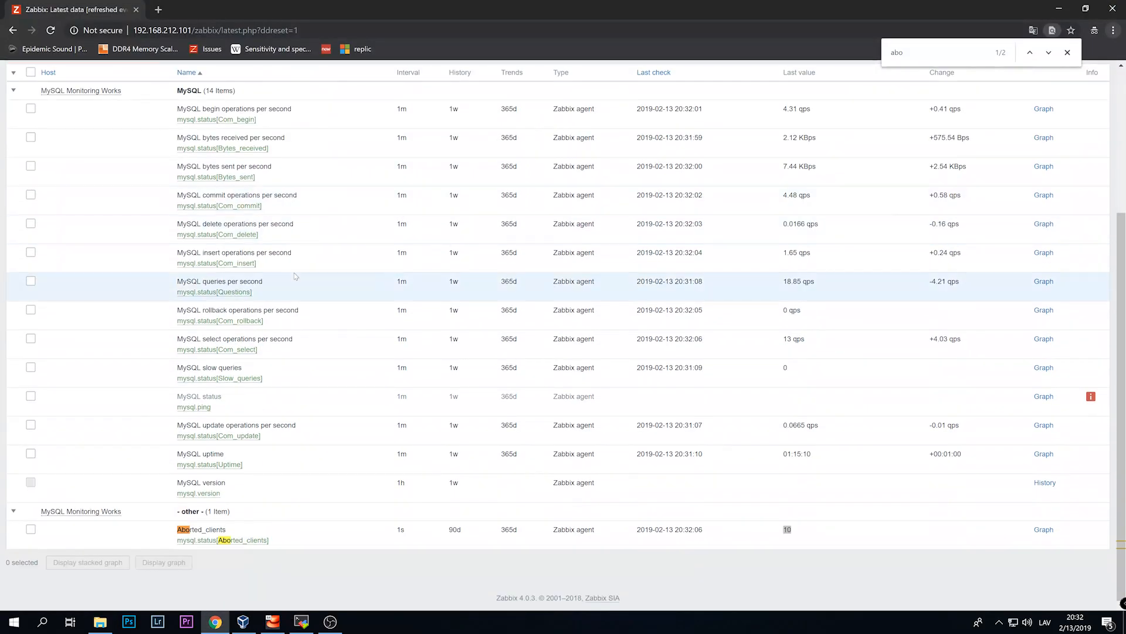
click(300, 621)
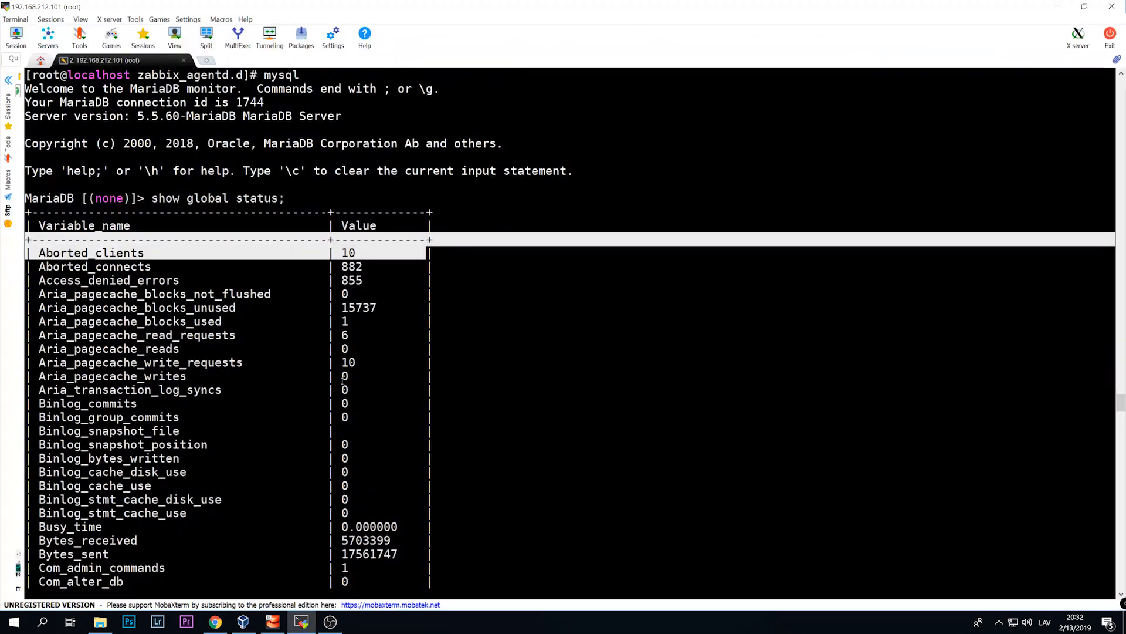
scroll(down, 3)
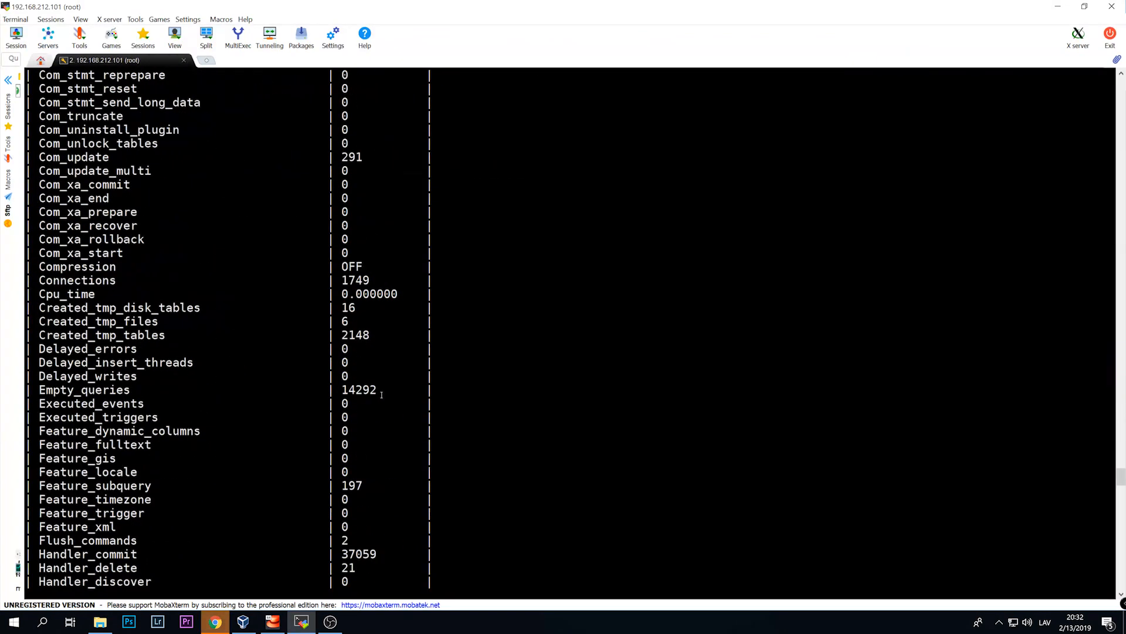
scroll(down, 3)
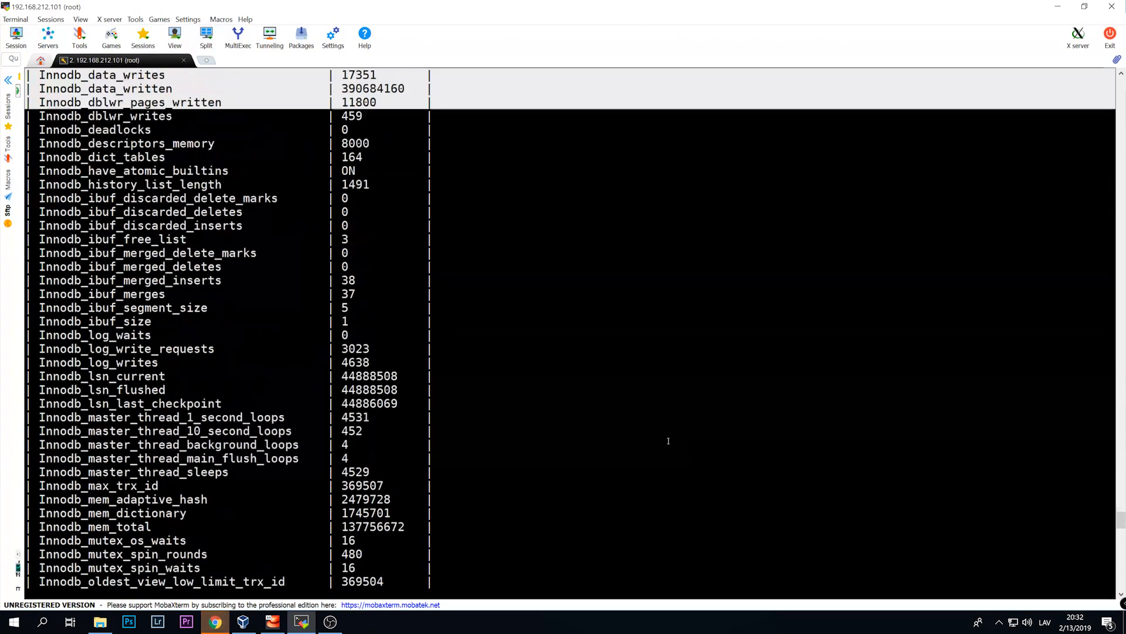
scroll(down, 3)
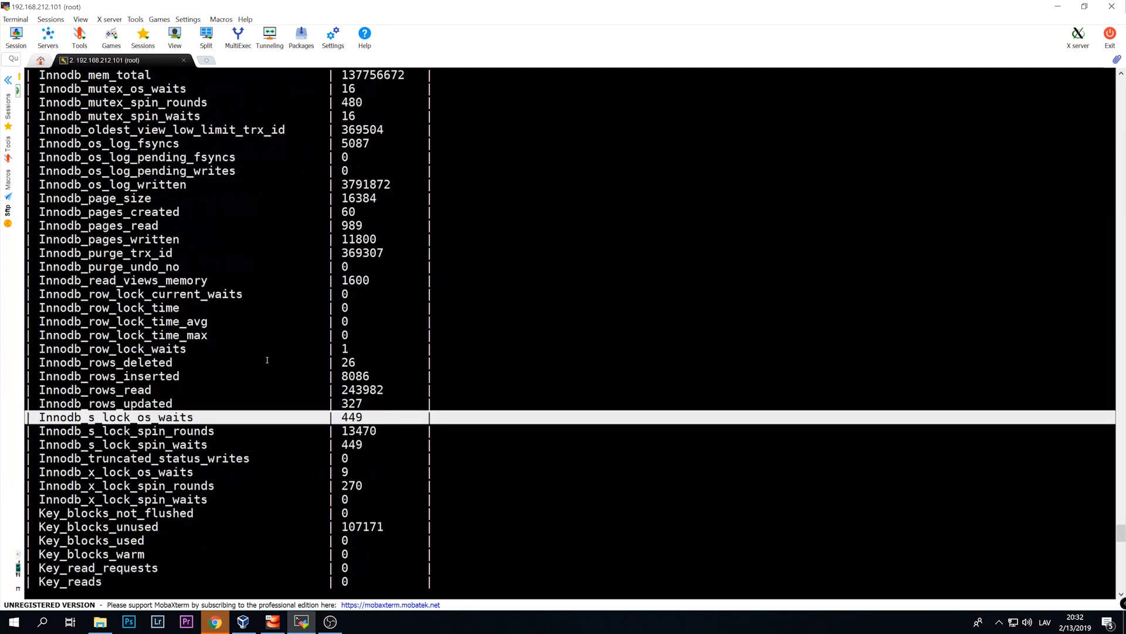
scroll(down, 3)
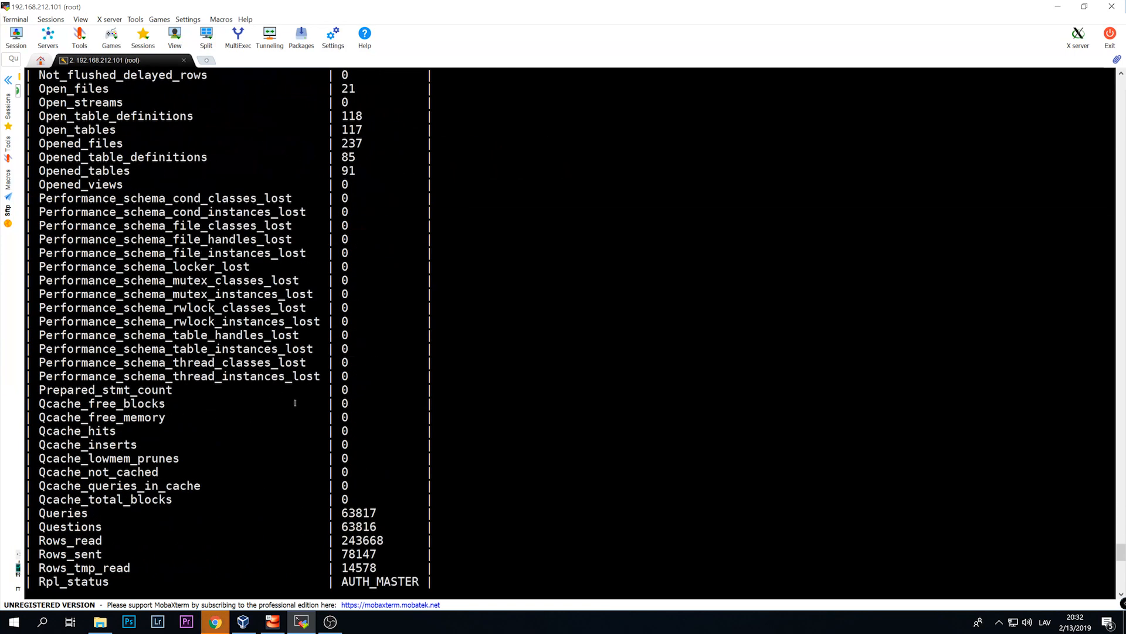
scroll(down, 3)
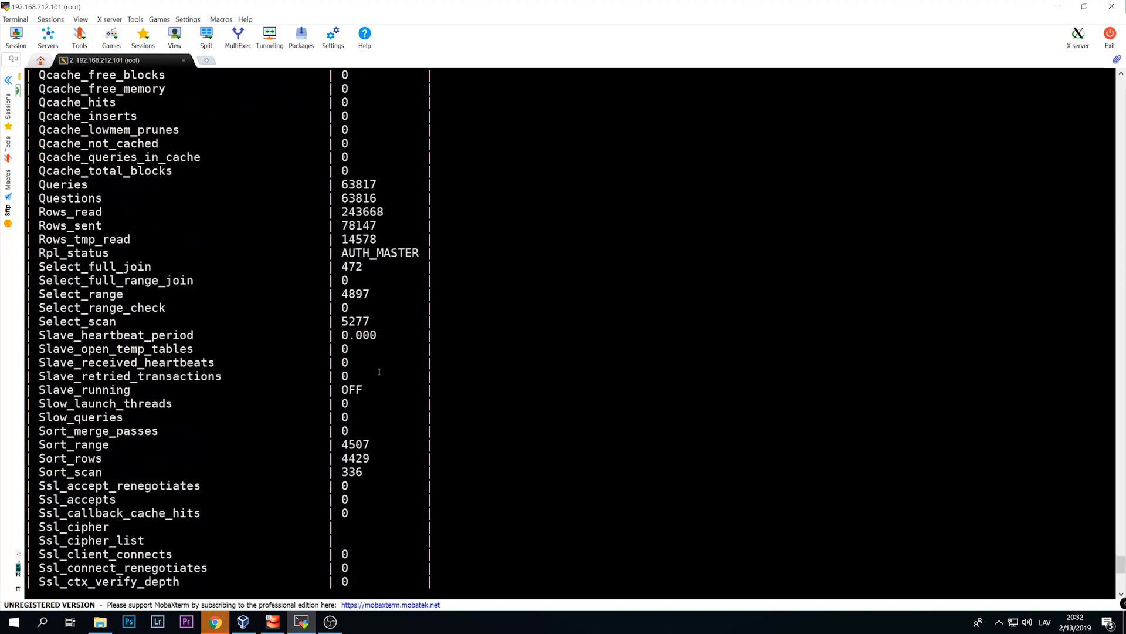
click(214, 621)
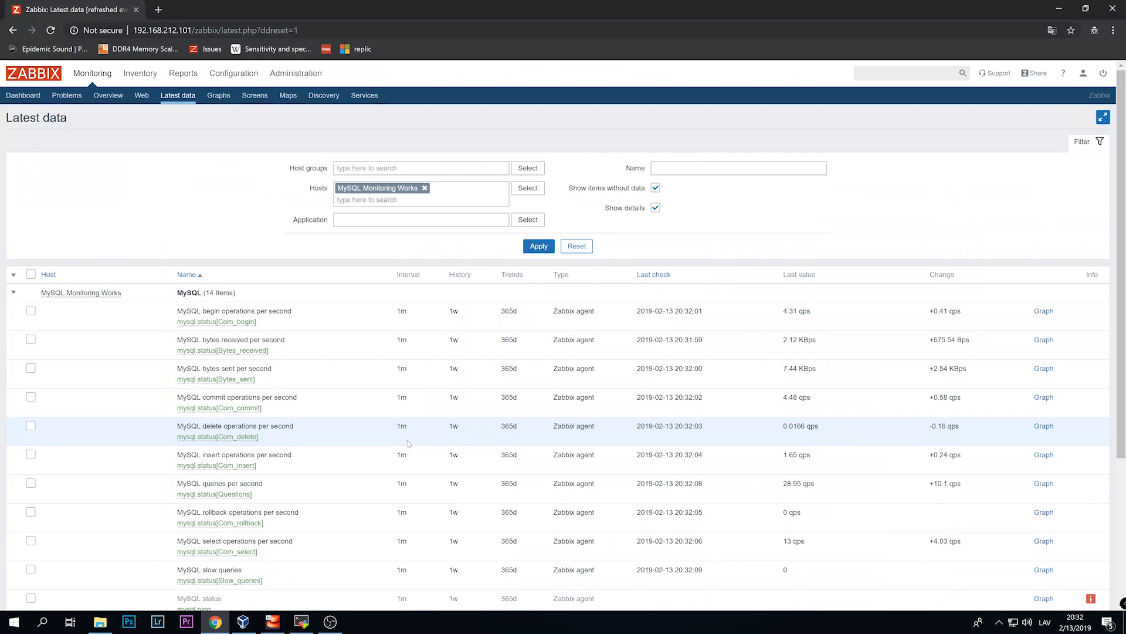
Step: Reapply the latest data host filter and view the MySQL status access-denied error
right_click(387, 403)
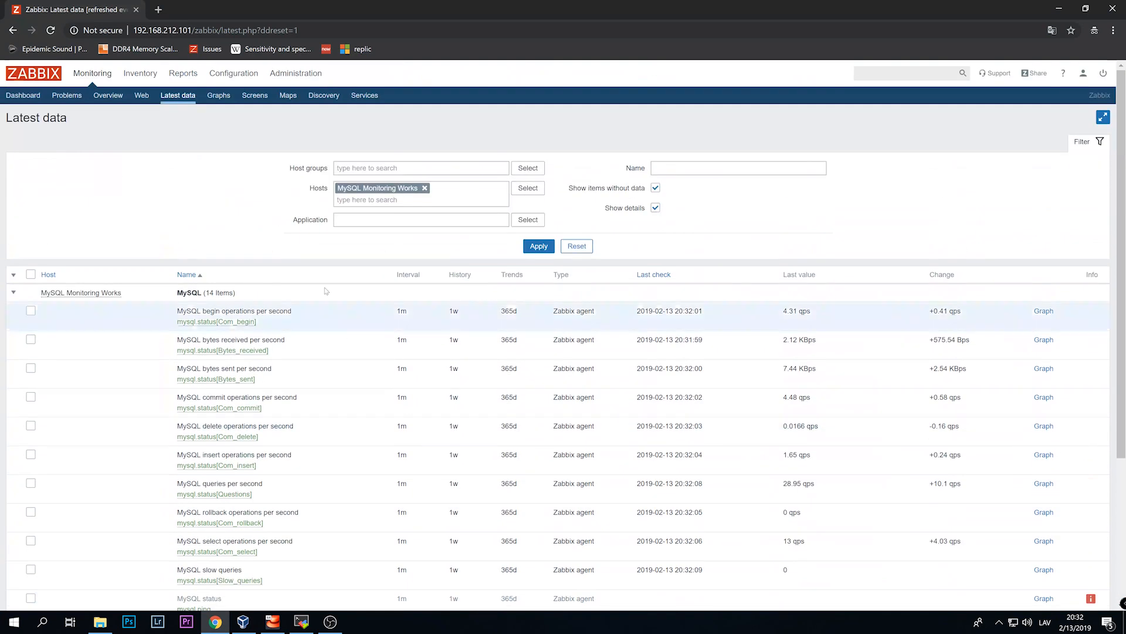
click(538, 246)
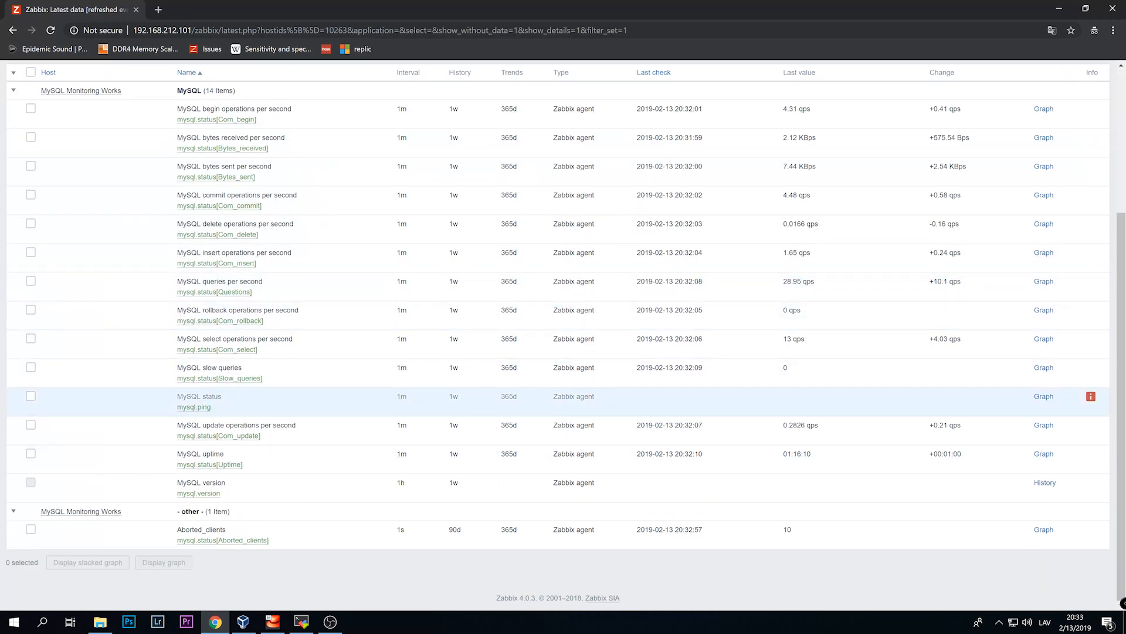
mouse_move(745, 410)
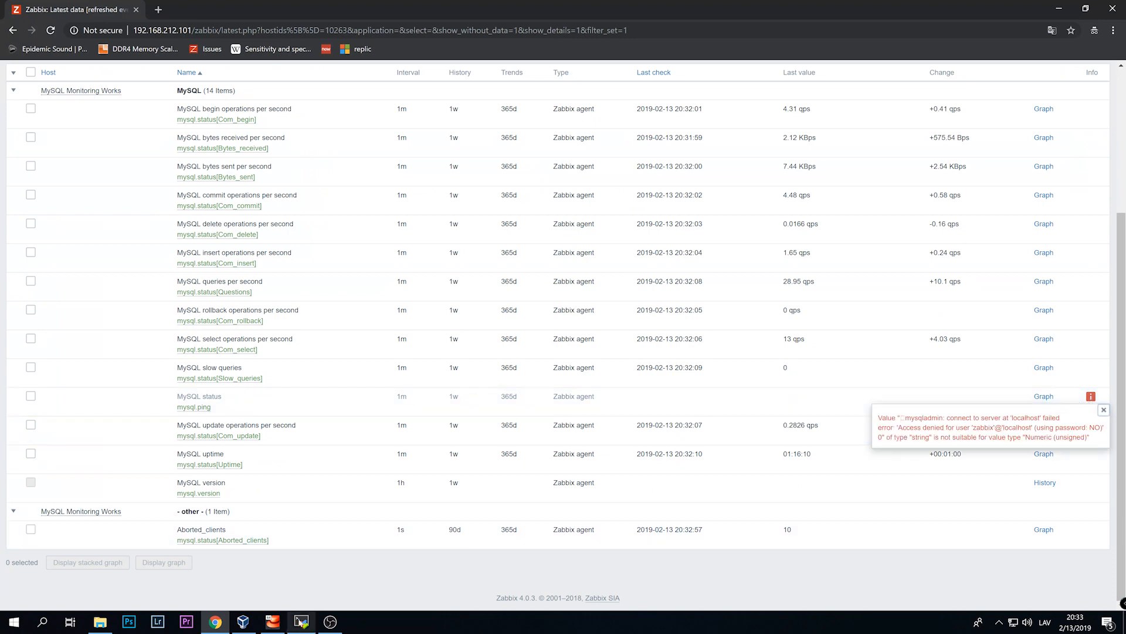
click(301, 621)
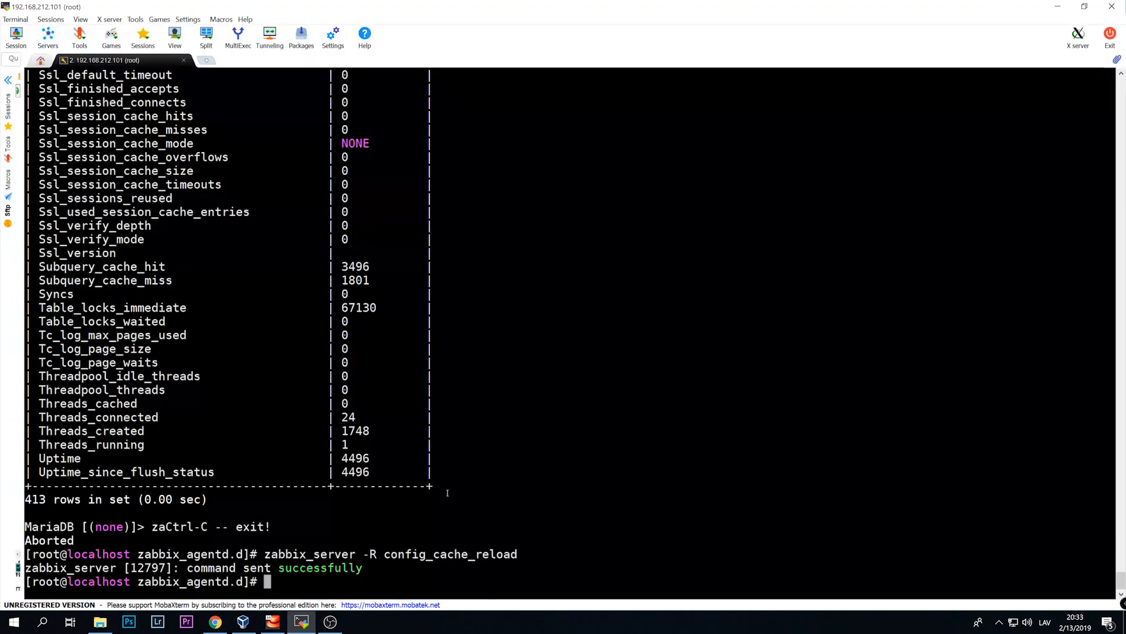
click(214, 621)
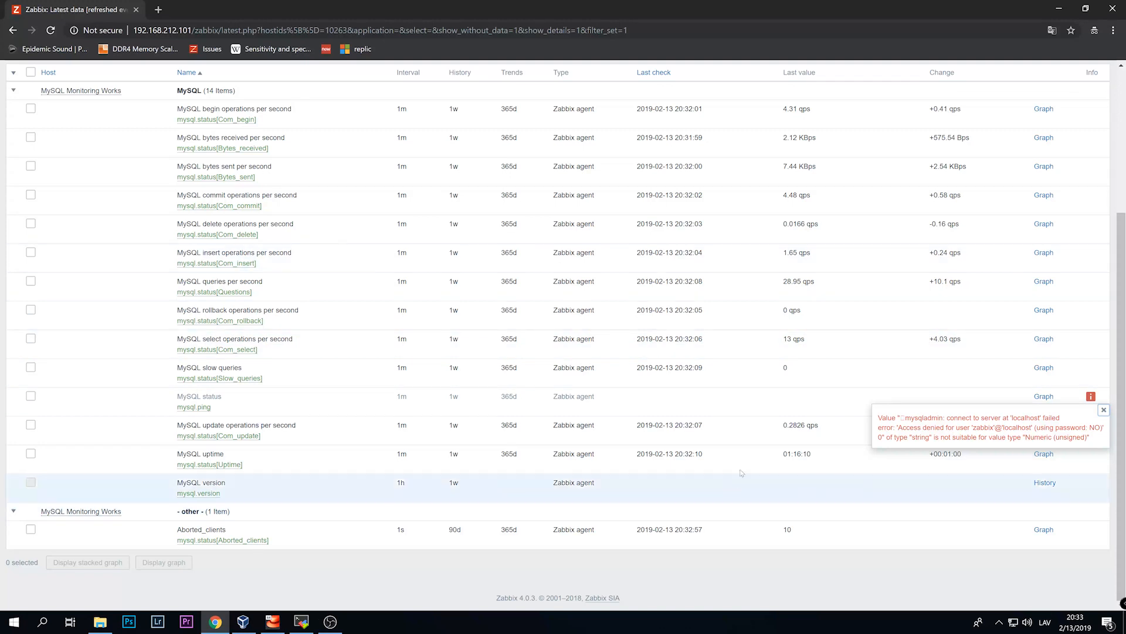